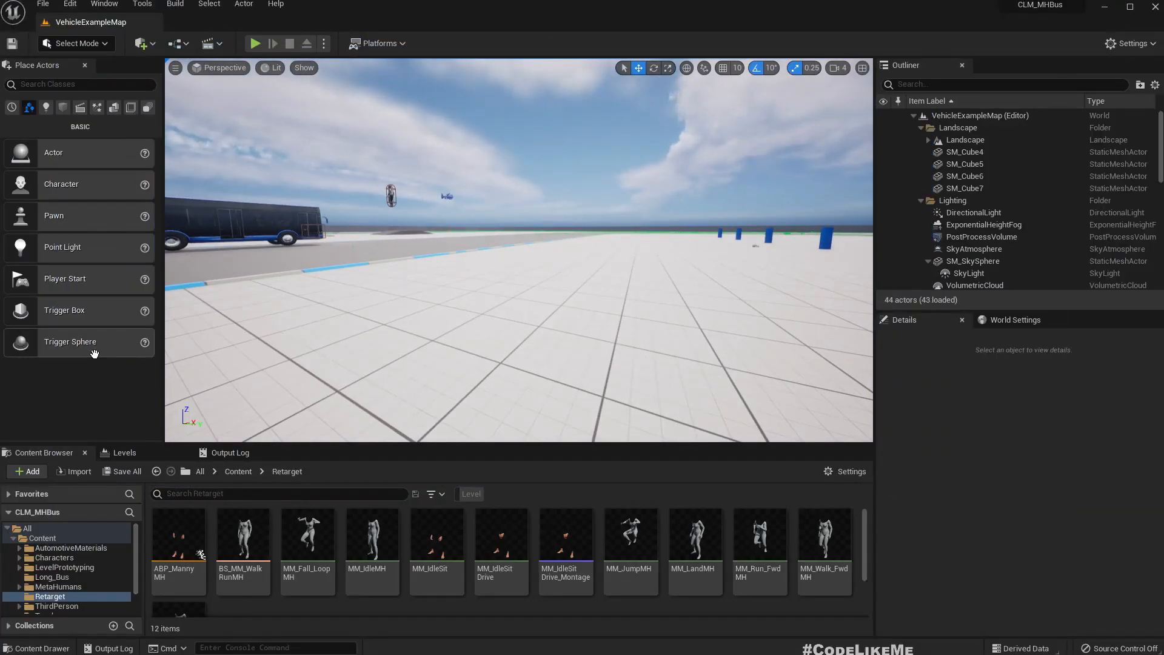
mouse_move(178, 538)
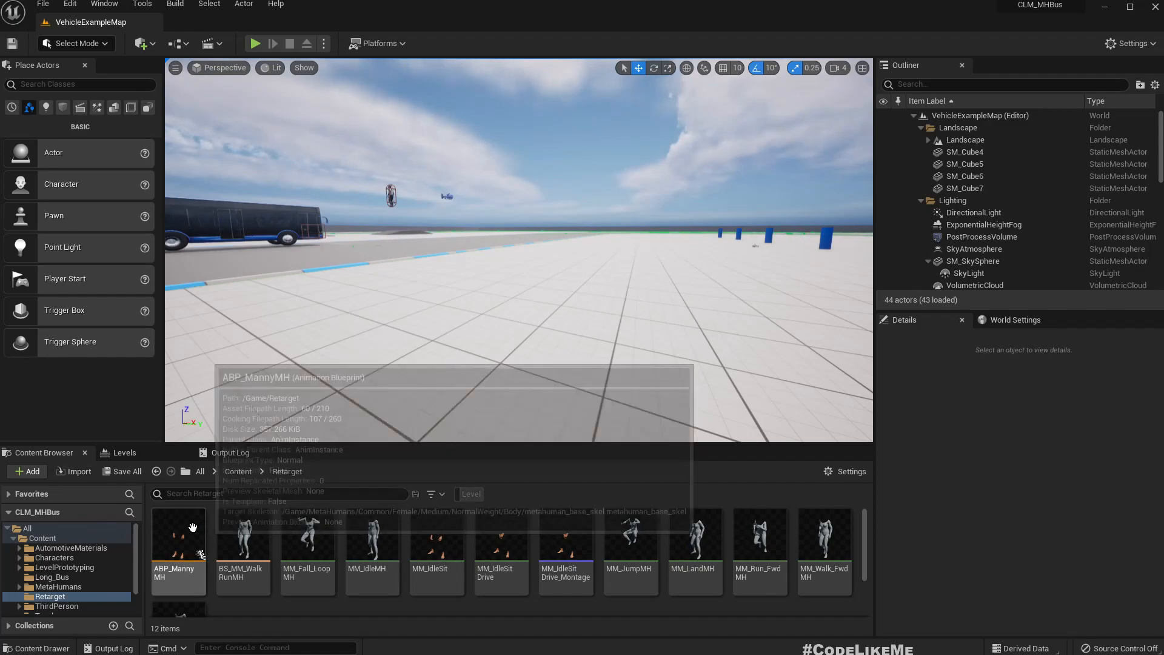
Open the ABP_MannyMH animation blueprint from the Retarget folder
double_click(178, 542)
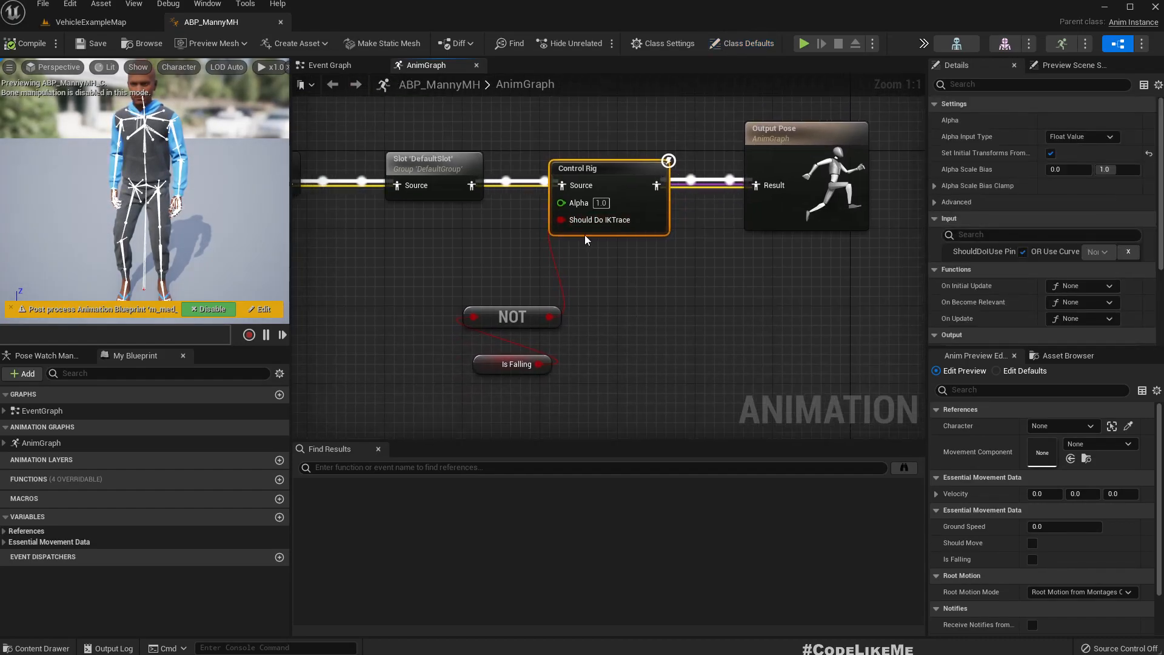
Break all links to the Control Rig's Should Do IK Trace pin and recompile the blueprint
right_click(561, 220)
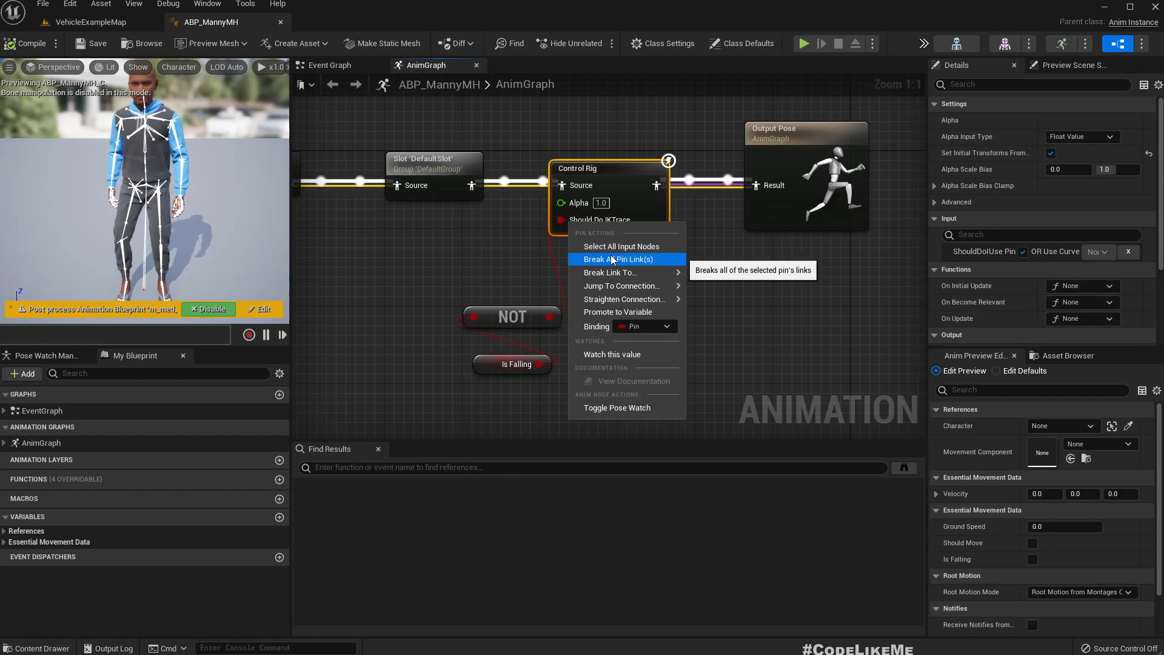
left_click(617, 260)
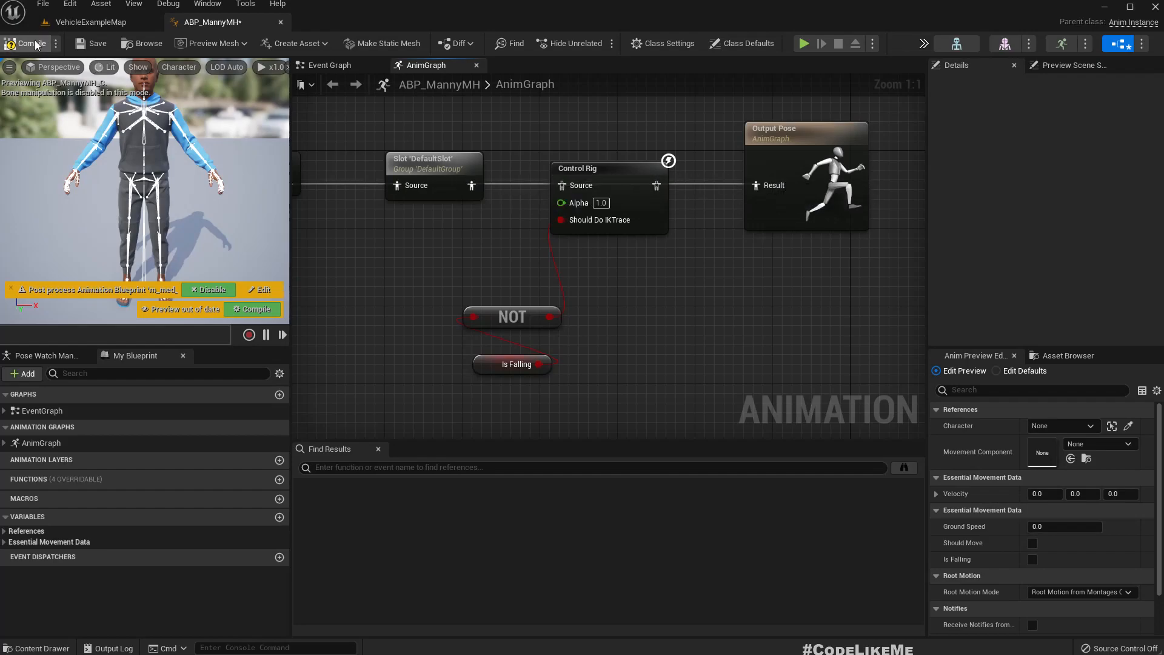
left_click(91, 21)
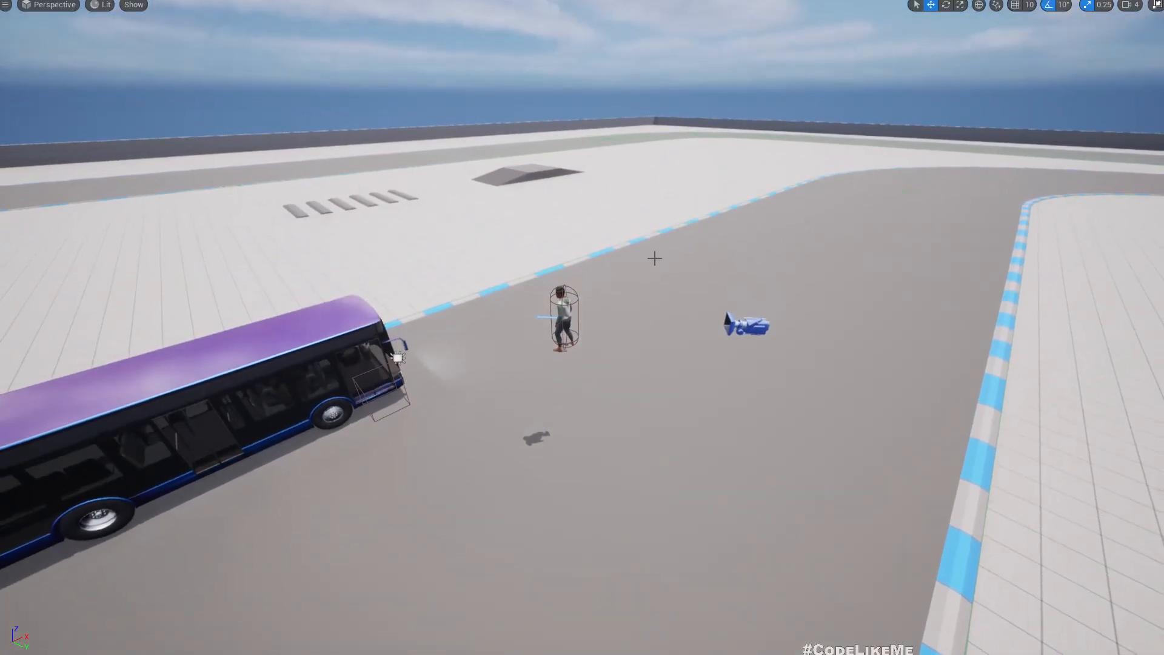
Take control of the character in the running game viewport beside the bus
left_click(562, 315)
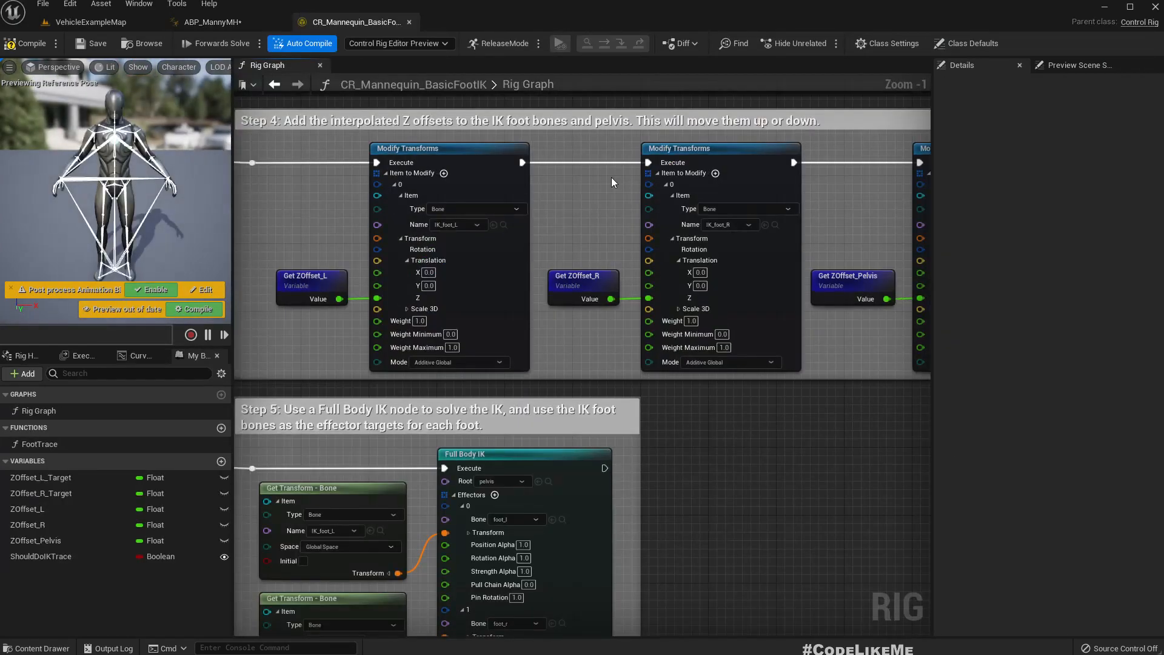
Scroll through the CR_Mannequin_BasicFootIK rig graph steps, then return to ABP_MannyMH
scroll("down", 3)
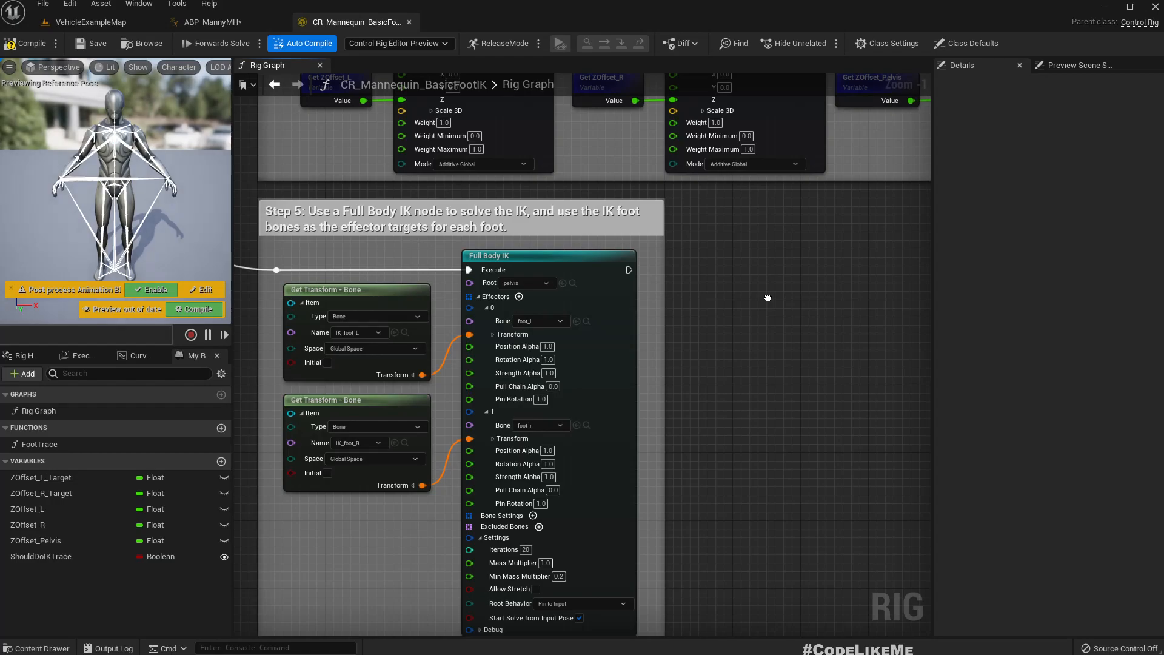
scroll("down", 3)
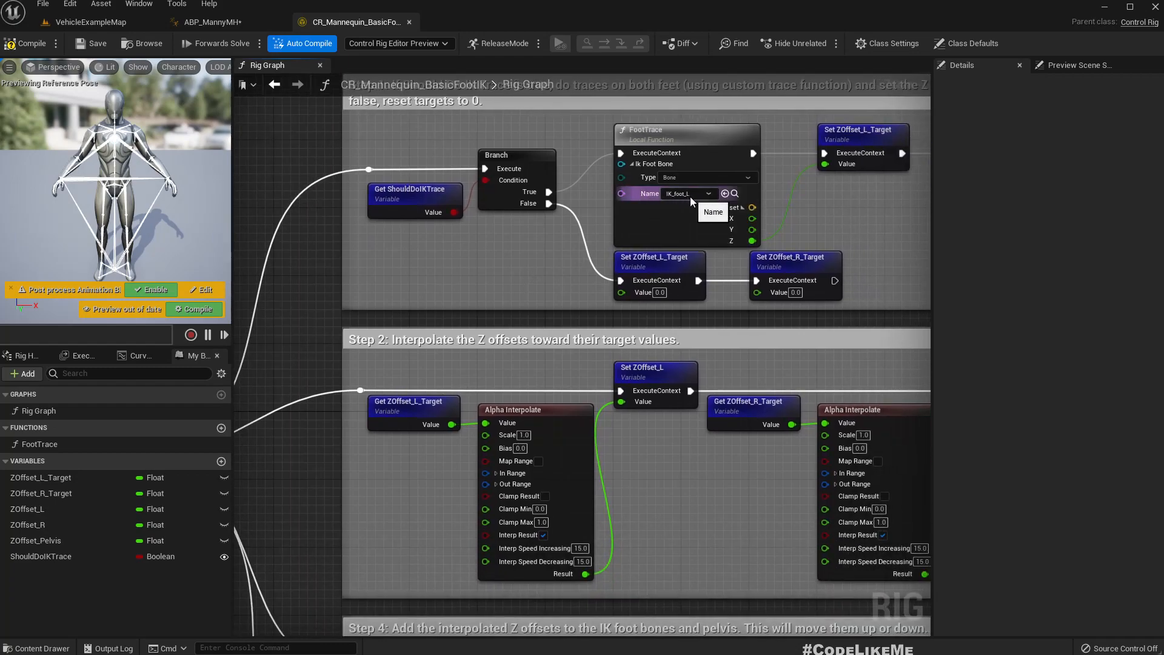
mouse_move(694, 196)
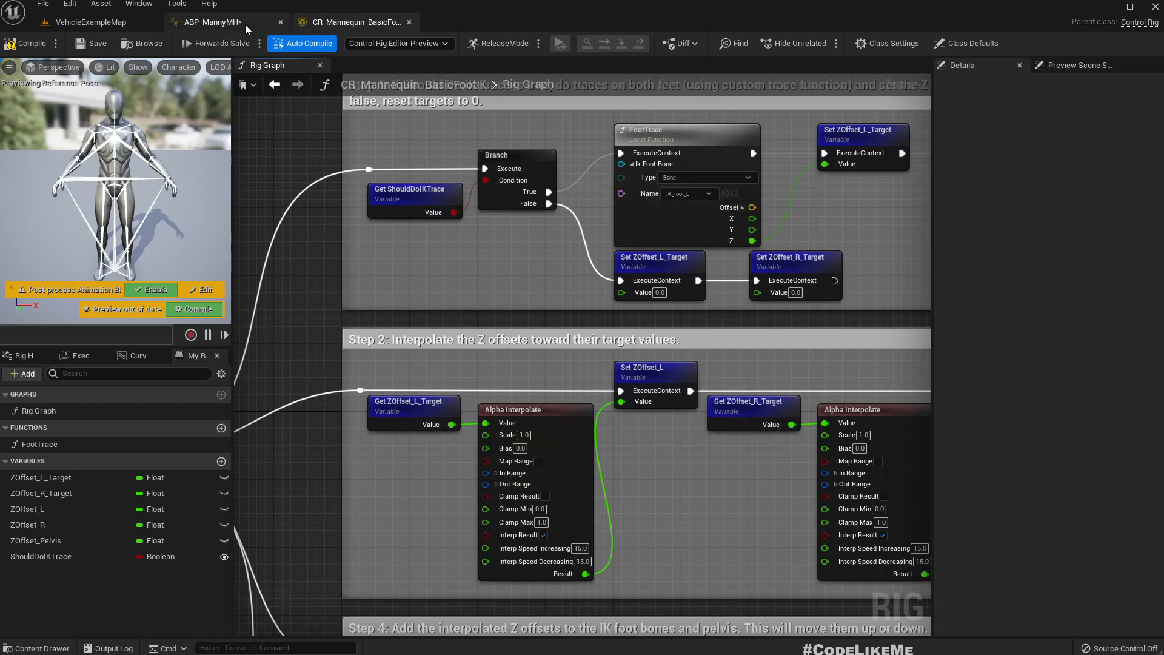
left_click(211, 22)
type("foot")
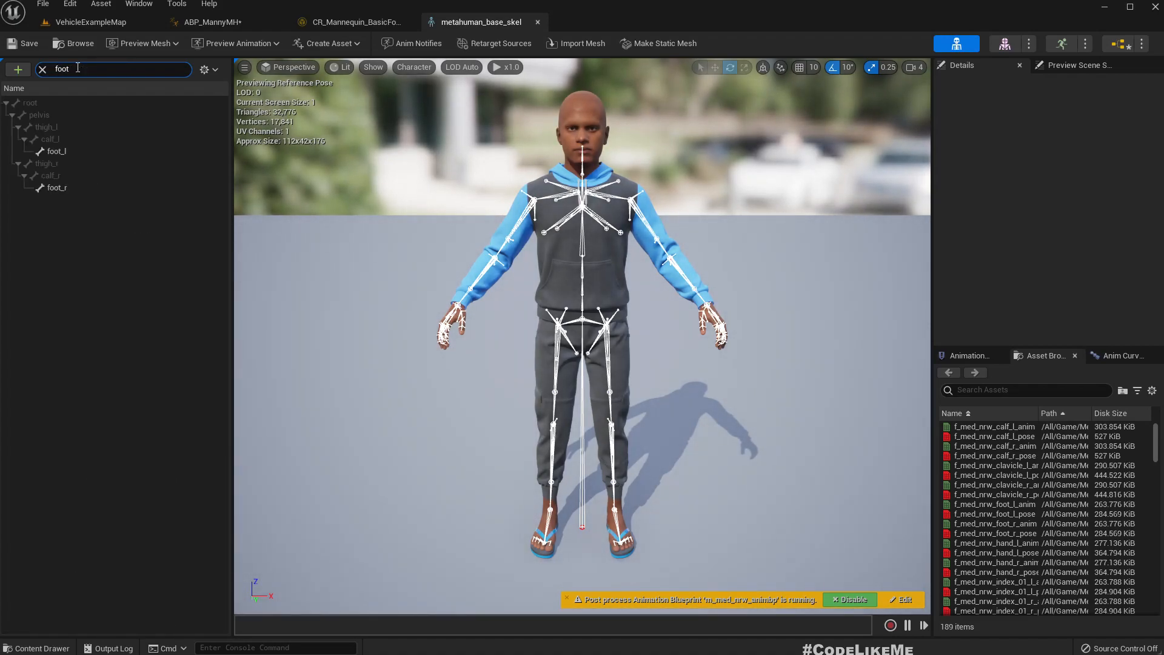
mouse_move(355, 22)
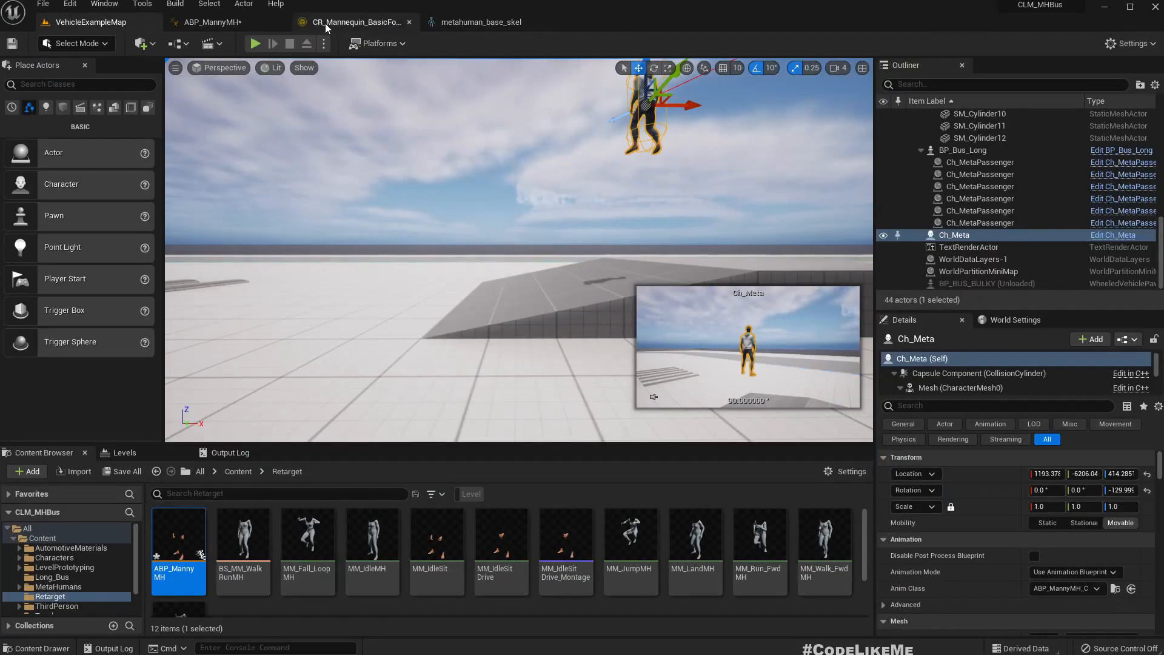
Filter SKM_Manny's skeleton tree to 'foot' and inspect the ik_foot_l and ik_foot_r bones
left_click(356, 22)
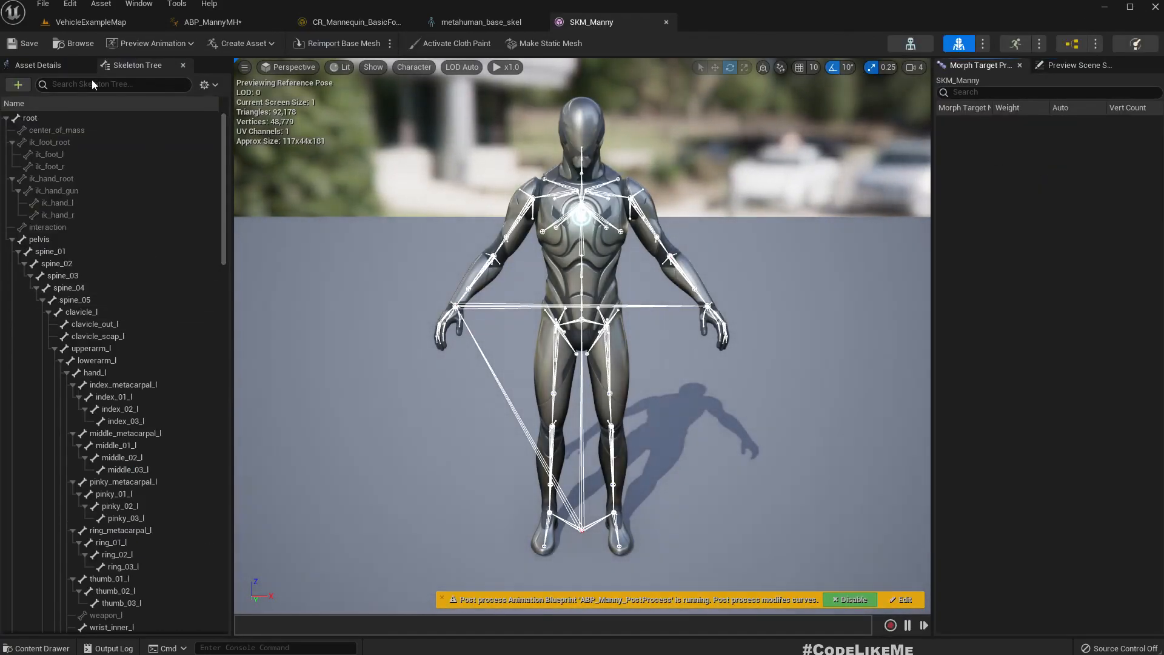
type("foot")
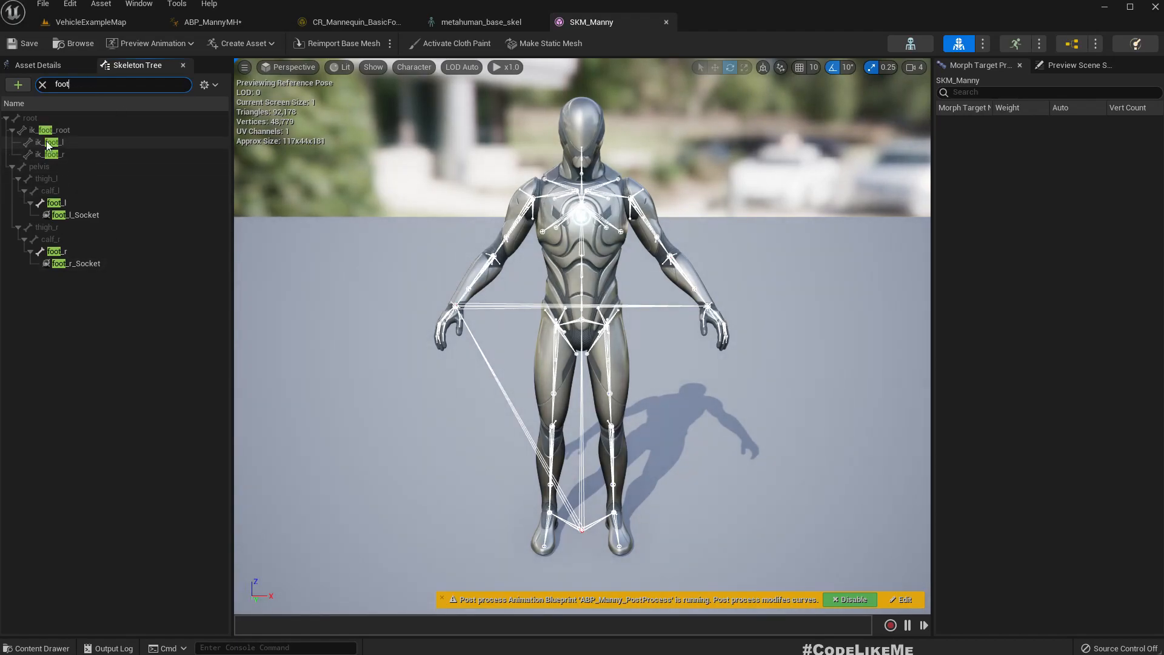
left_click(52, 142)
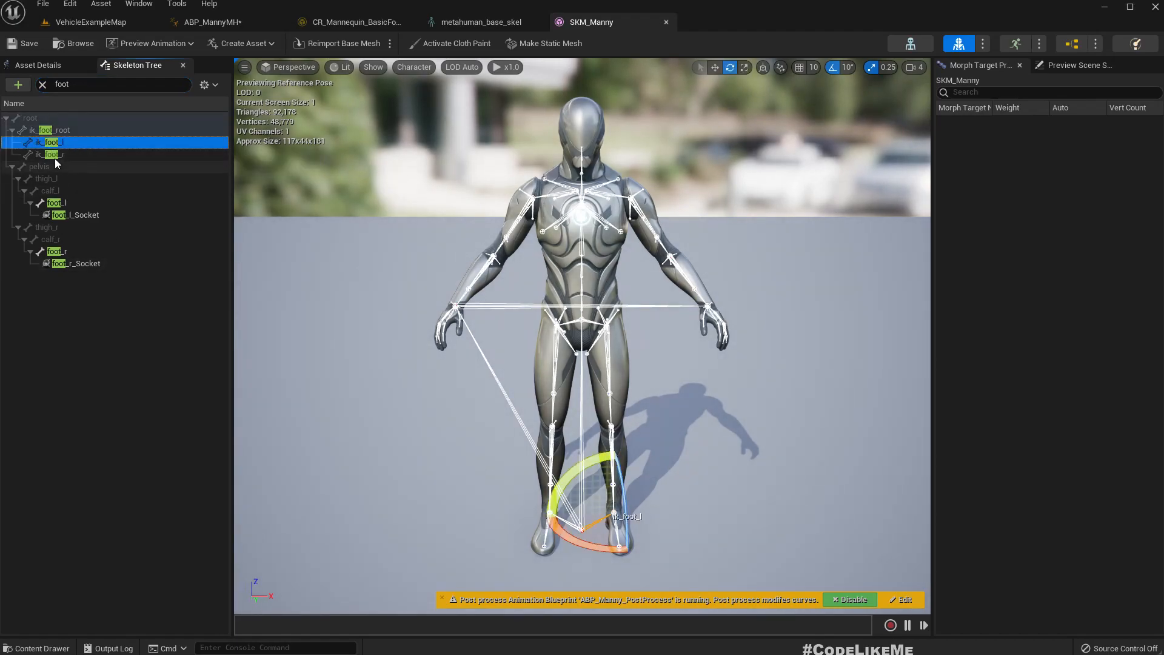
left_click(54, 154)
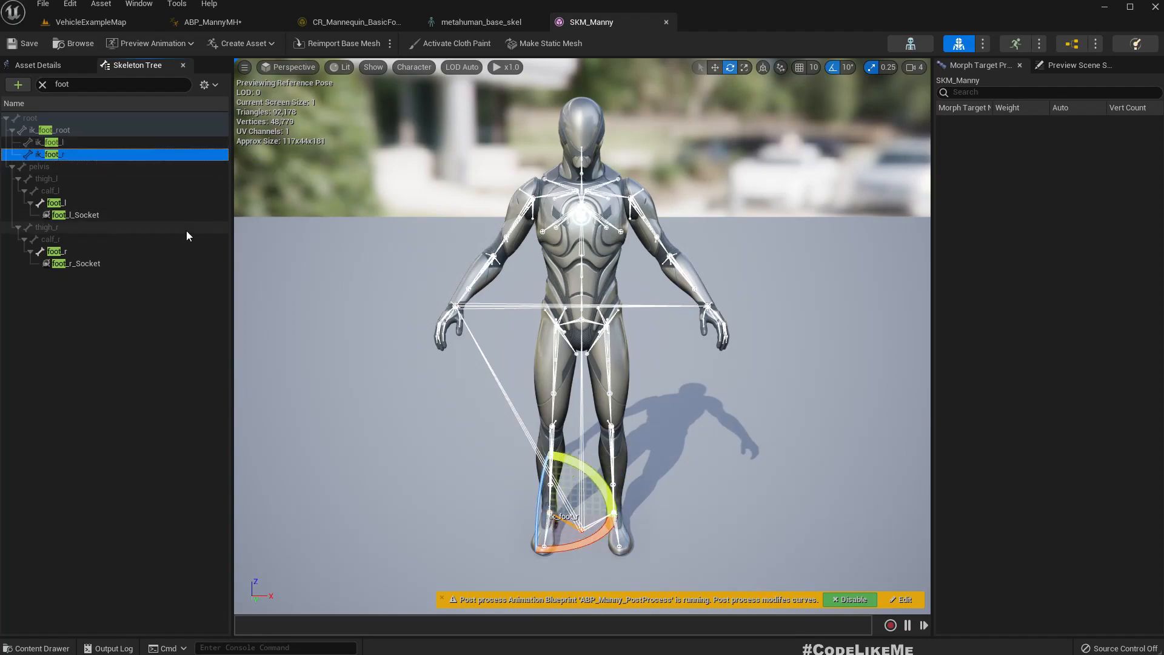
mouse_move(403, 189)
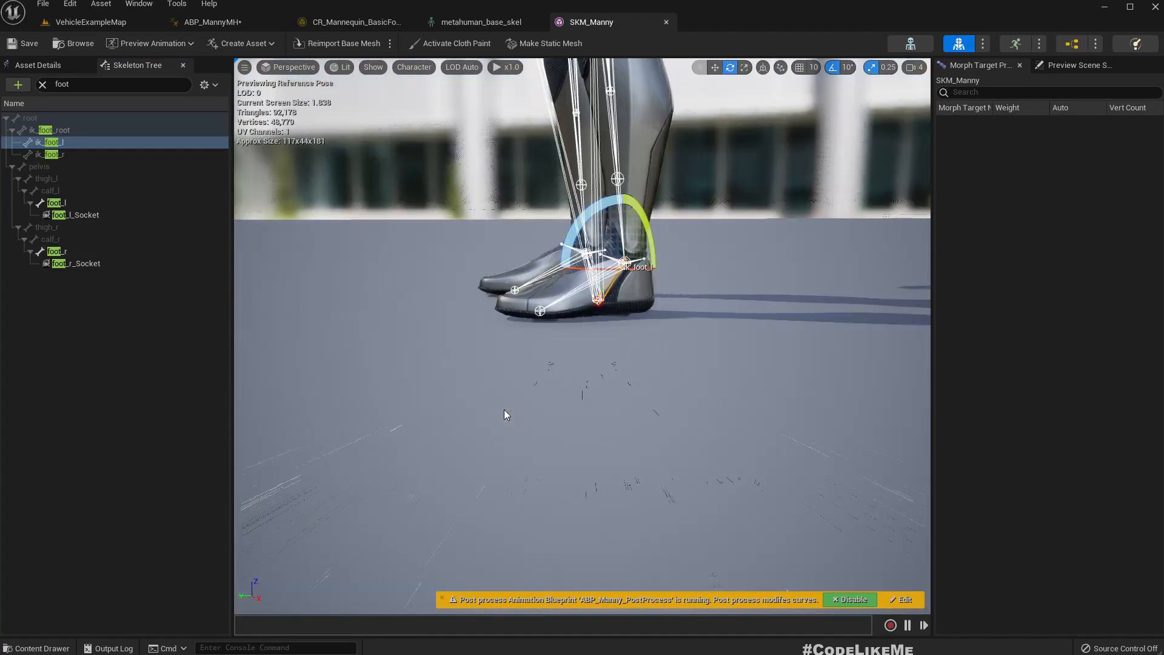
mouse_move(328, 156)
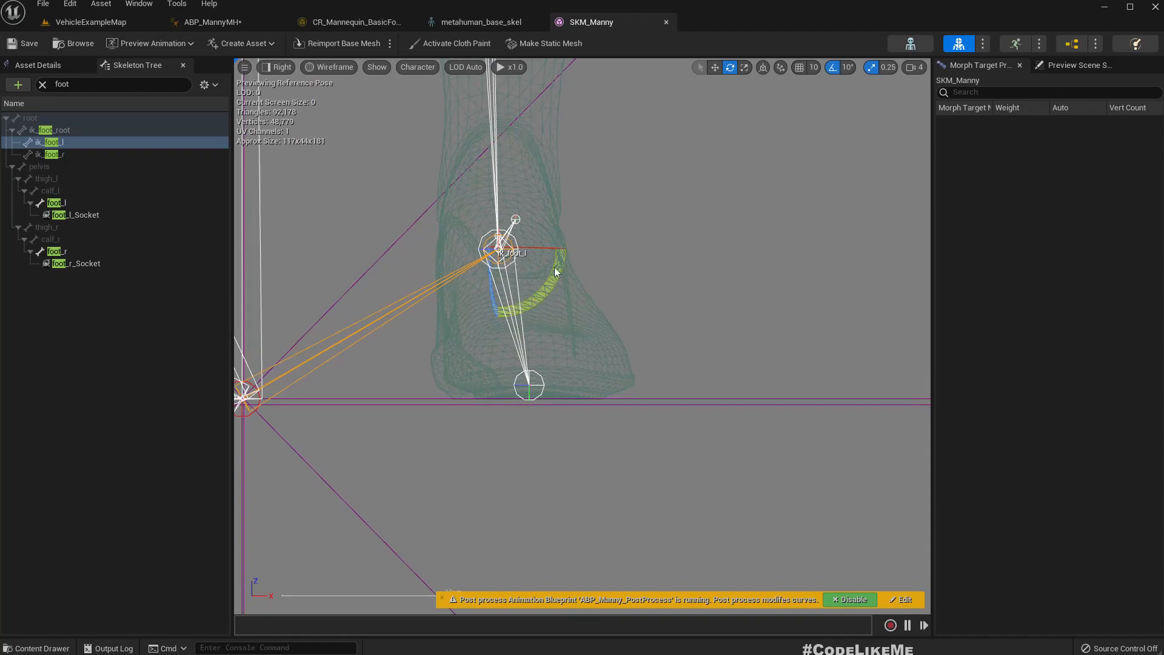
left_click(51, 153)
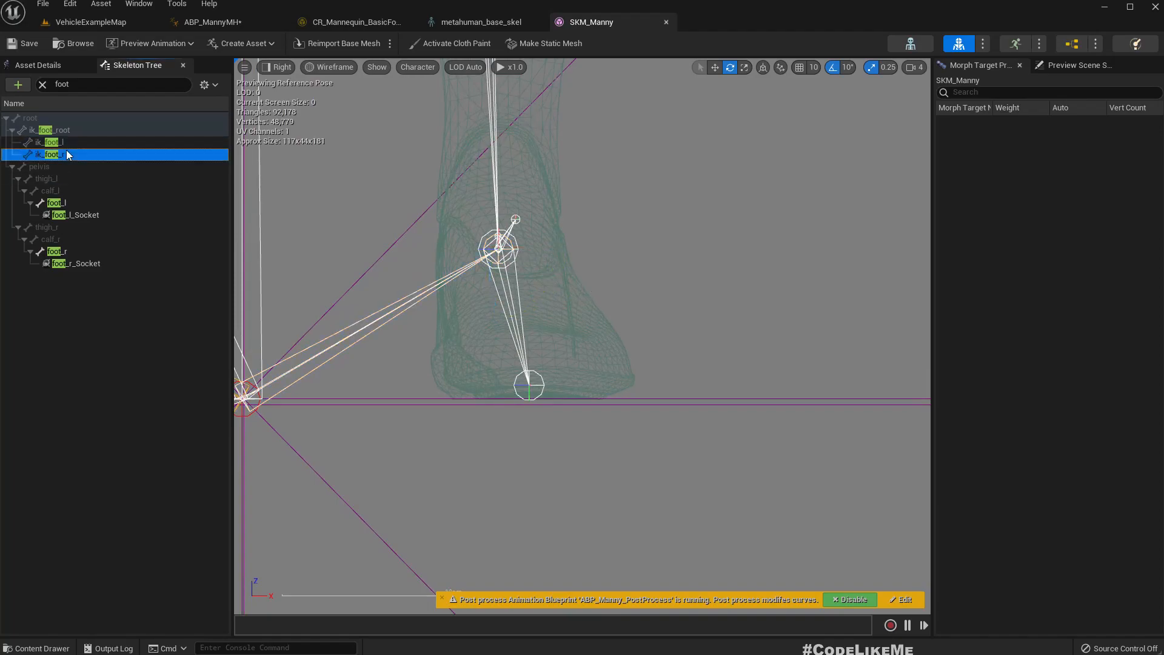
left_click(54, 130)
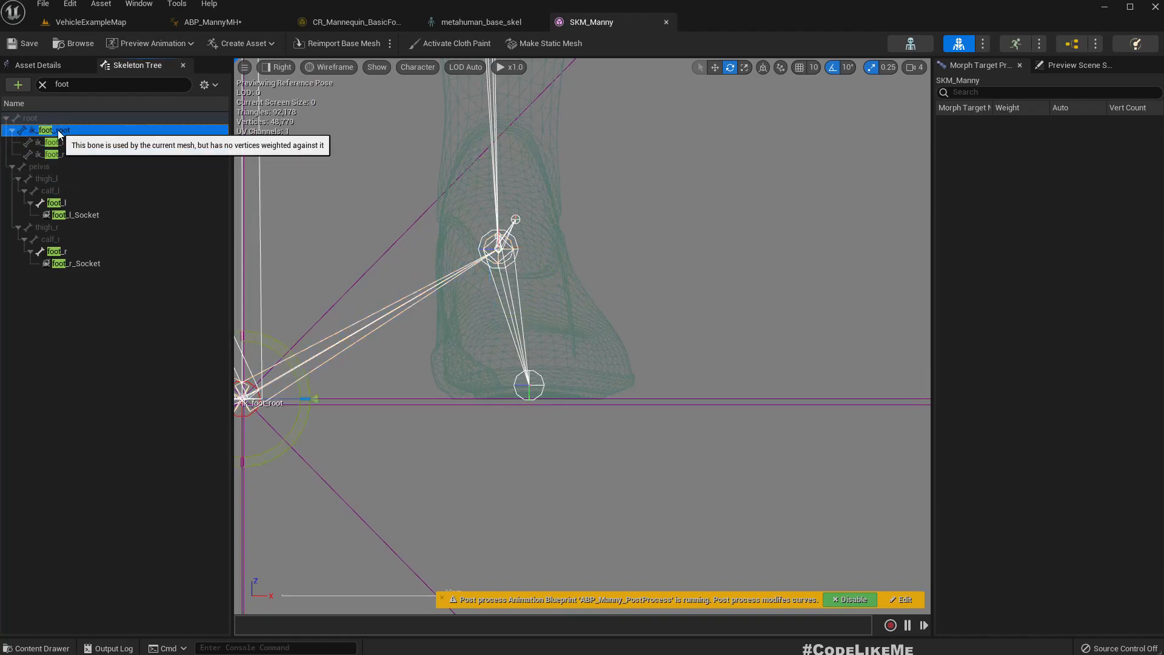
scroll("down", 3)
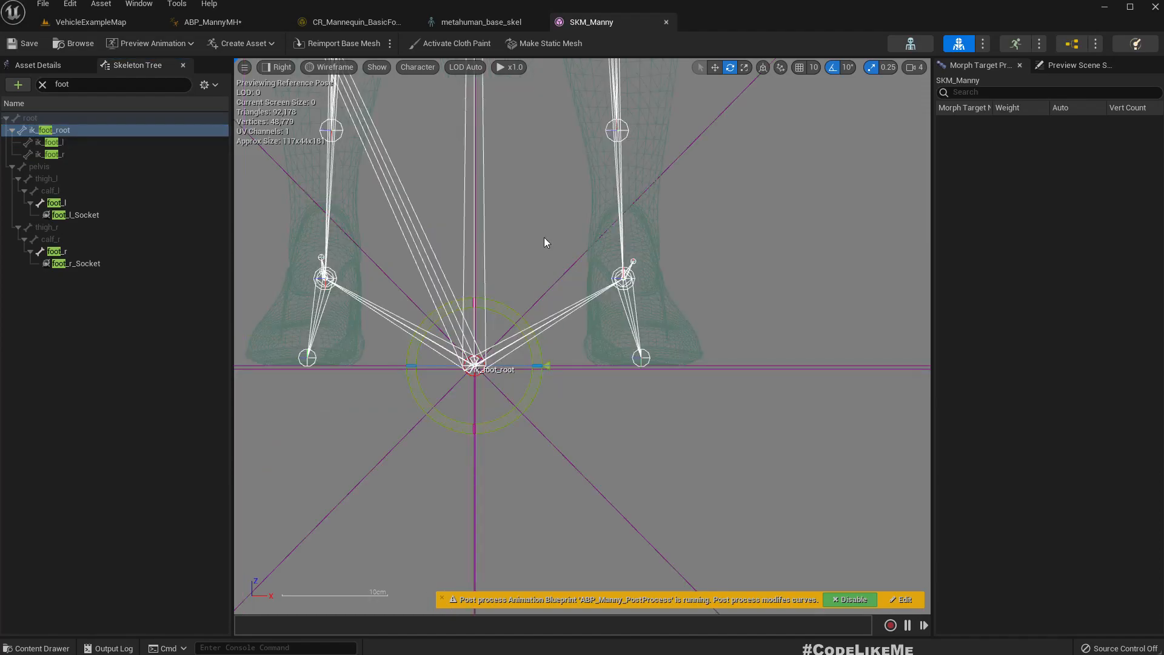
left_click(52, 130)
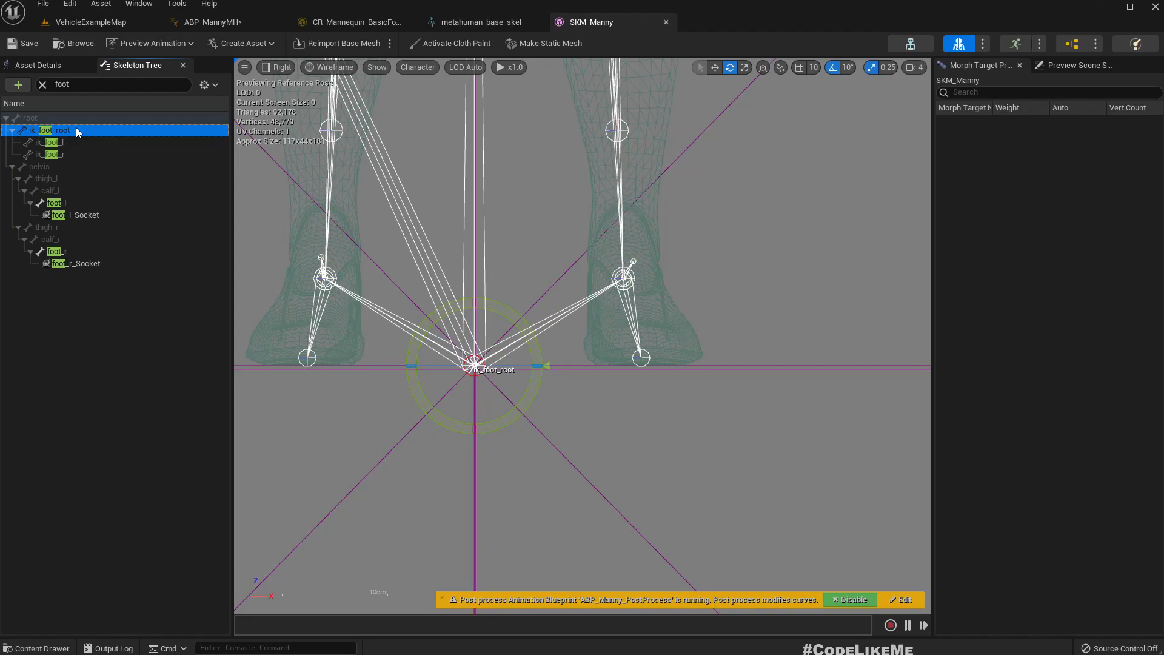
right_click(52, 130)
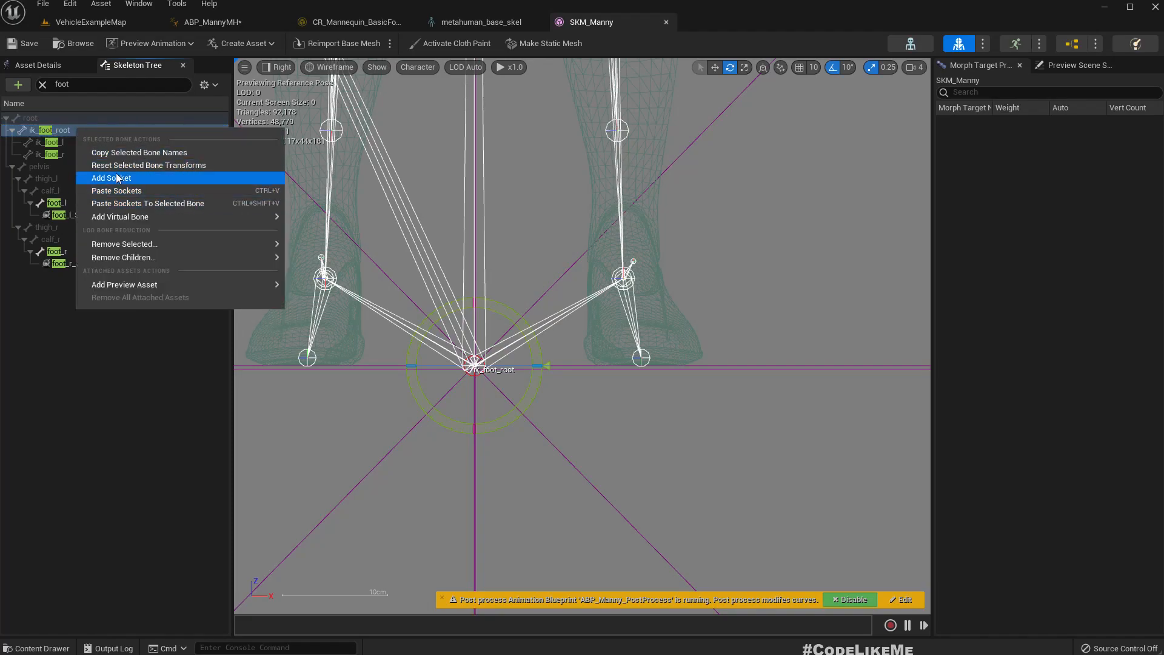
left_click(110, 177)
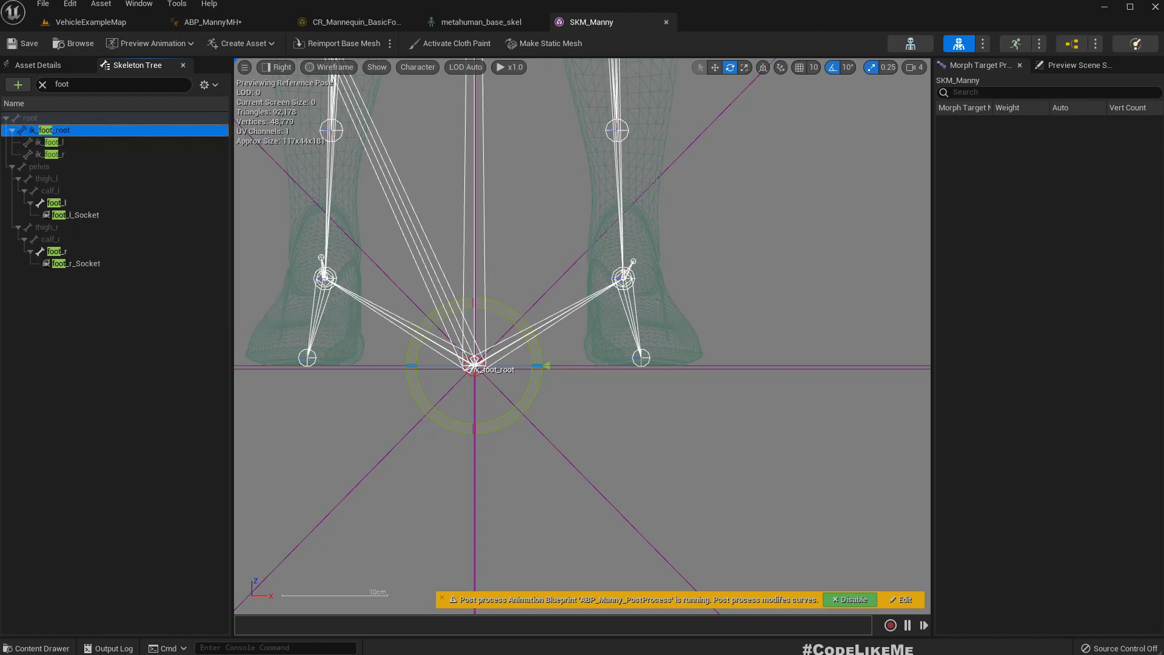
In metahuman_base_skel, clear the search, collapse pelvis and add VB ik_foot_root under root
left_click(482, 22)
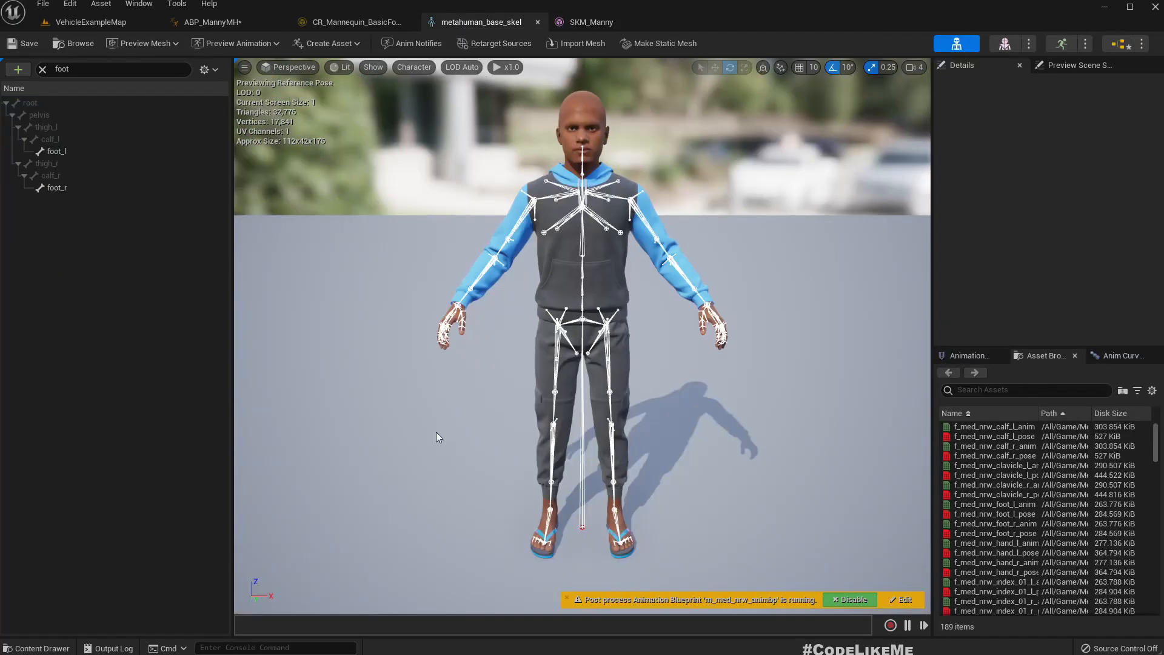
mouse_move(53, 127)
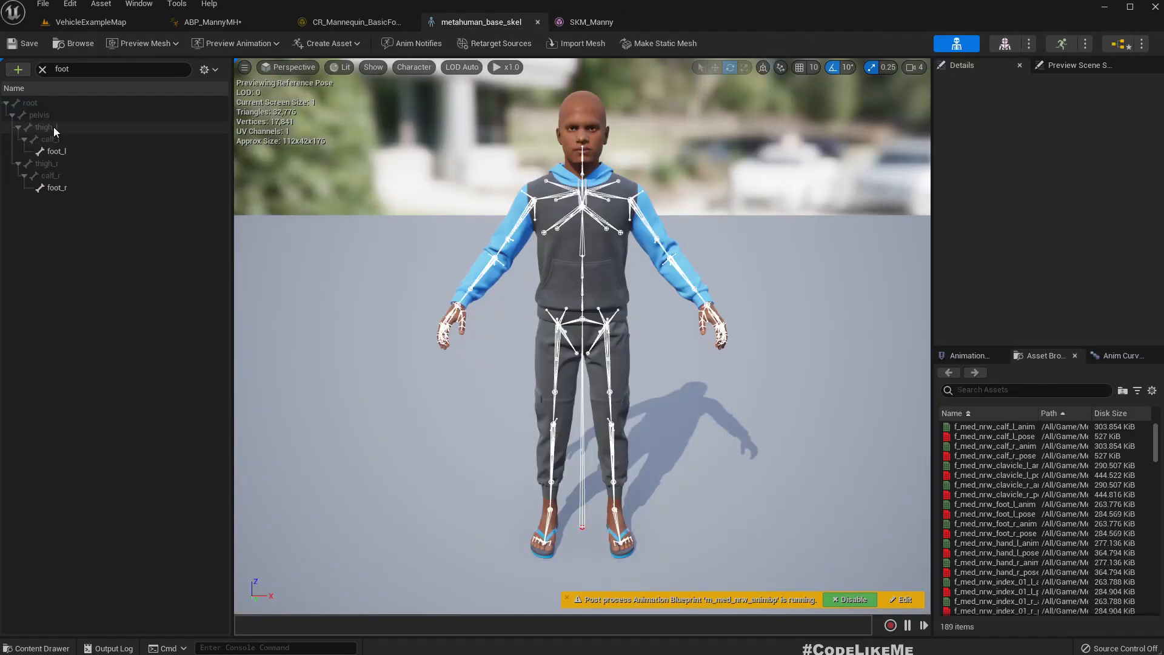
left_click(29, 103)
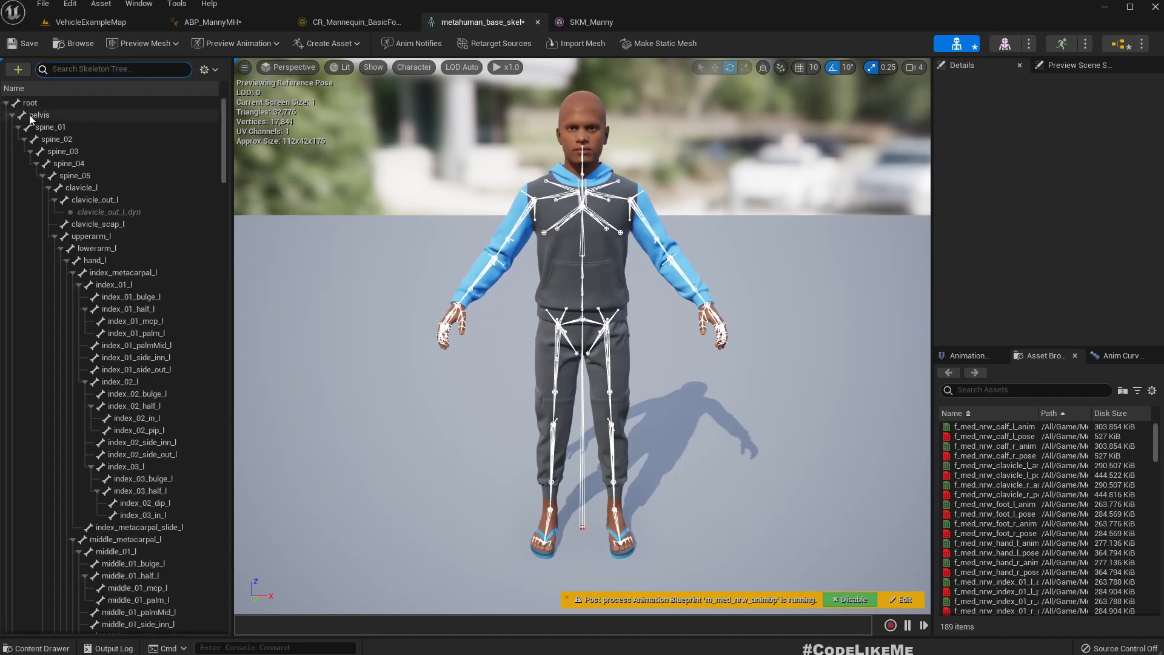
left_click(52, 127)
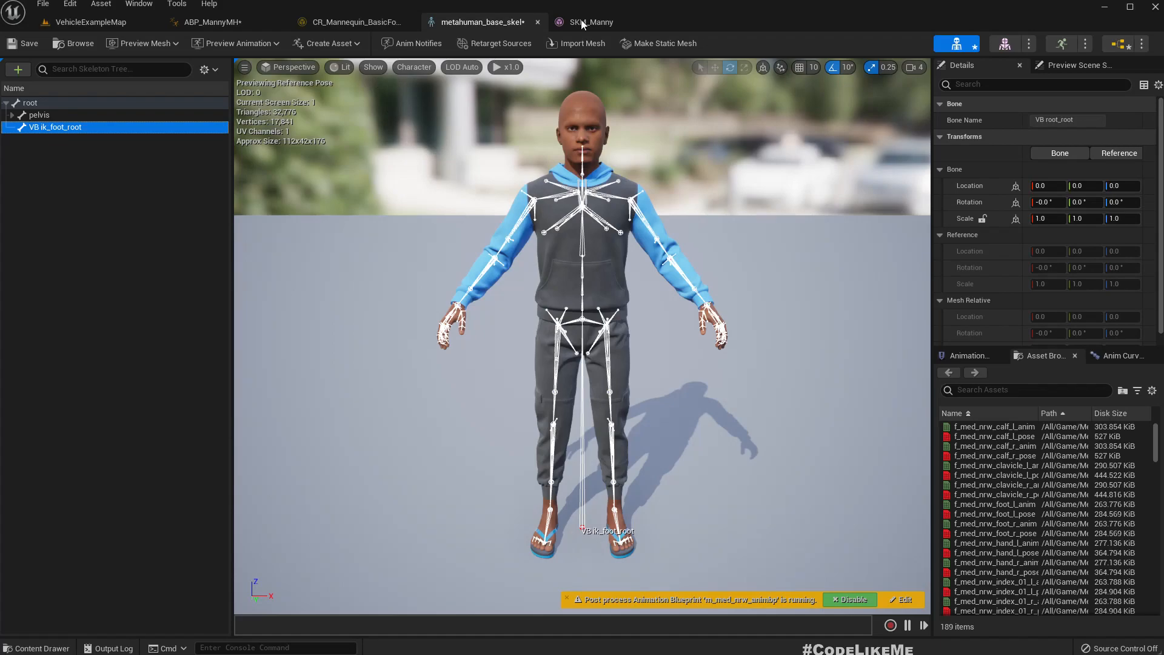
left_click(591, 22)
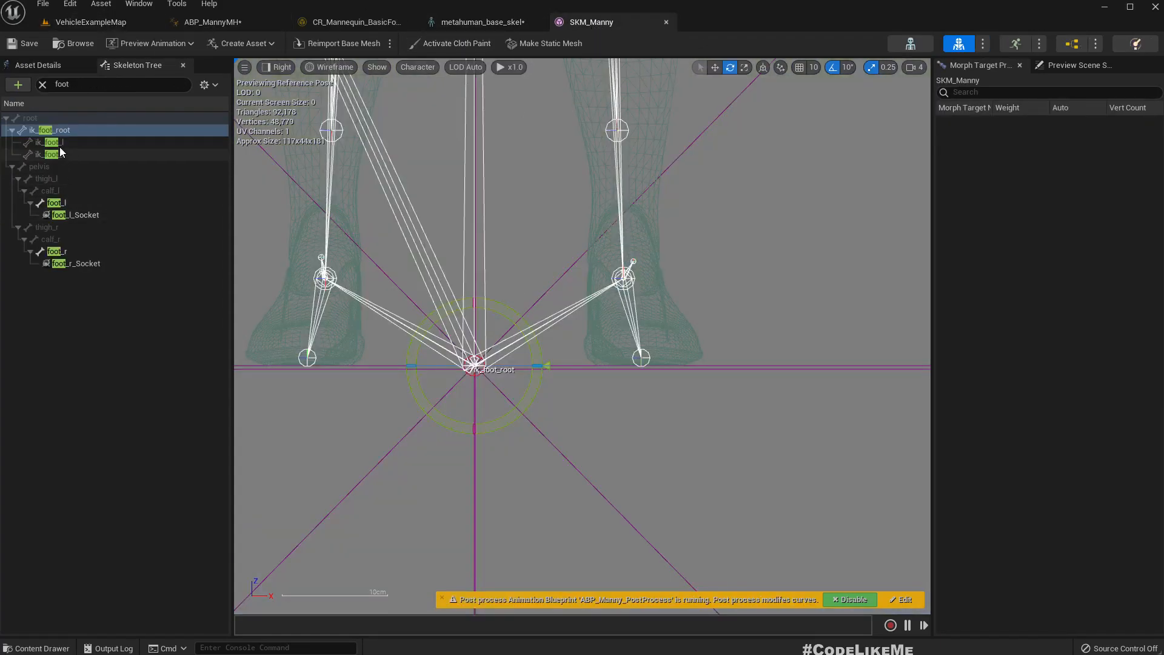
left_click(52, 142)
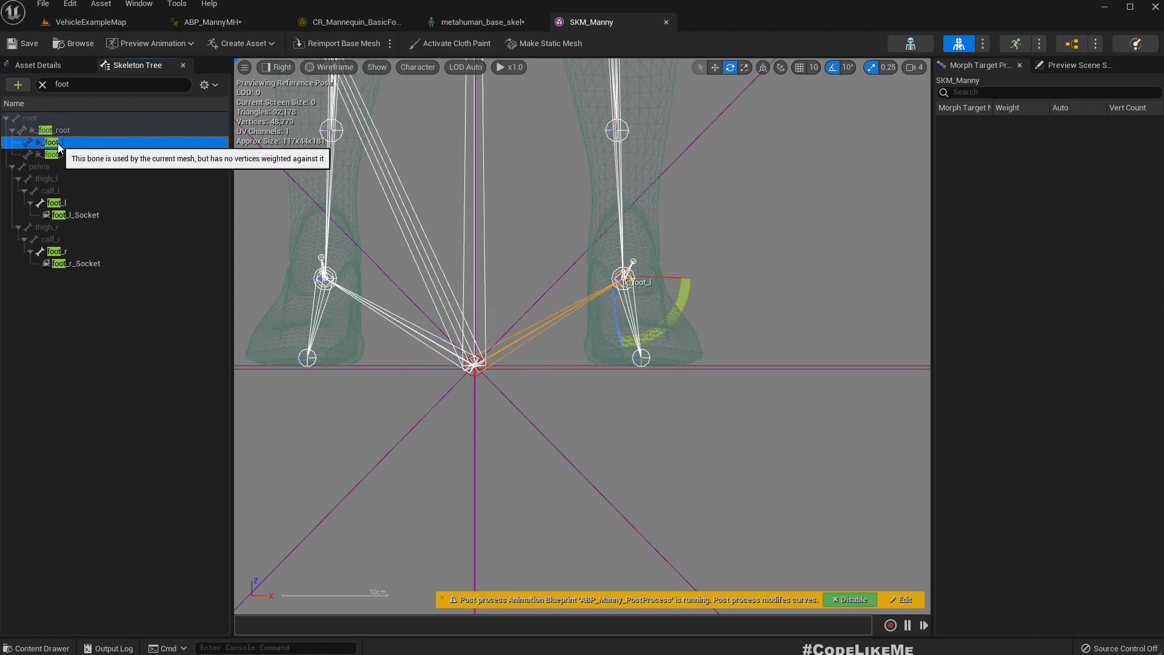
right_click(52, 142)
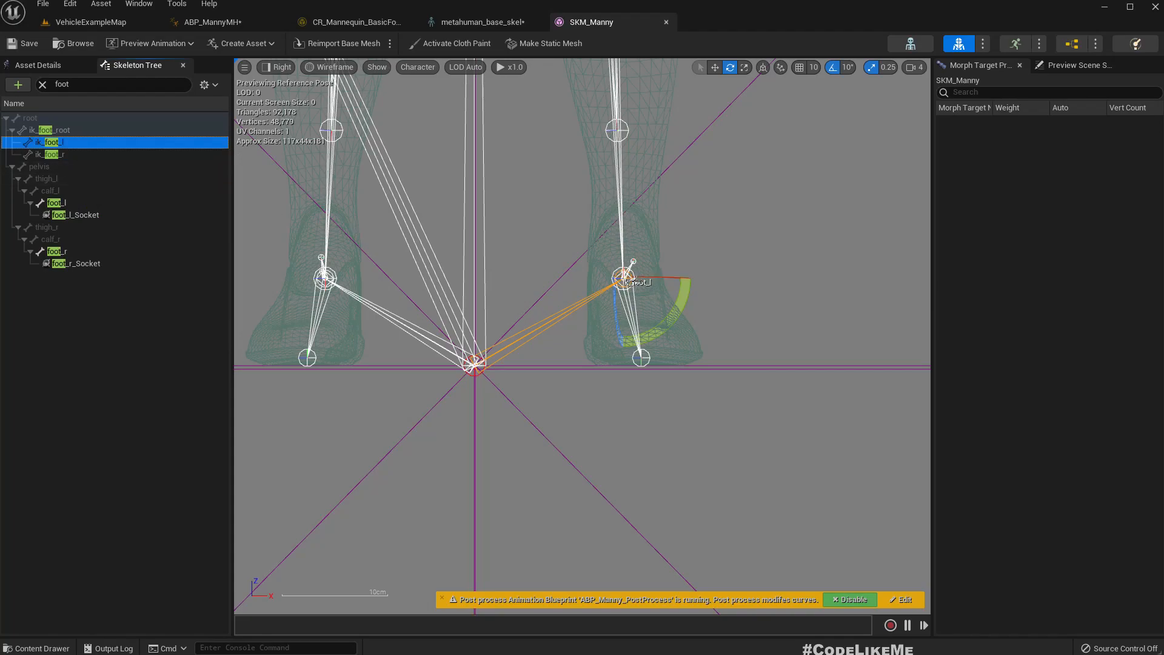
mouse_move(699, 313)
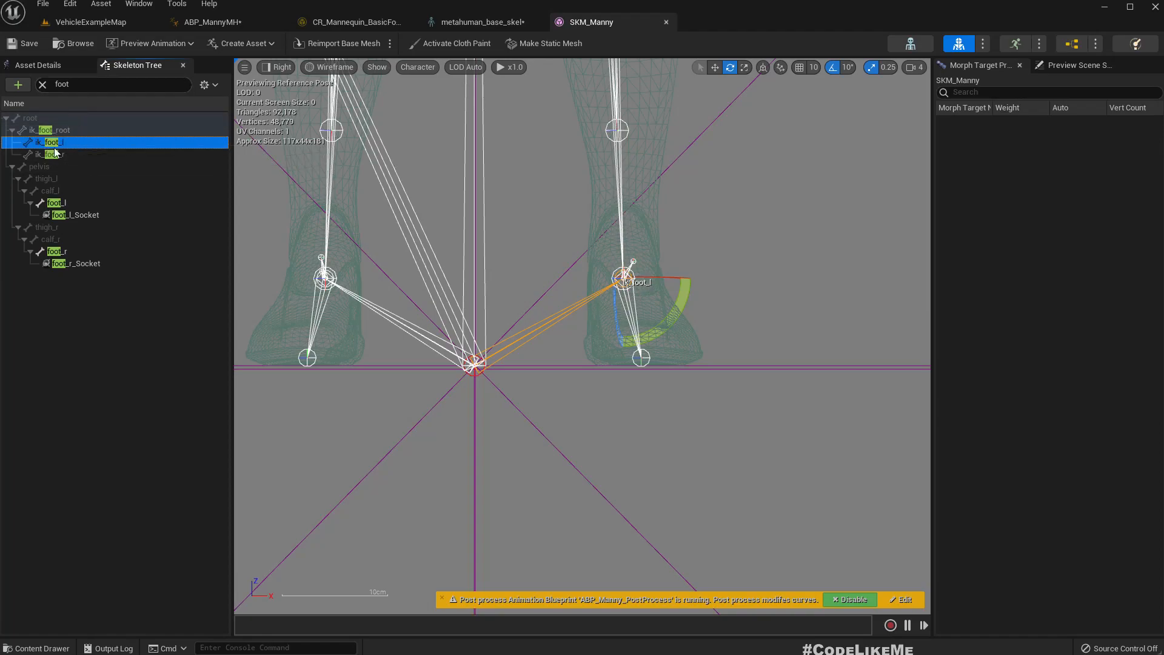
left_click(56, 202)
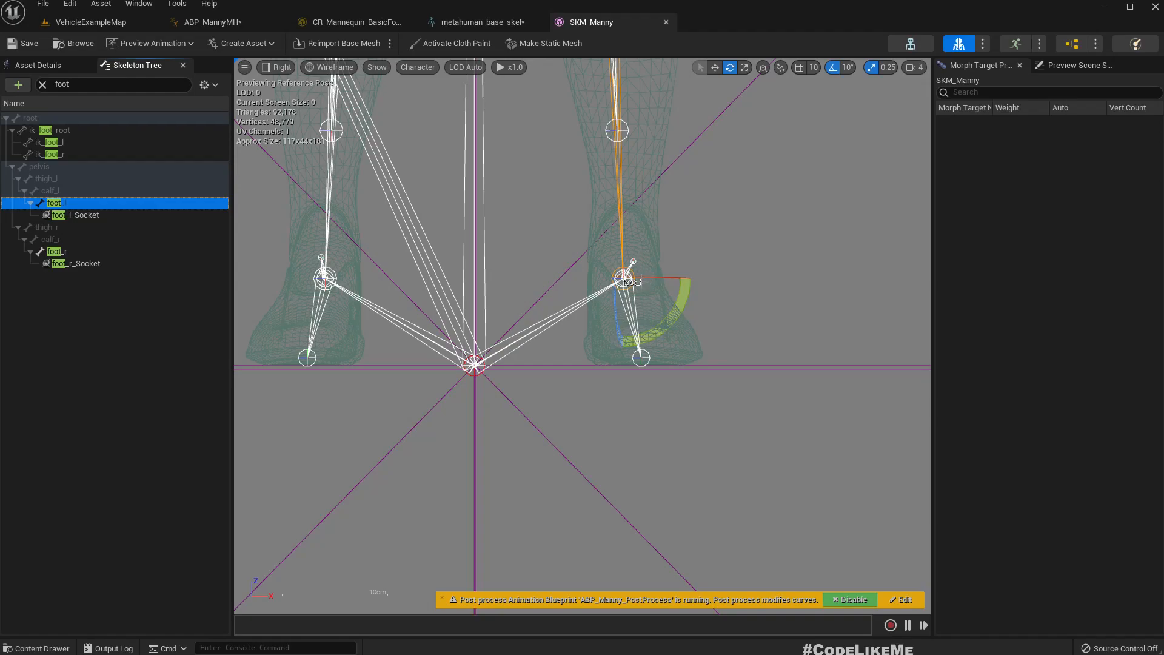
mouse_move(483, 22)
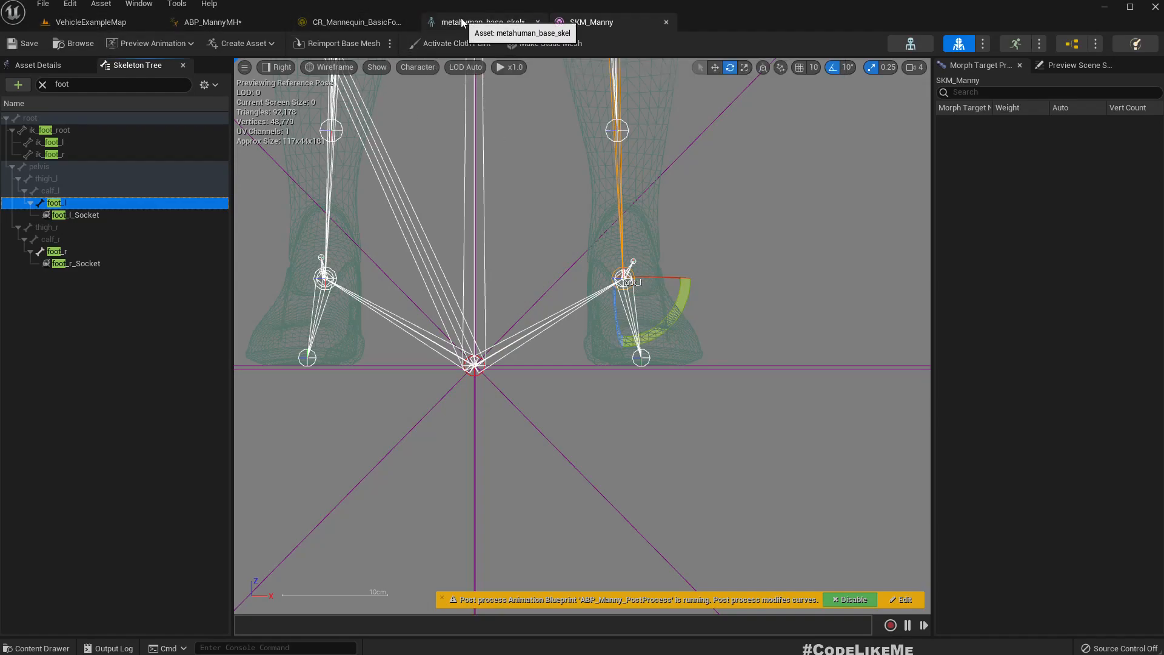
Add a virtual bone from VB ik_foot_root targeting foot_r and select it
left_click(481, 22)
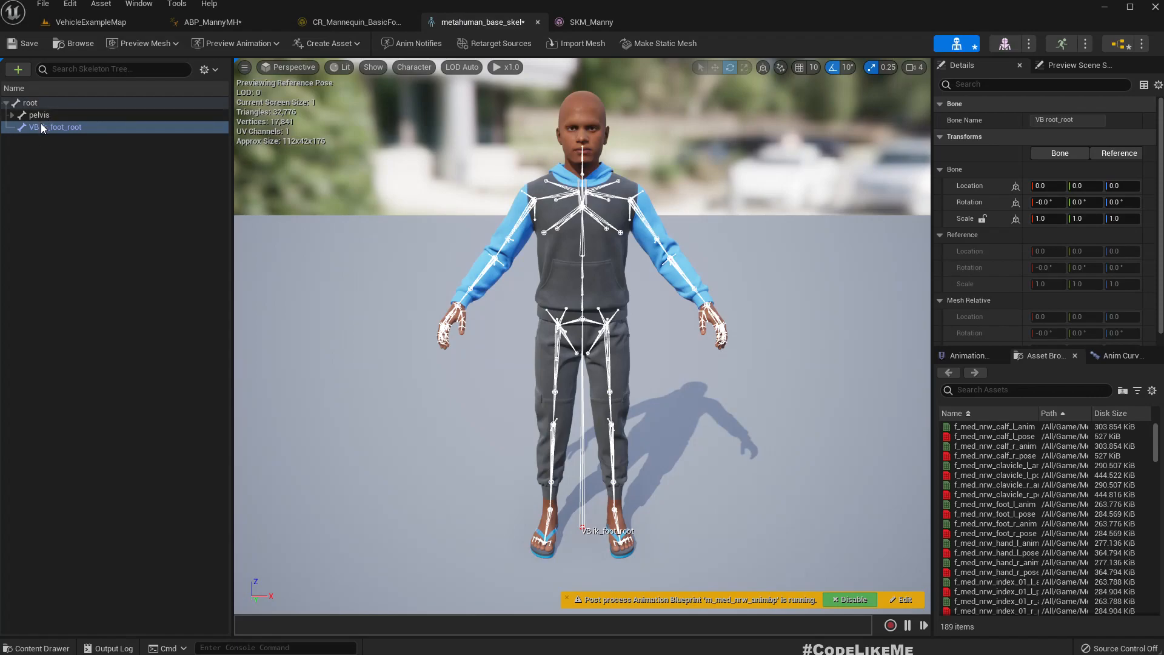
right_click(65, 127)
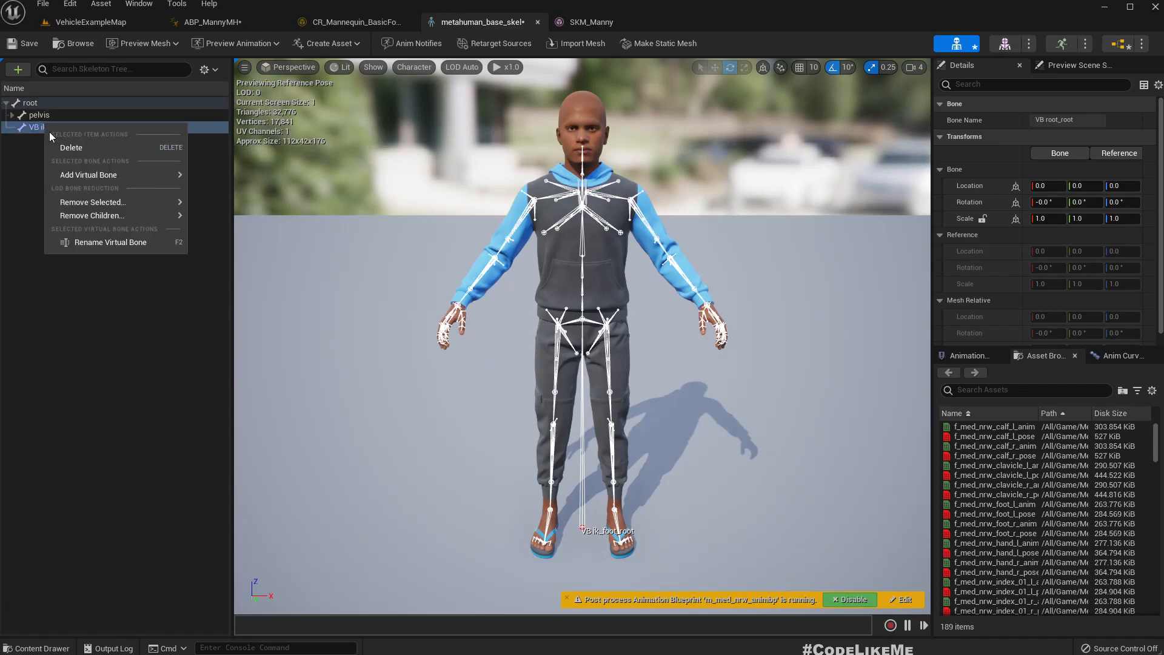
left_click(87, 175)
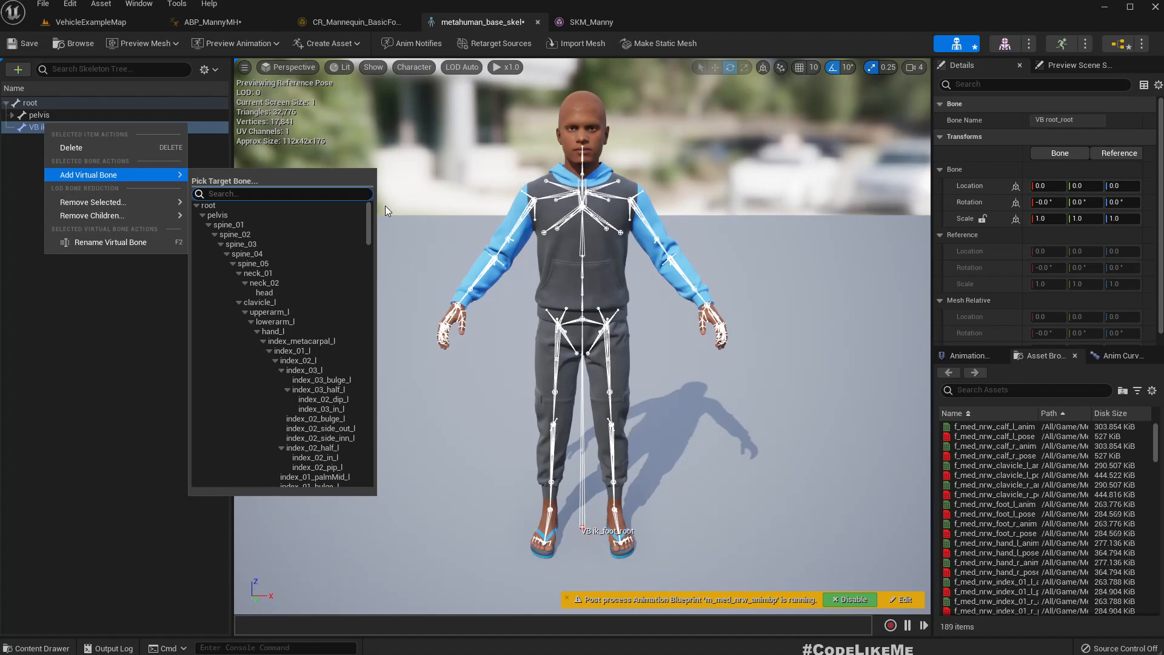
type("foot")
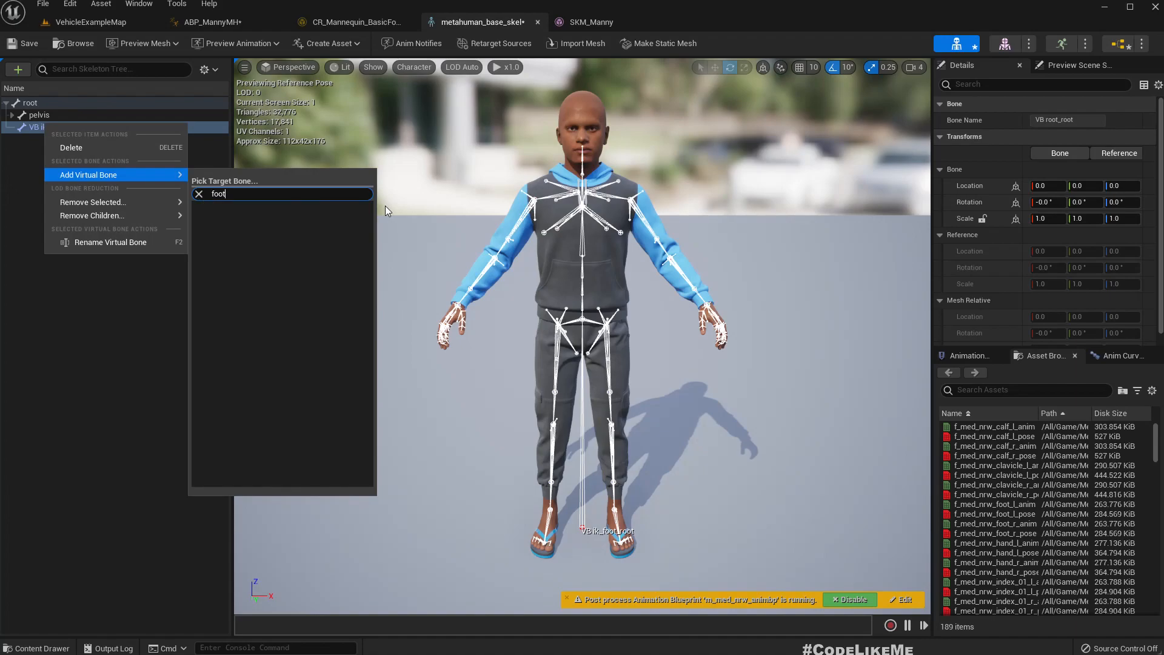
type("foot")
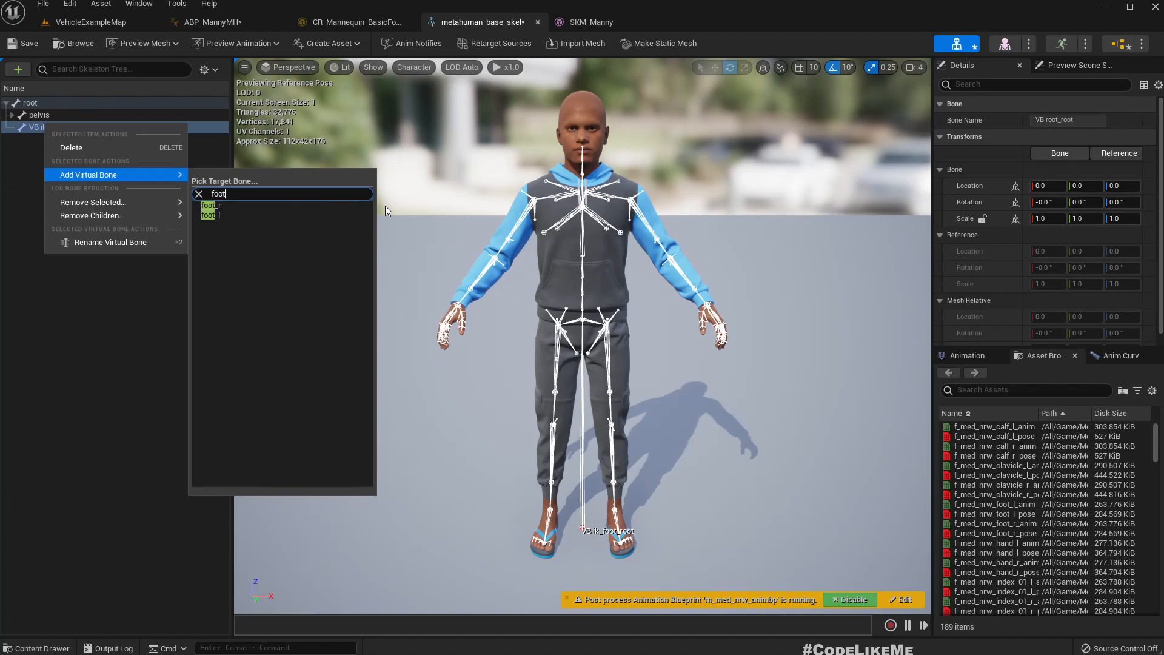
mouse_move(212, 183)
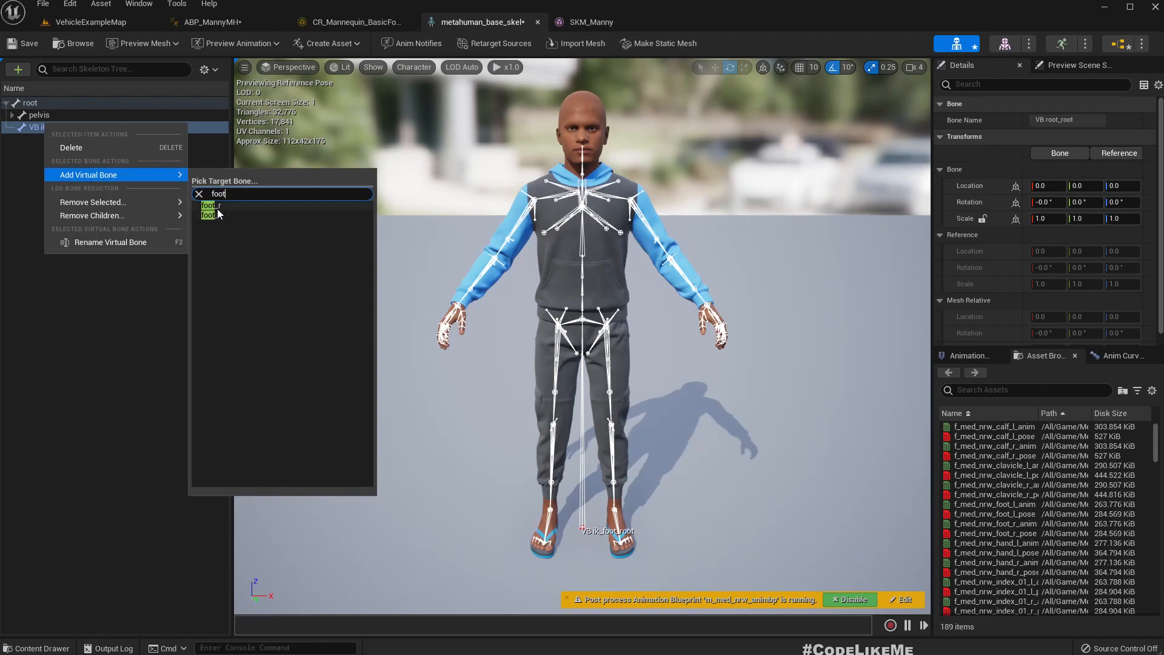
left_click(210, 206)
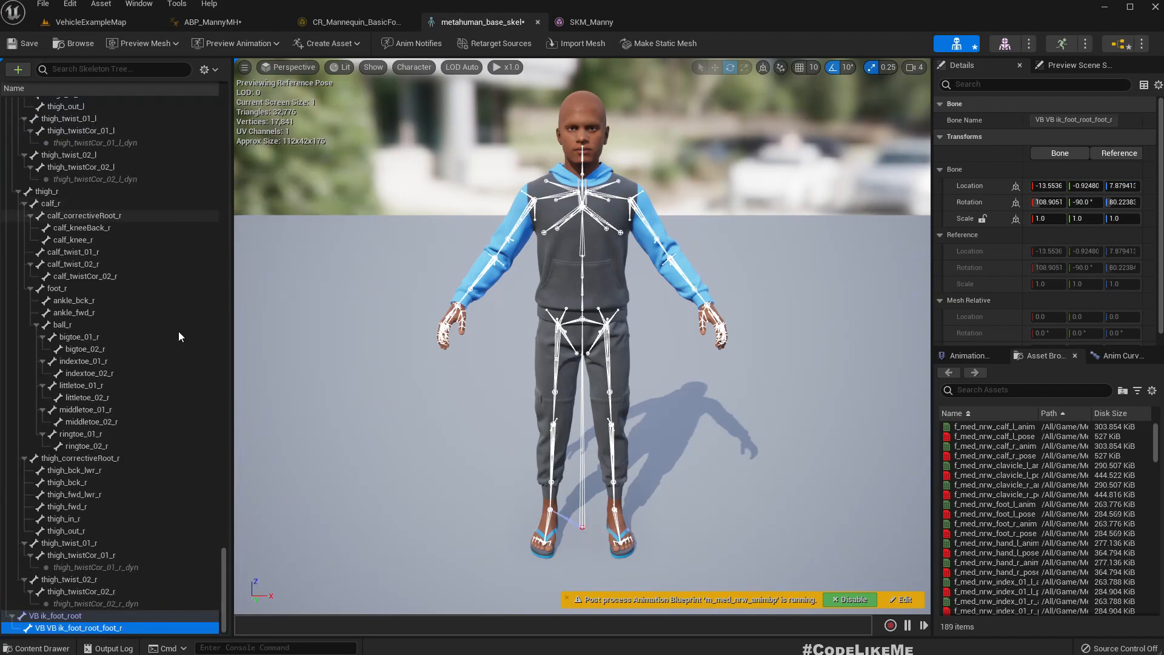
mouse_move(560, 425)
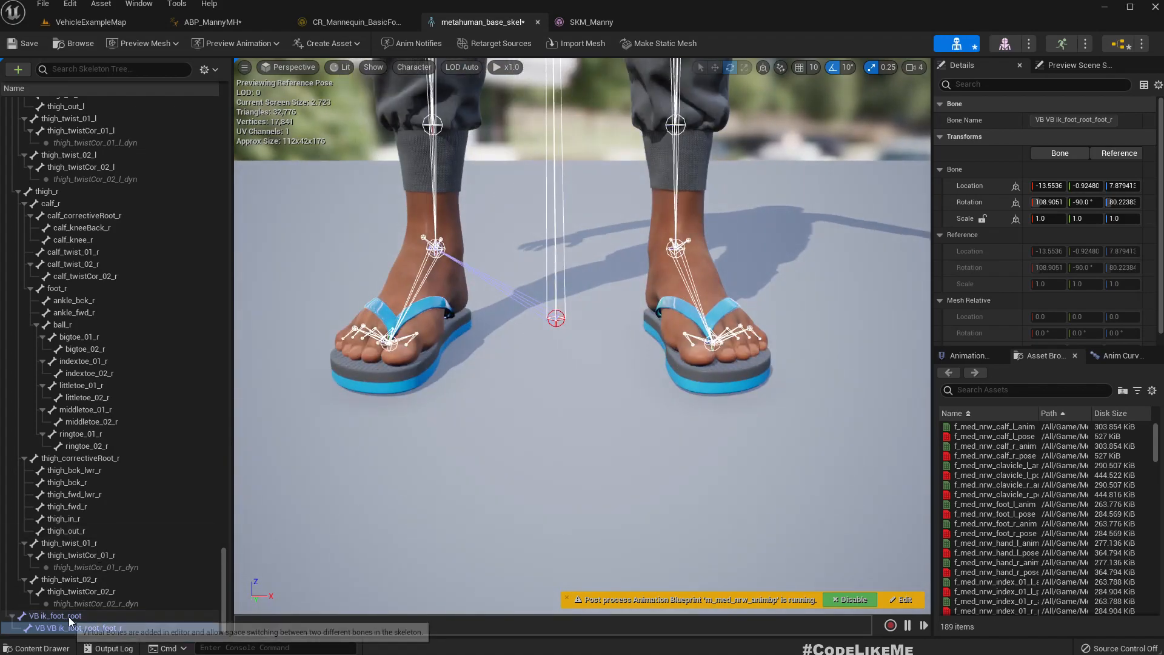
left_click(80, 627)
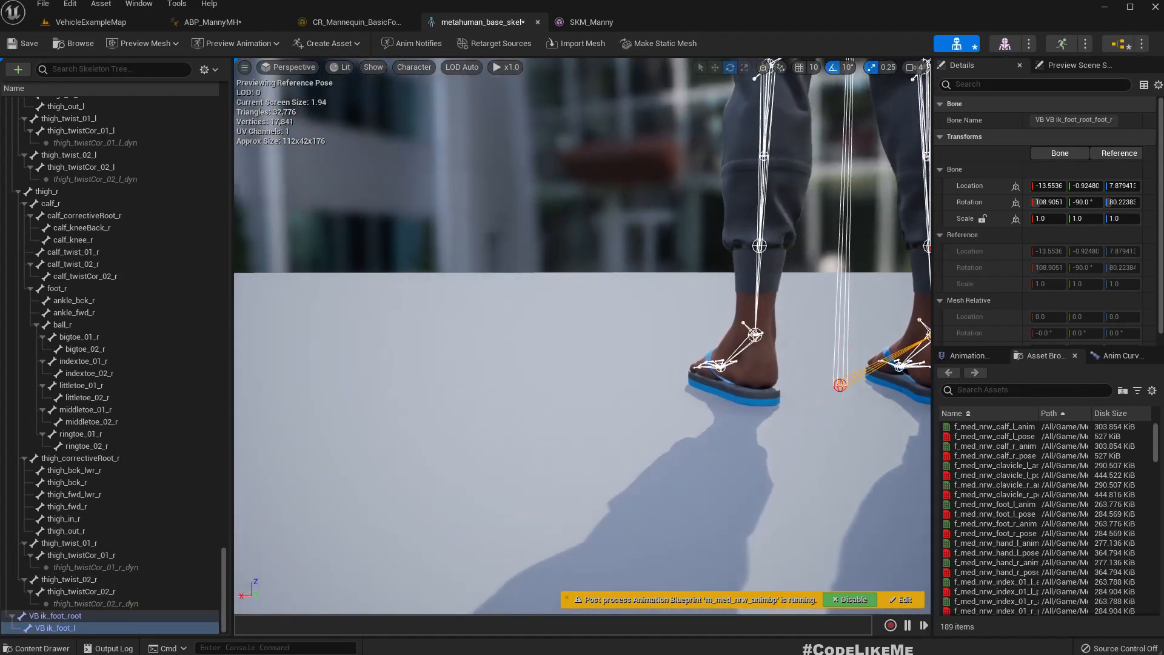
Add the foot_l virtual bone under VB ik_foot_root and check SKM_Manny's ik bones for reference
scroll("down", 3)
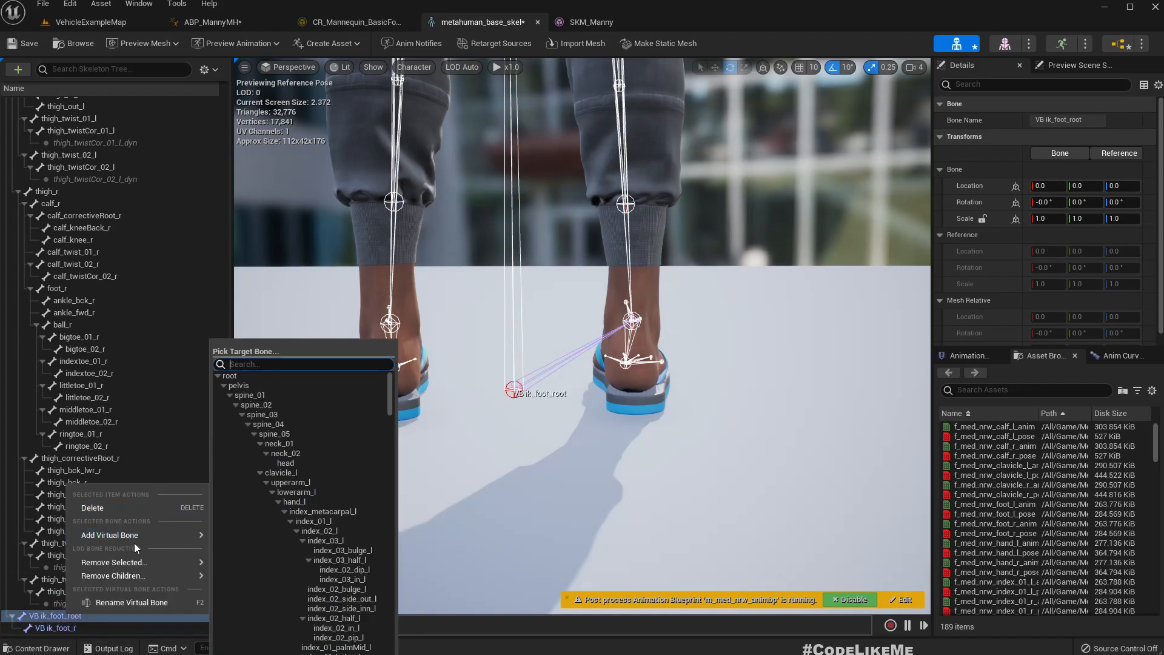
mouse_move(109, 534)
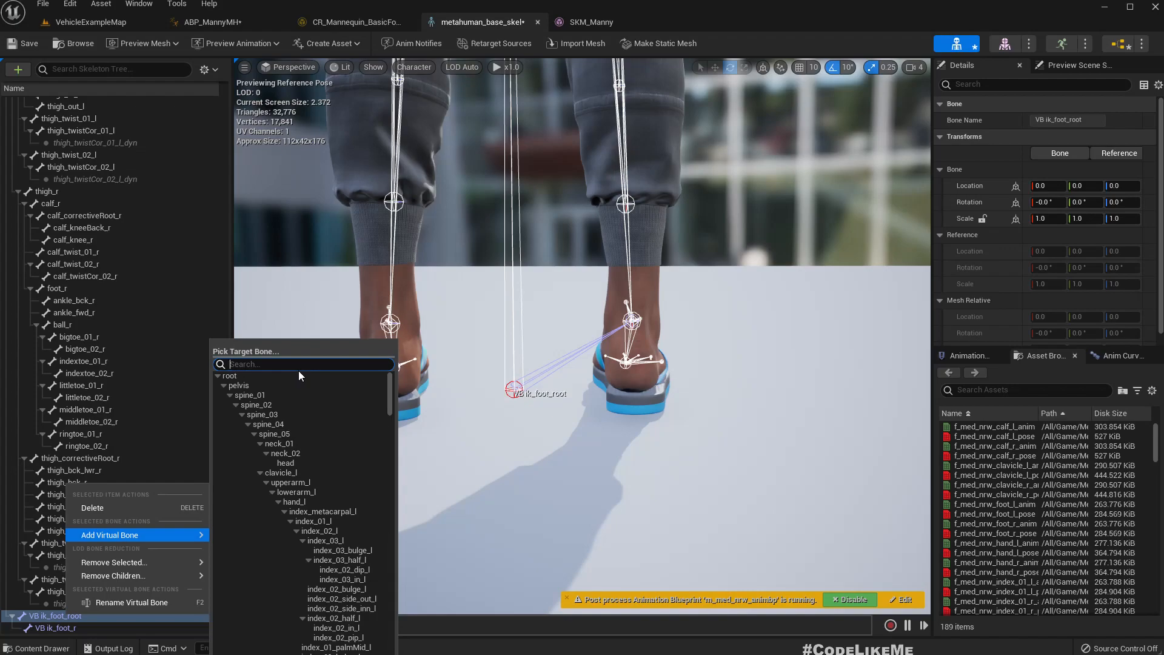
type("foot_l")
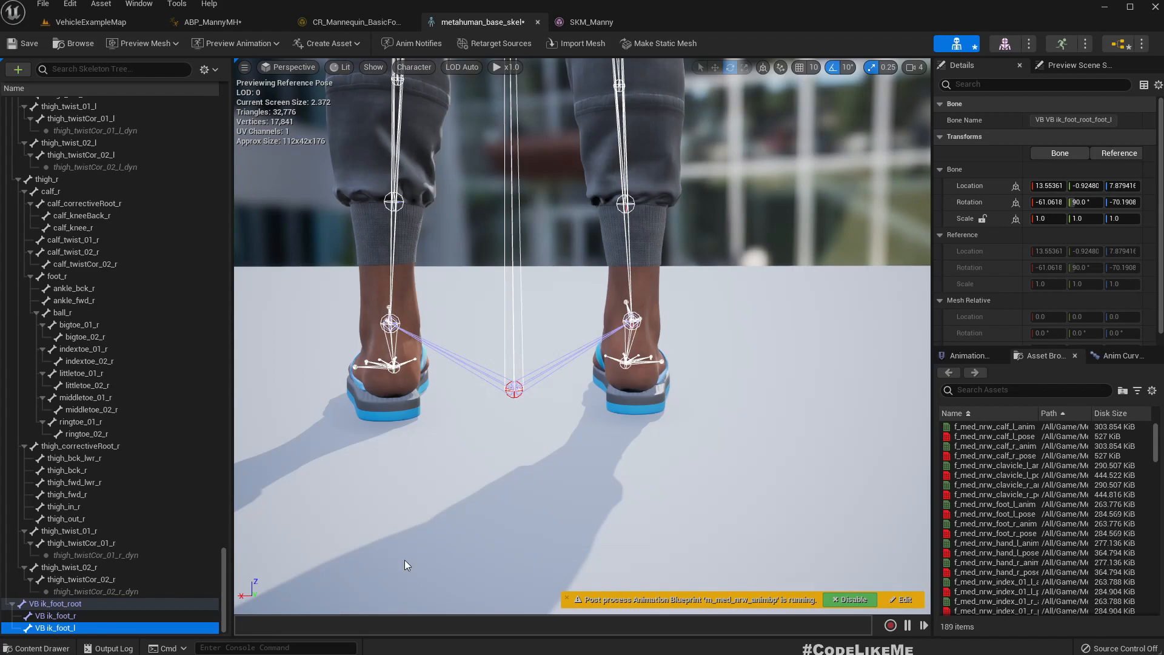
left_click(592, 21)
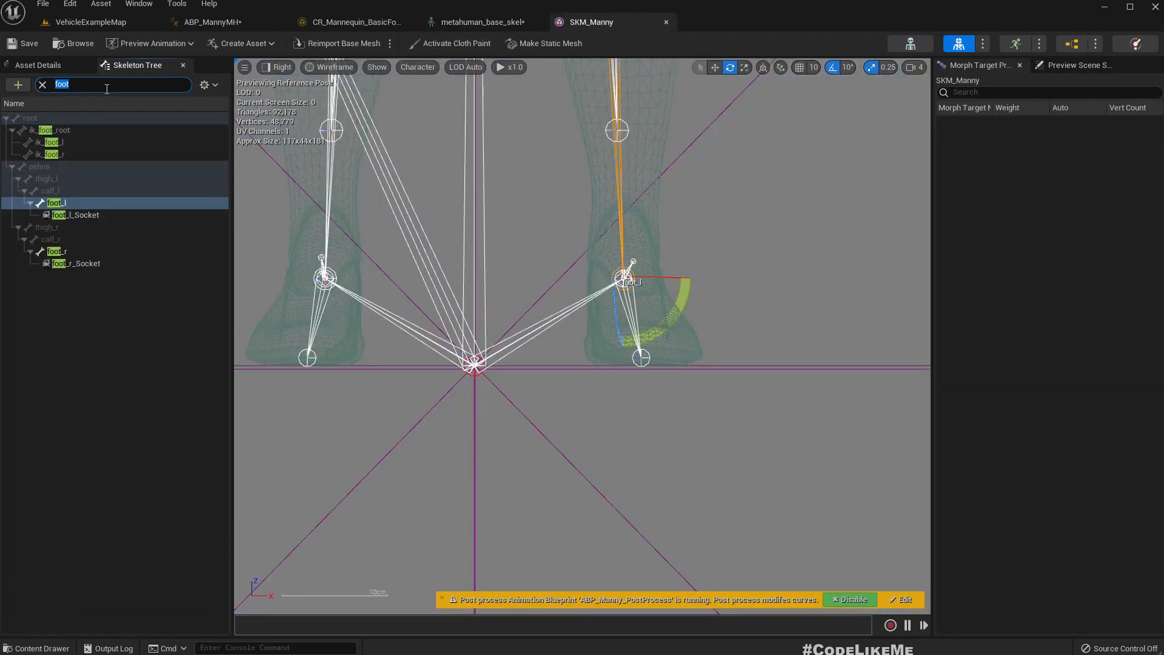
type("ik")
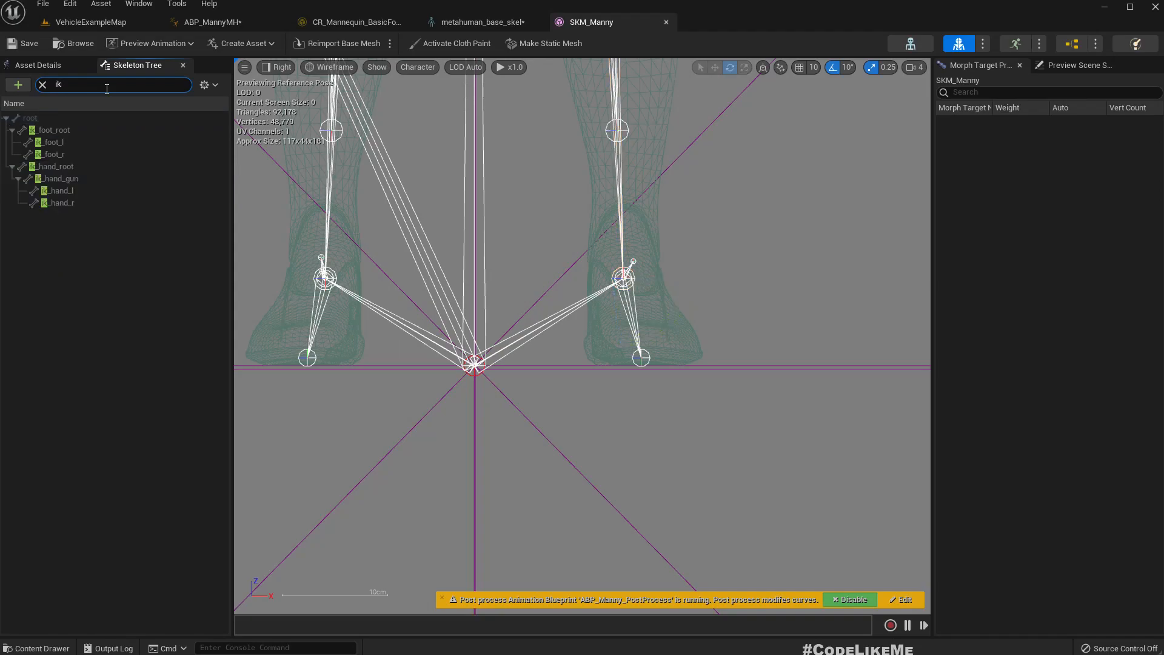
left_click(58, 190)
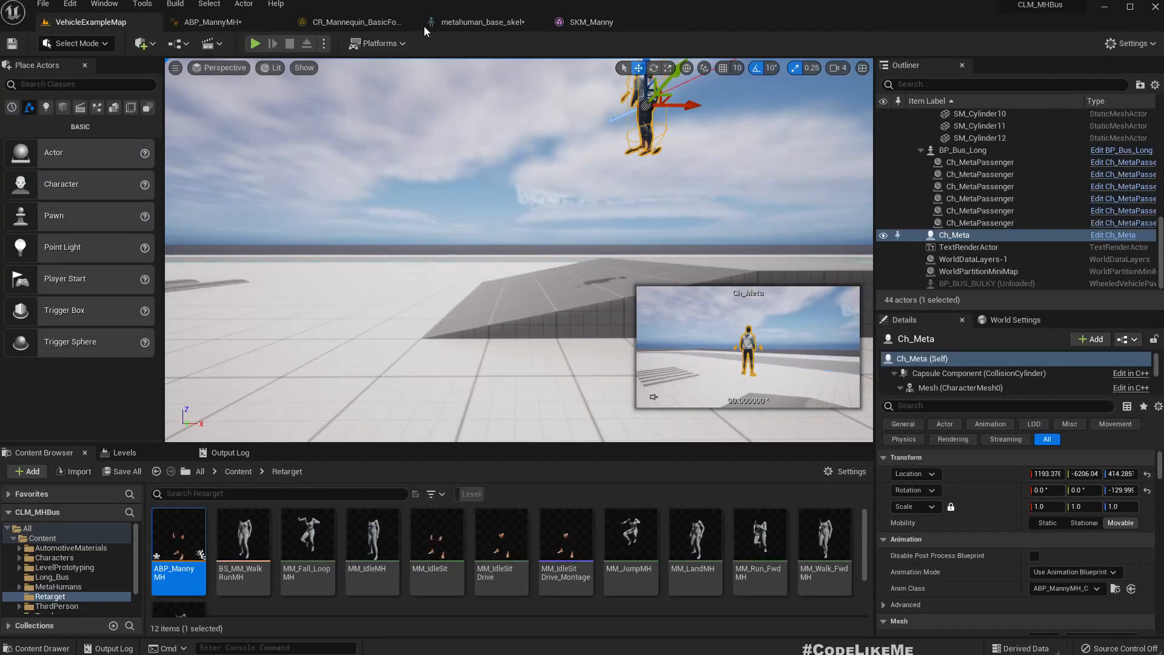
Review the MetaHuman skeleton and ABP_MannyMH, then return to the VehicleExampleMap level
left_click(479, 22)
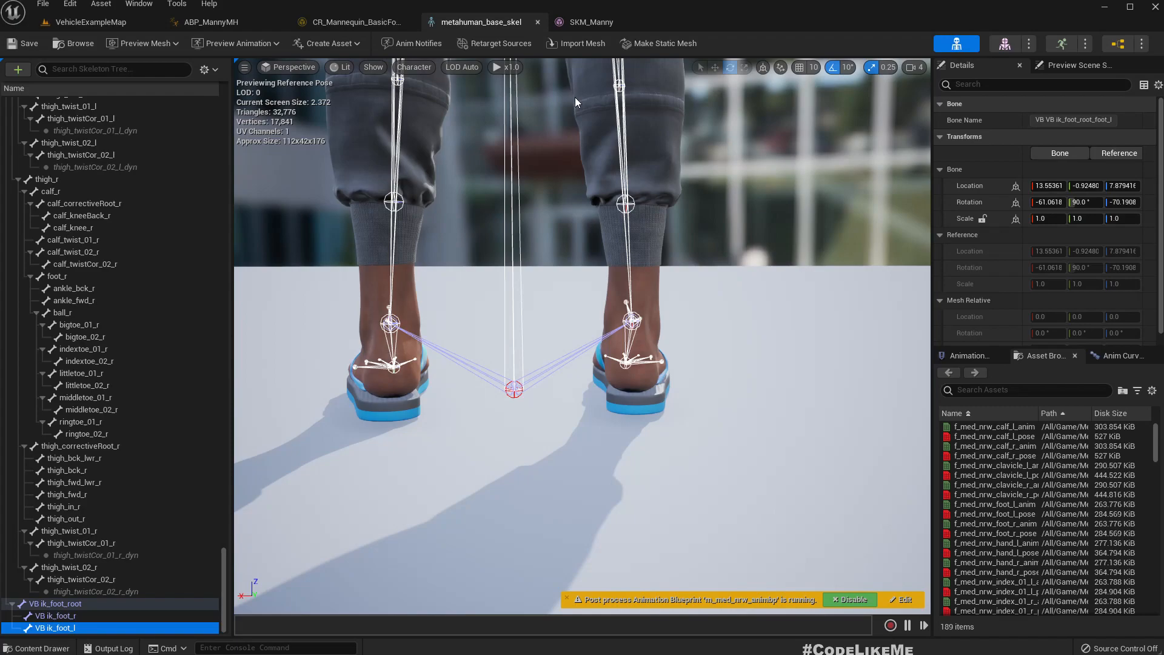
left_click(210, 22)
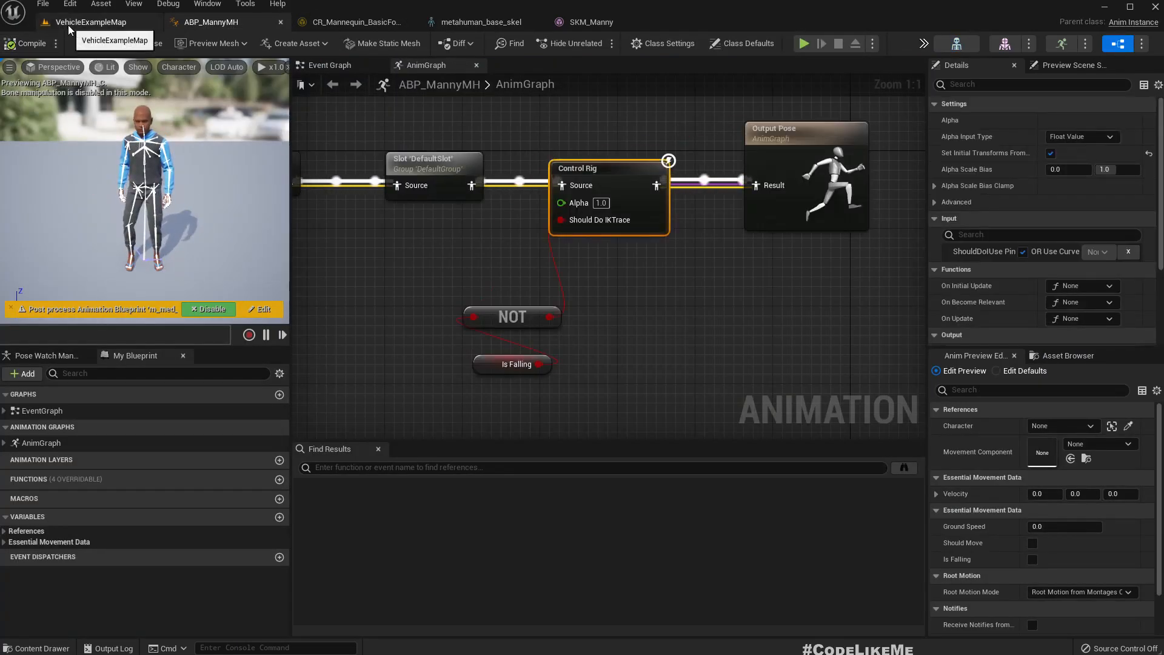
left_click(92, 22)
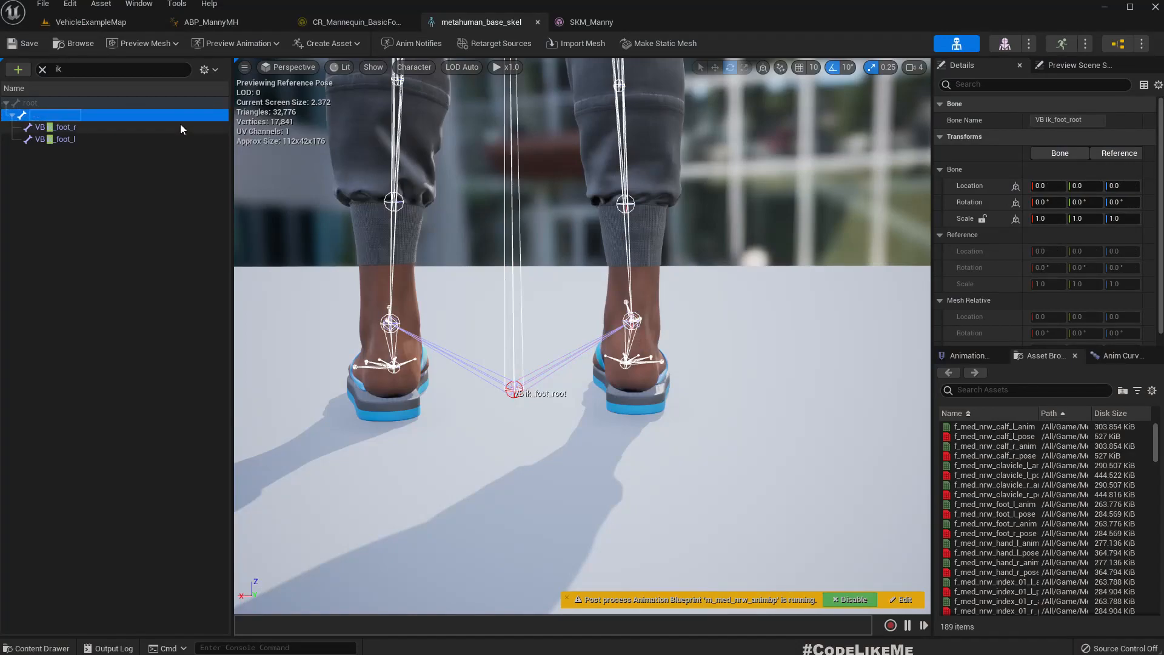
left_click(63, 114)
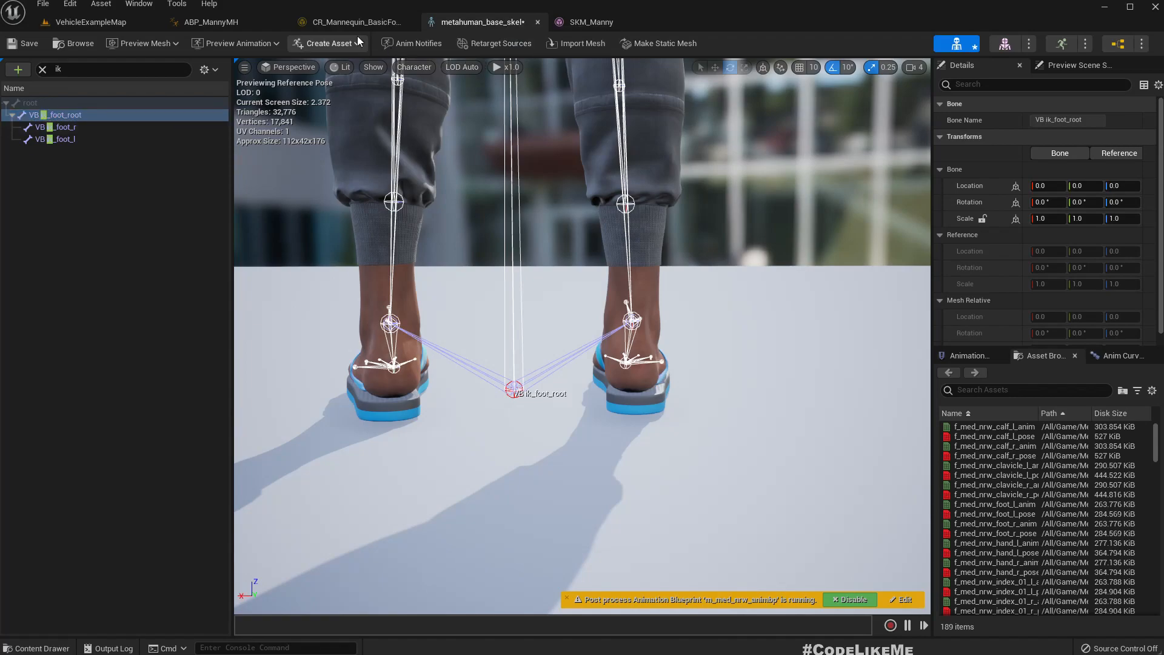
left_click(91, 22)
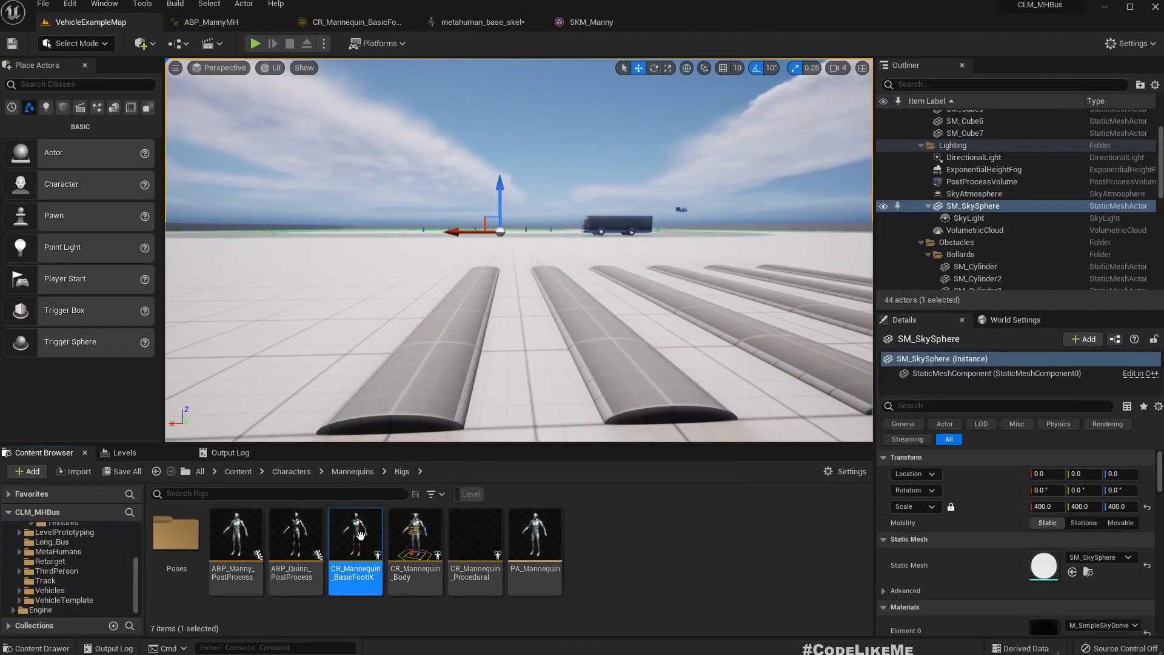
mouse_move(355, 534)
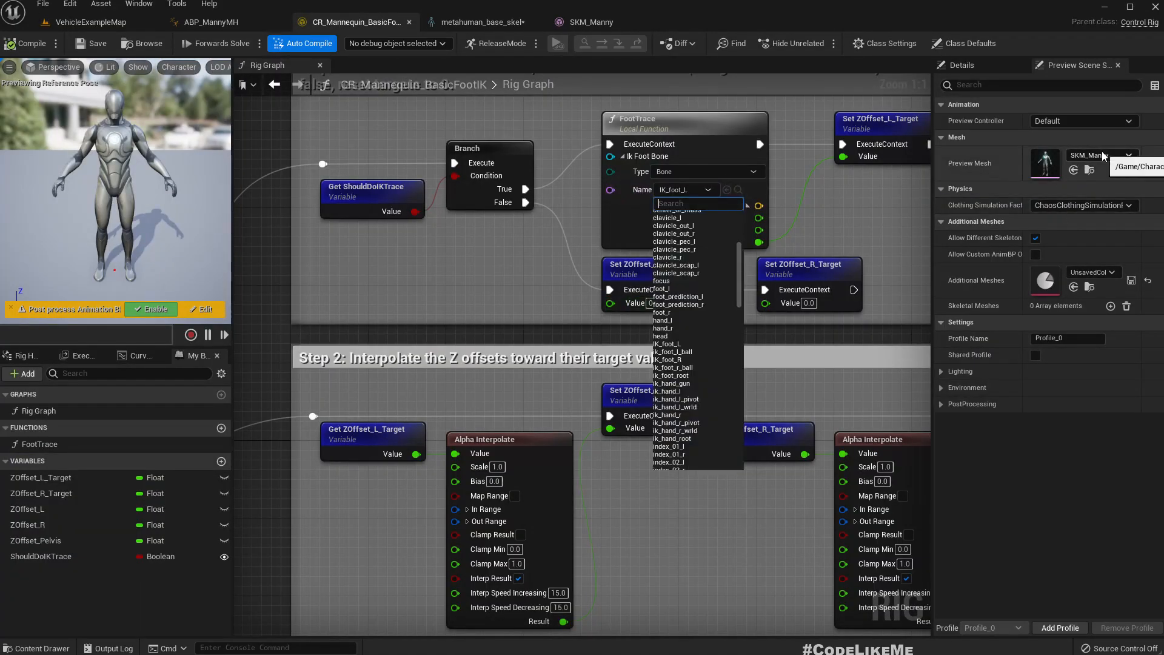
Check the rig's preview mesh list and cycle through the open editor tabs
left_click(1127, 154)
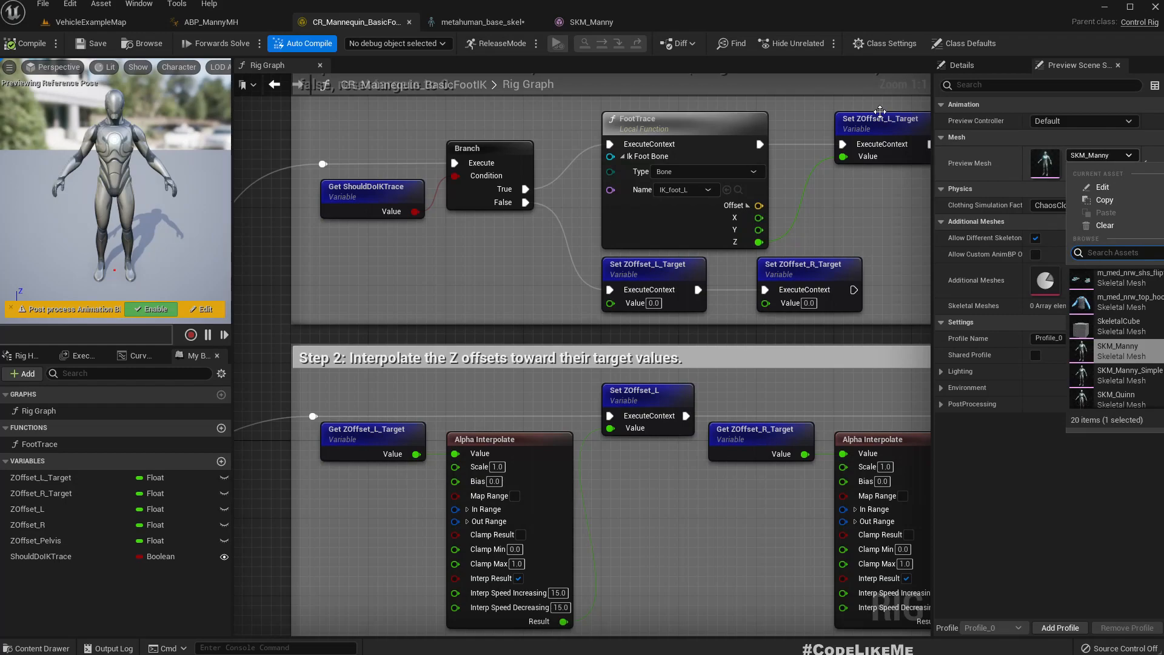
left_click(207, 21)
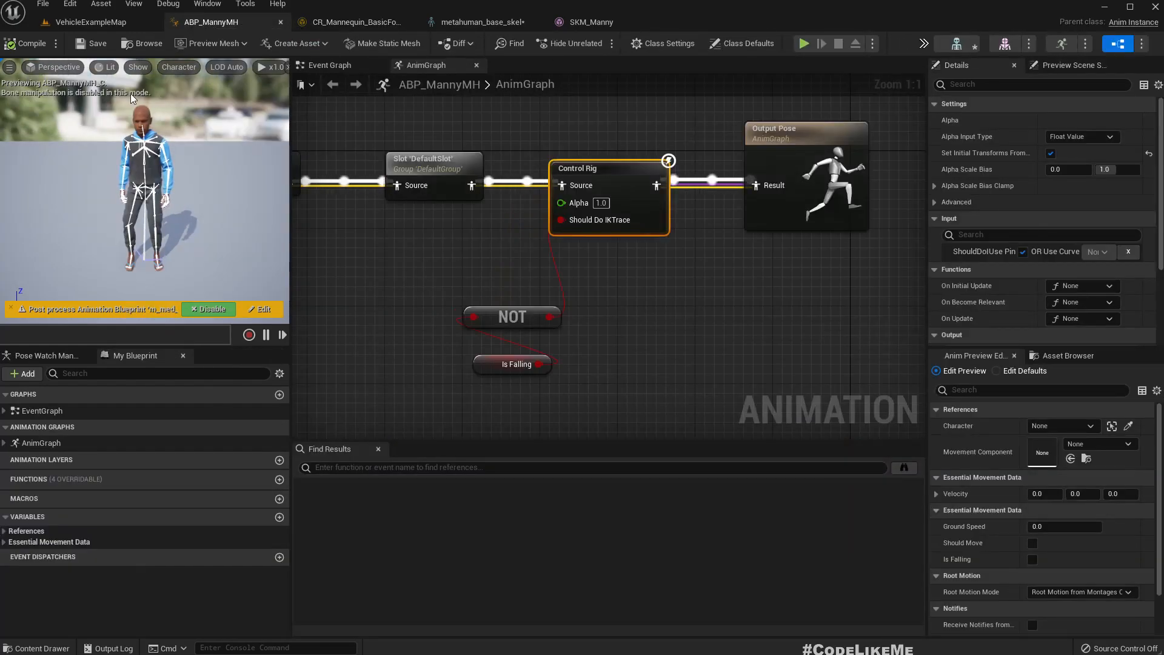
left_click(88, 22)
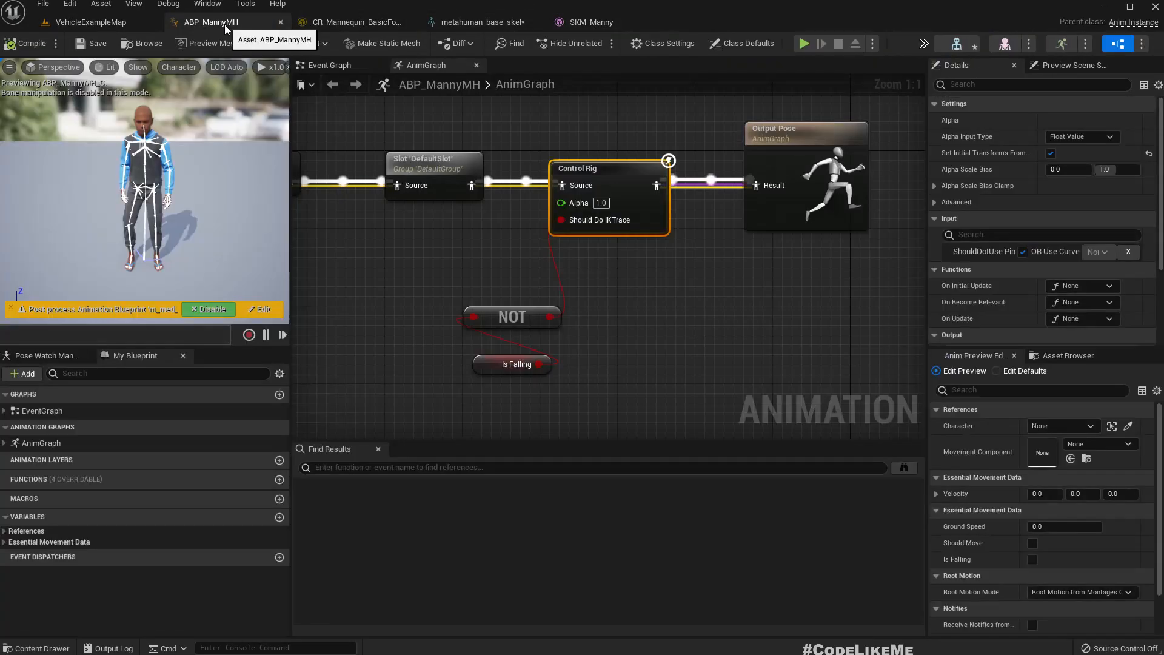
left_click(357, 22)
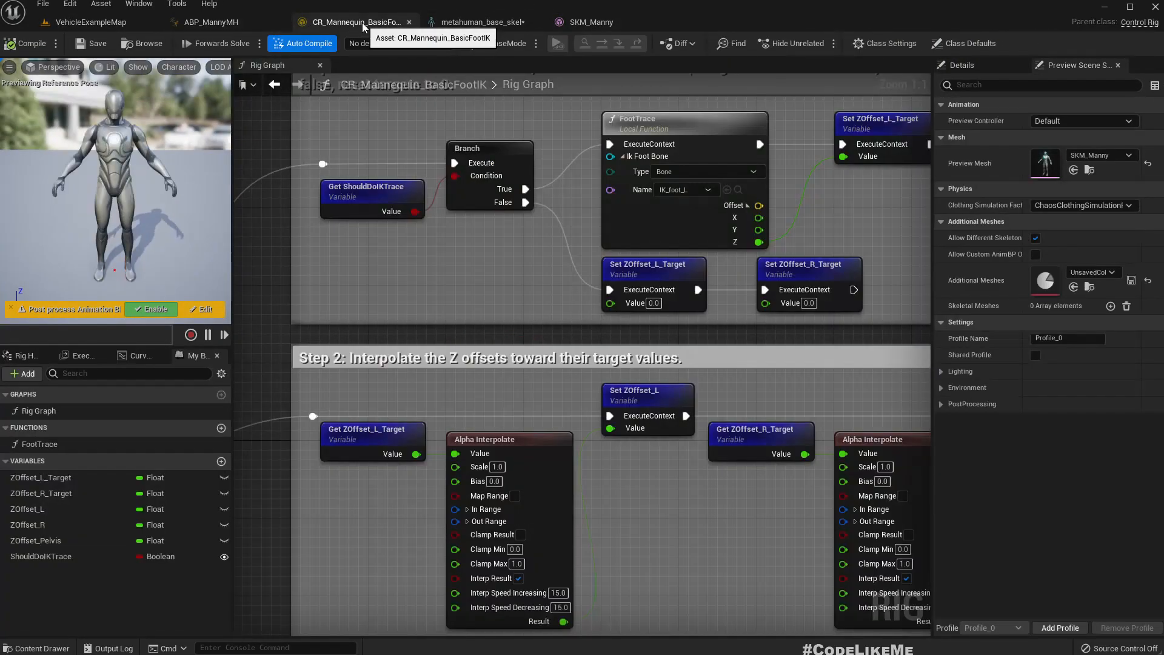
left_click(477, 21)
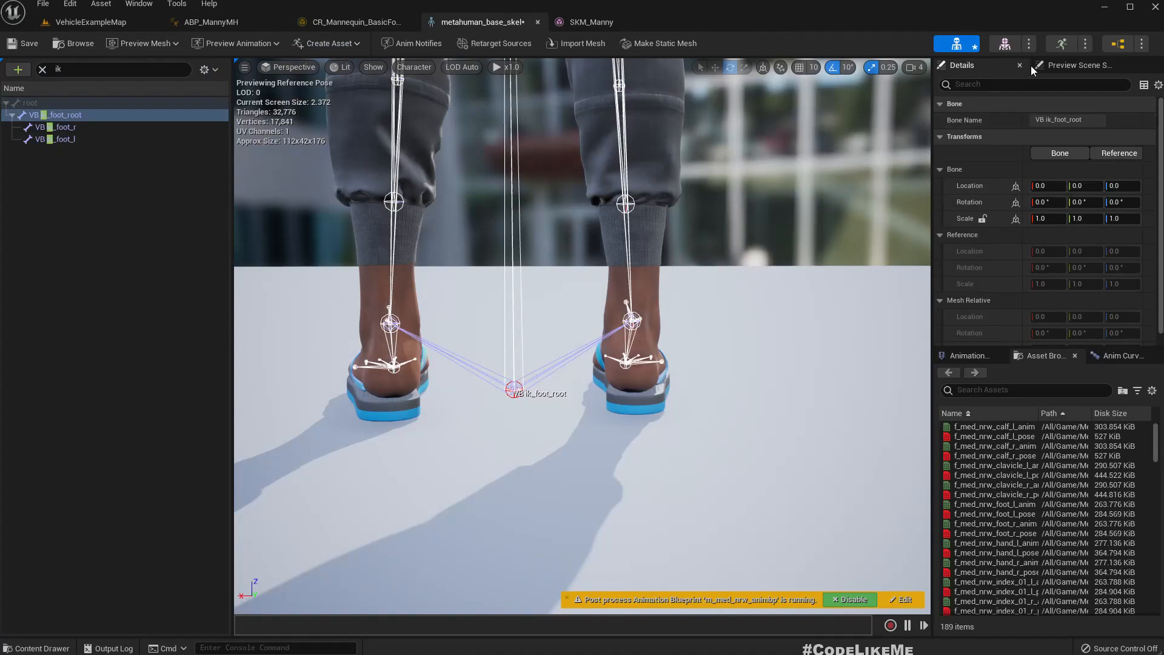
Select the MetaHuman body mesh in the Content Browser and return to CR_Mannequin_BasicFootIK
left_click(91, 22)
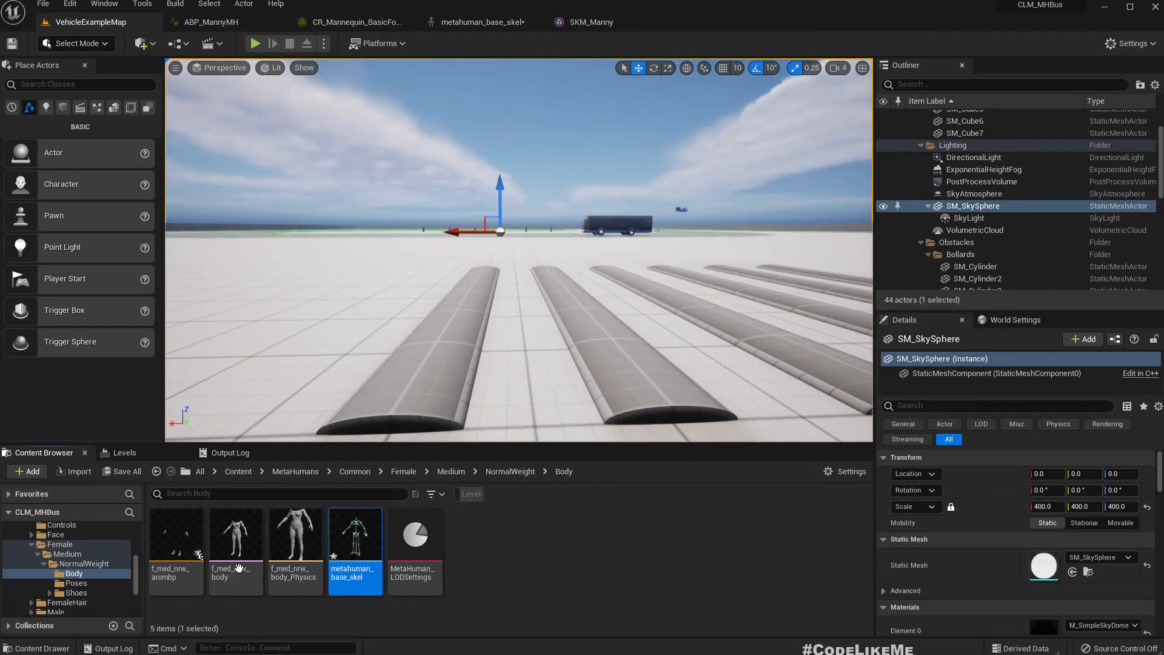
left_click(235, 533)
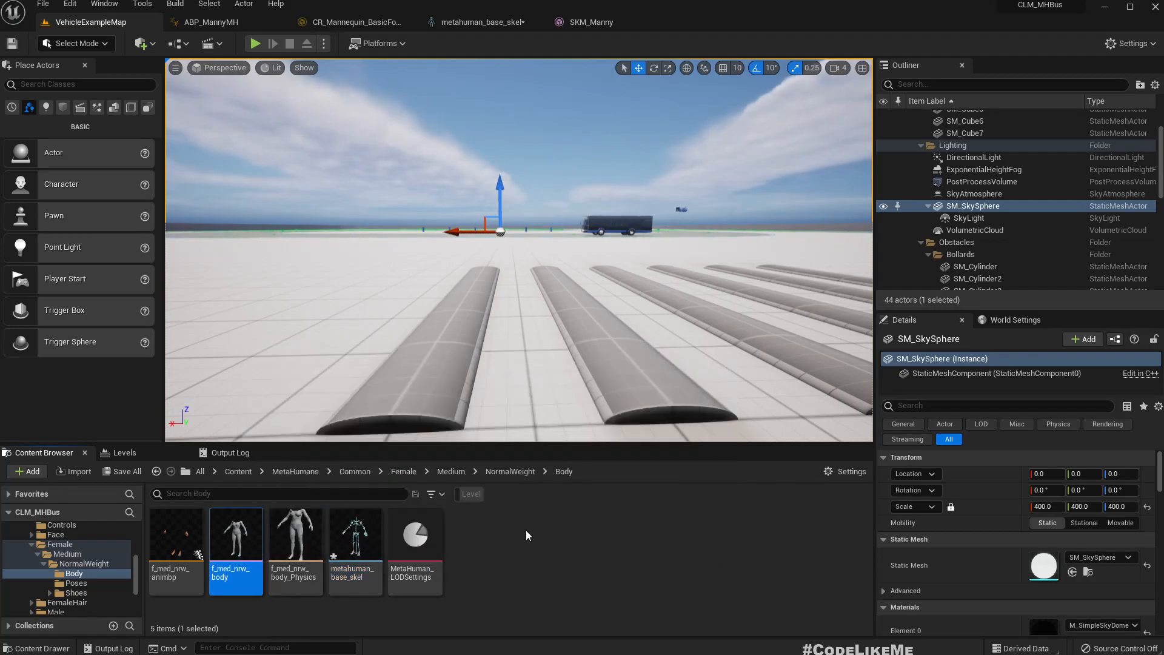
mouse_move(236, 535)
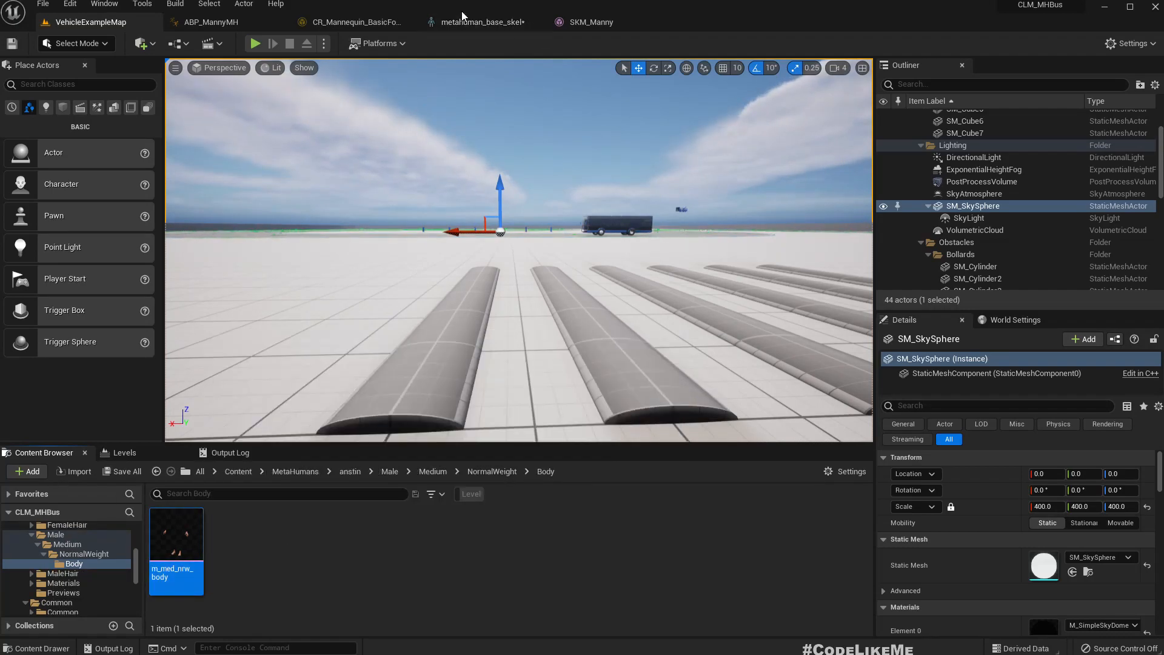
left_click(356, 22)
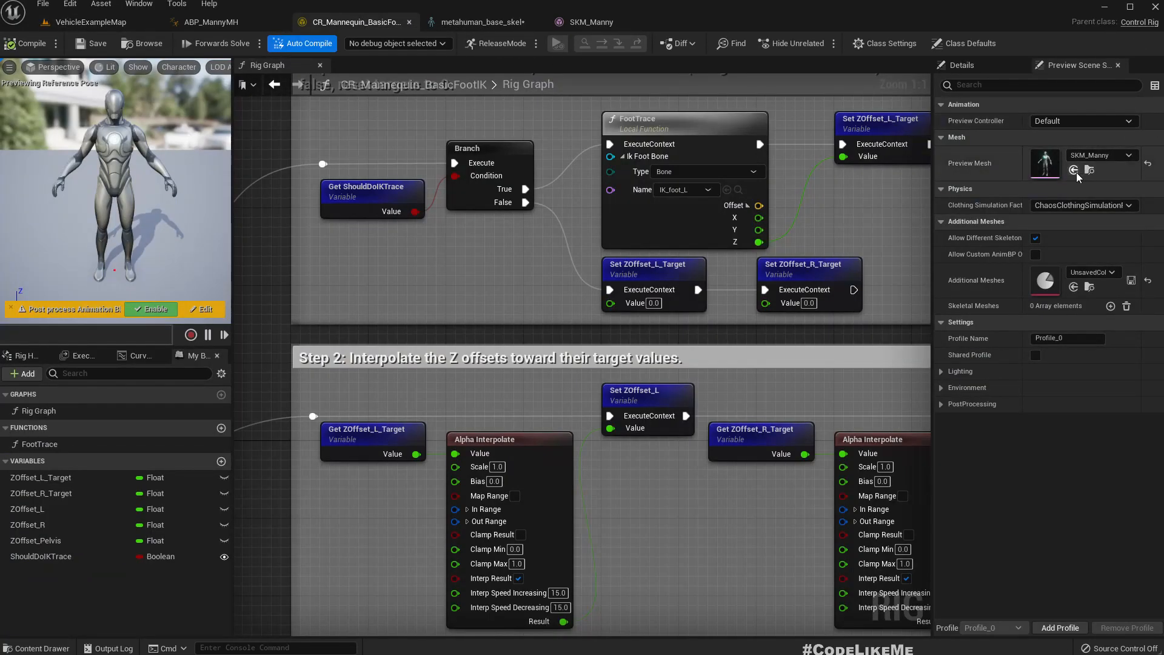
Preview the rig on the m_med_nrw_body mesh and search the FootTrace bone list for 'ik' and 'vb'
left_click(1099, 155)
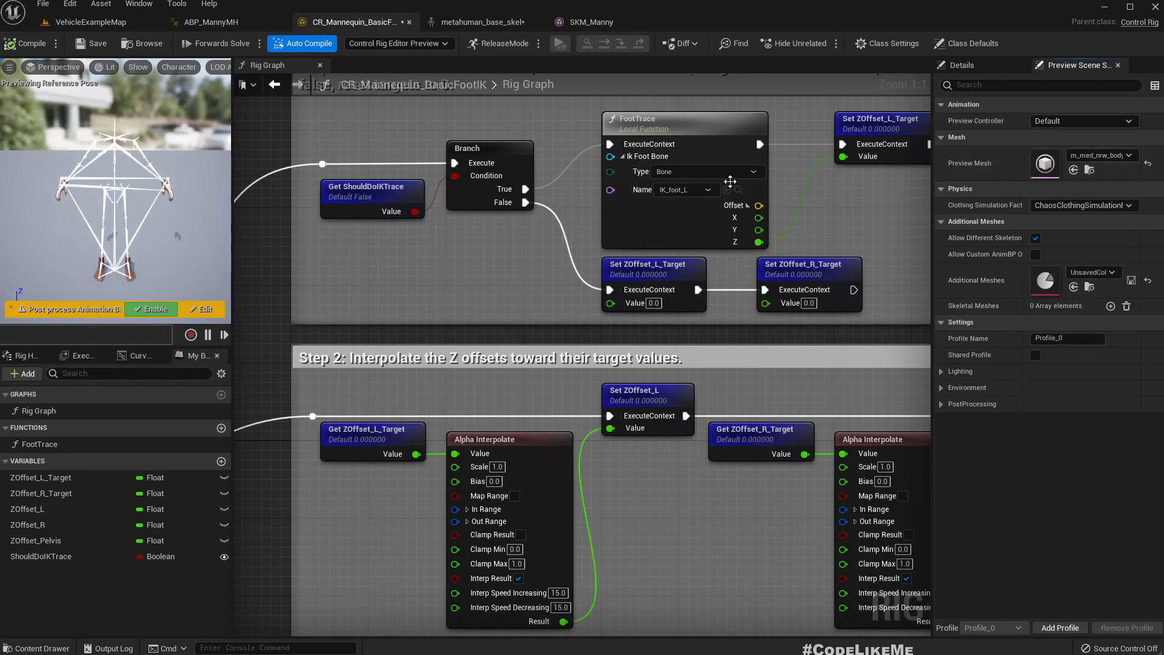
left_click(706, 189)
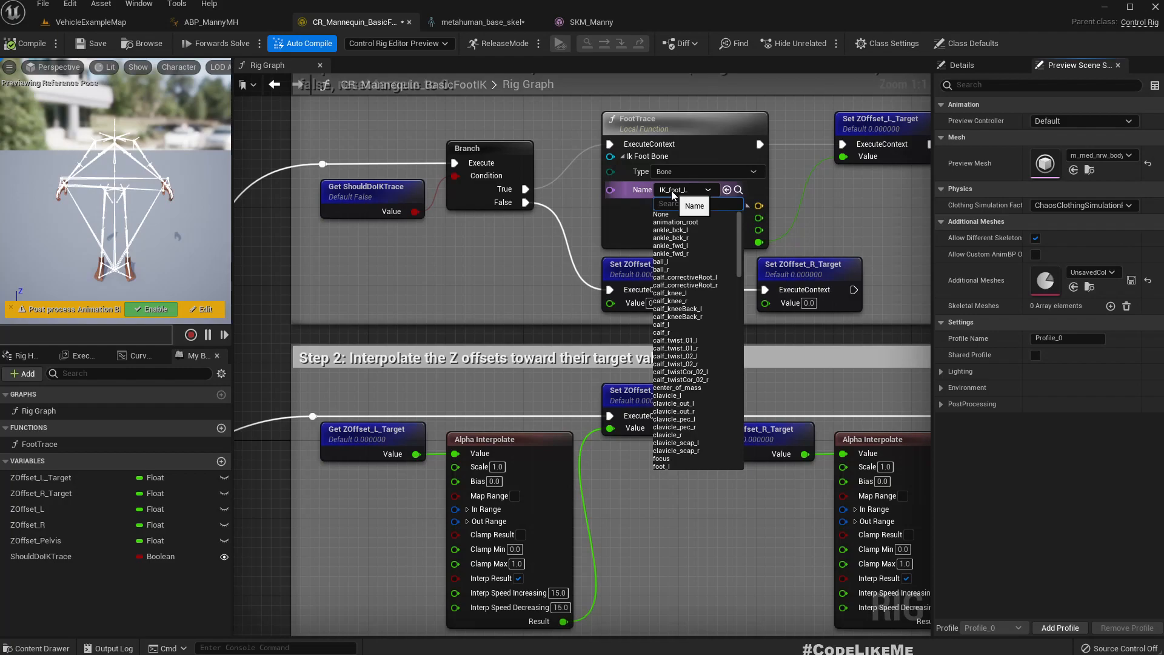
type("ik")
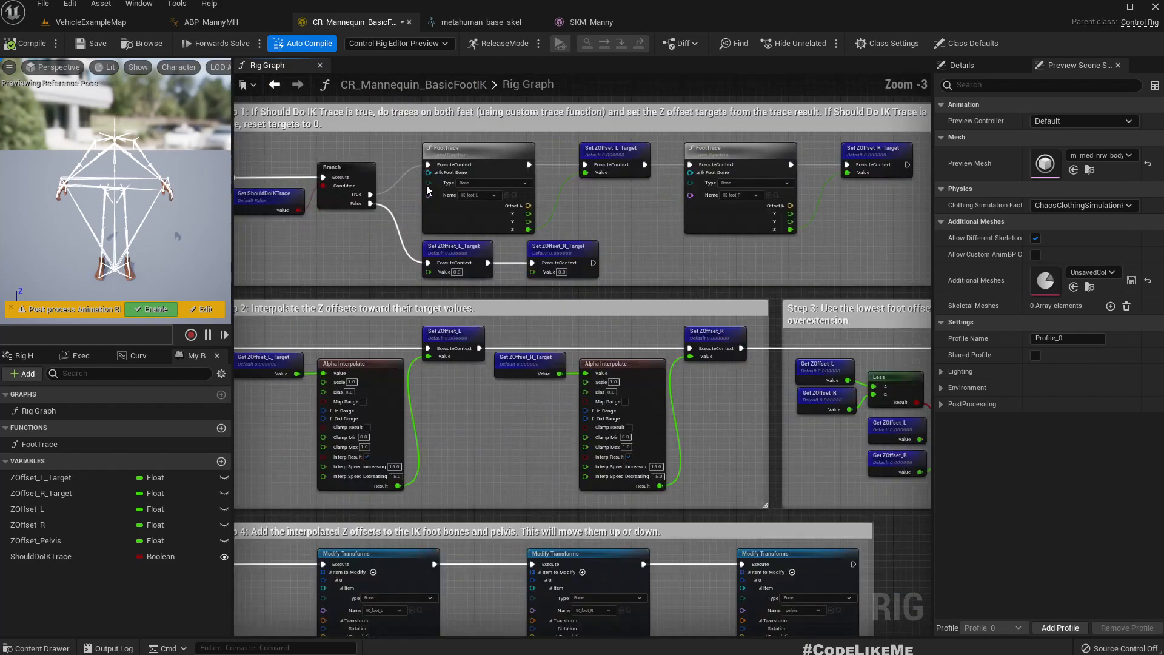
left_click(499, 194)
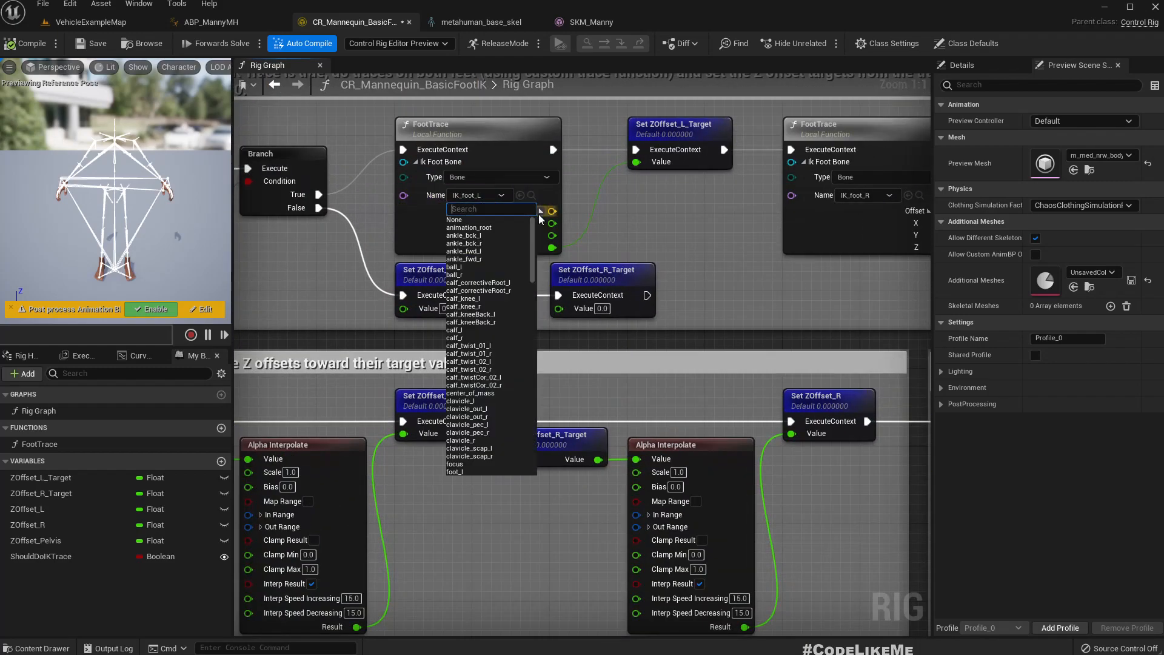
type("vb")
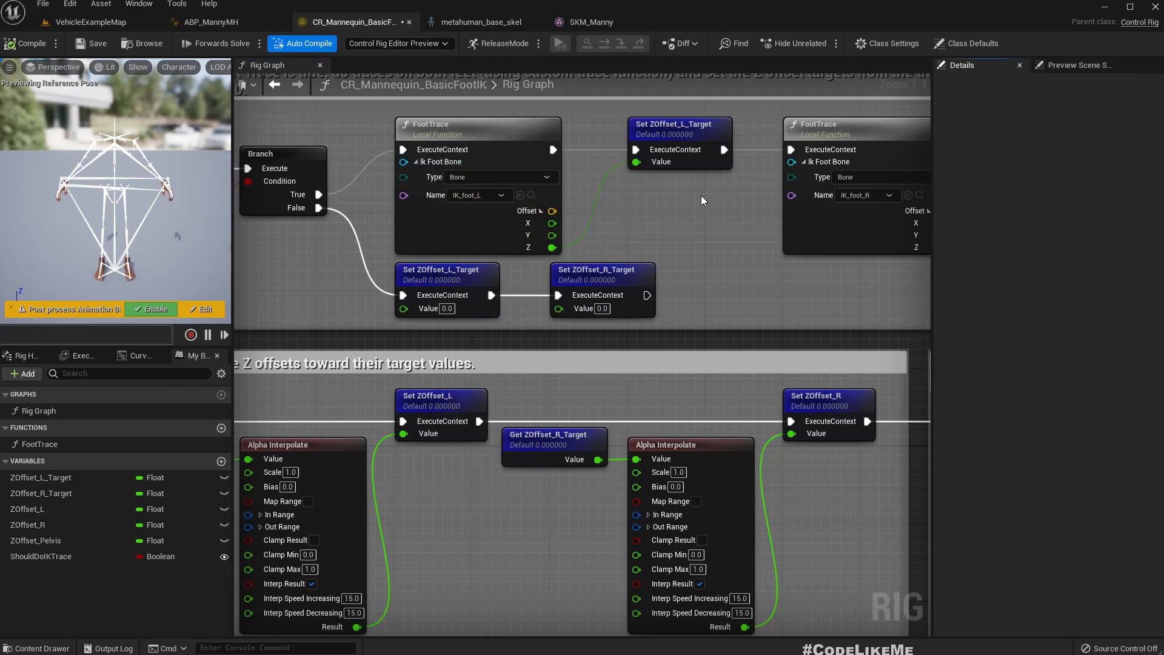
mouse_move(50, 610)
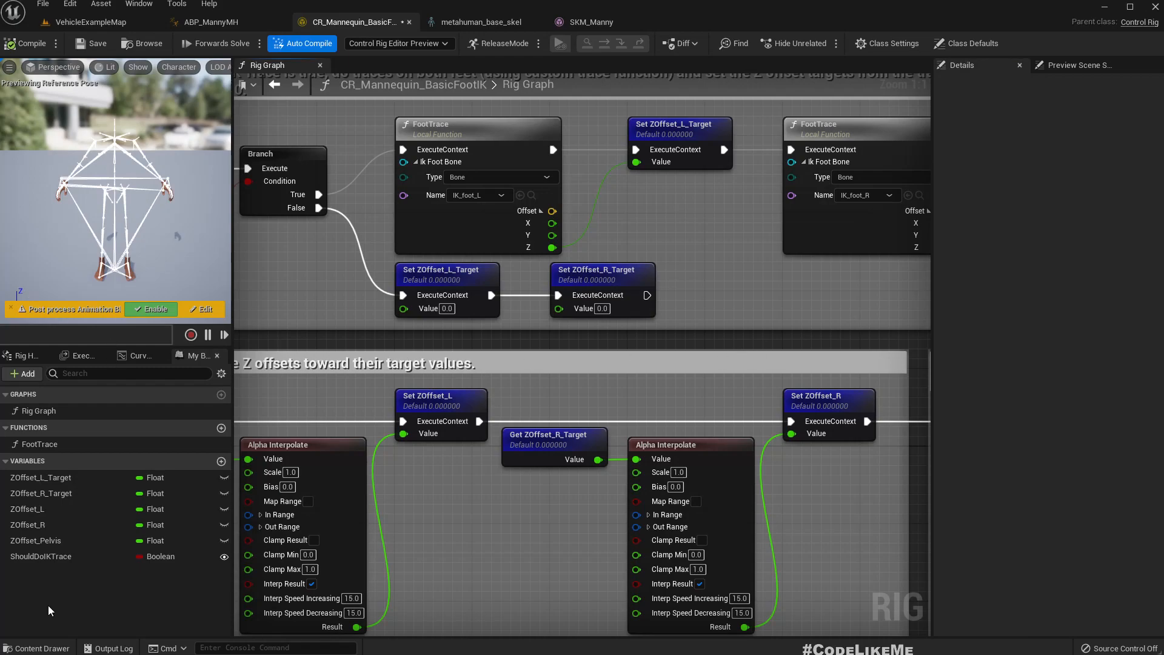
left_click(1077, 64)
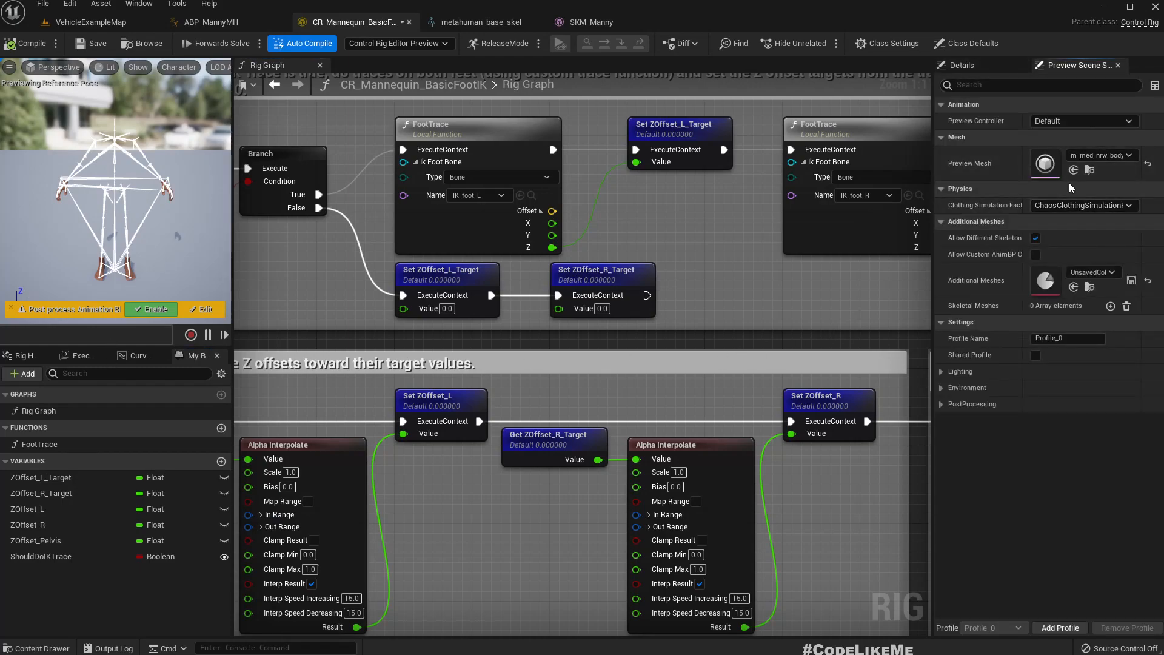
Browse the rig's execution stack and variables, then show its bone hierarchy
left_click(81, 355)
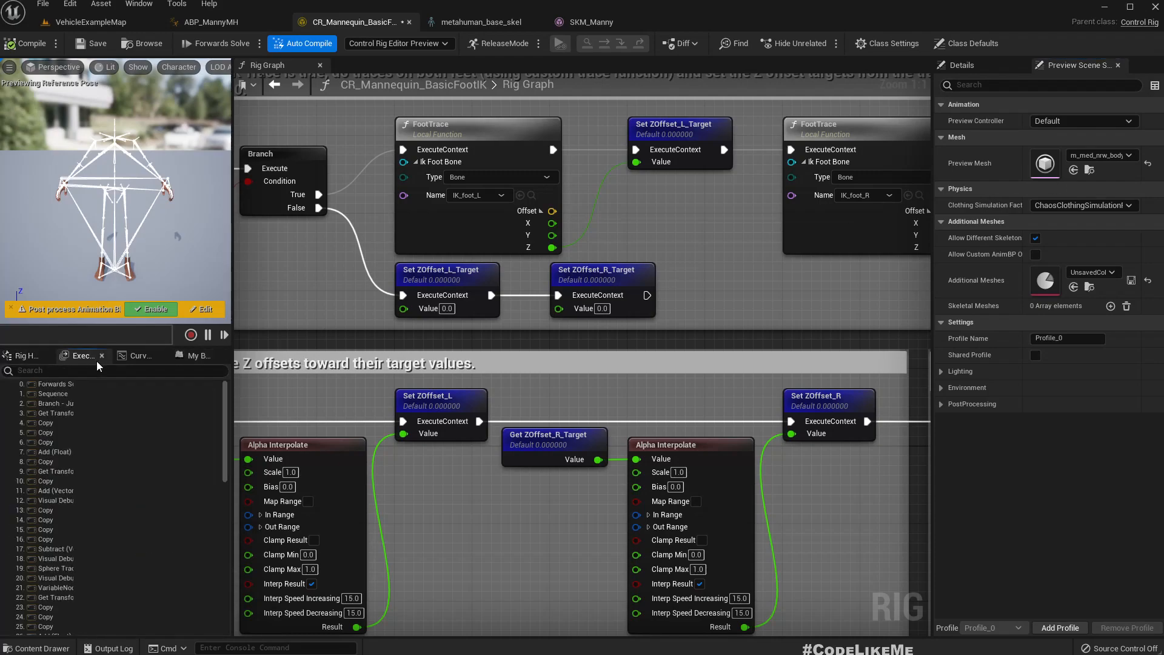
left_click(24, 355)
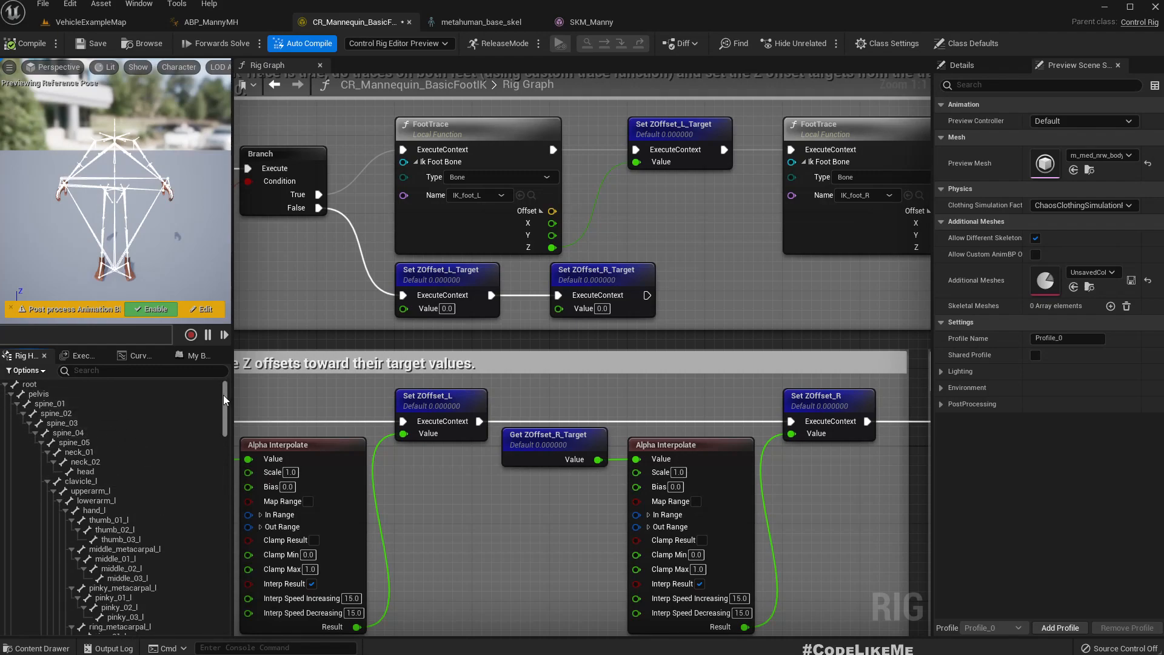
scroll("down", 3)
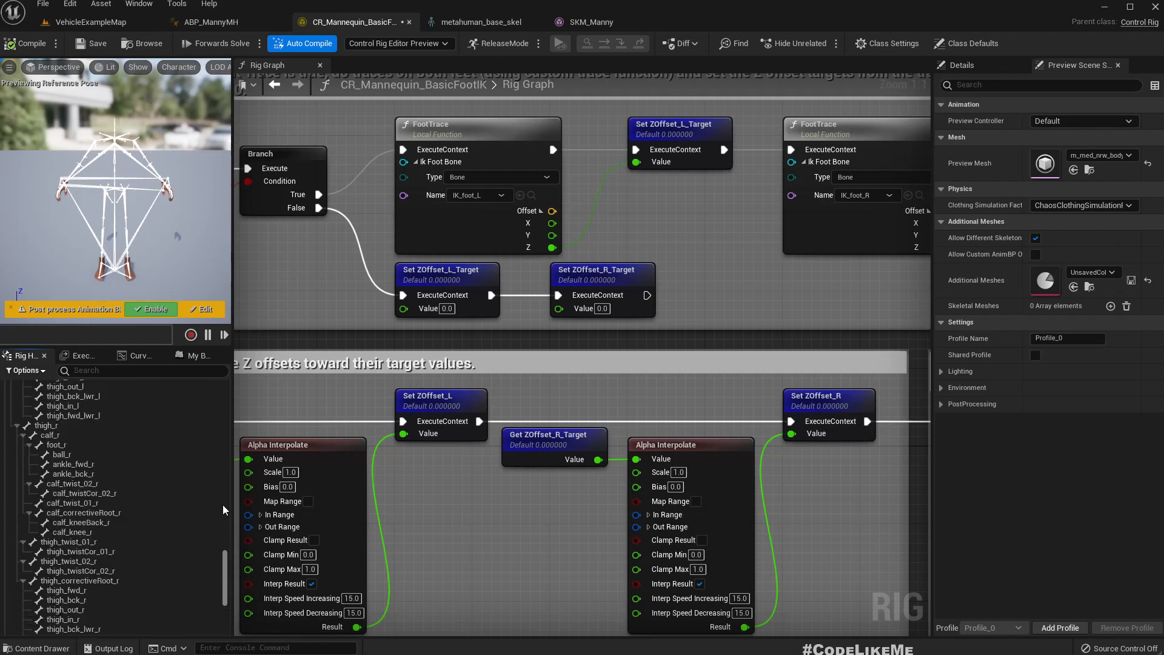
left_click(197, 355)
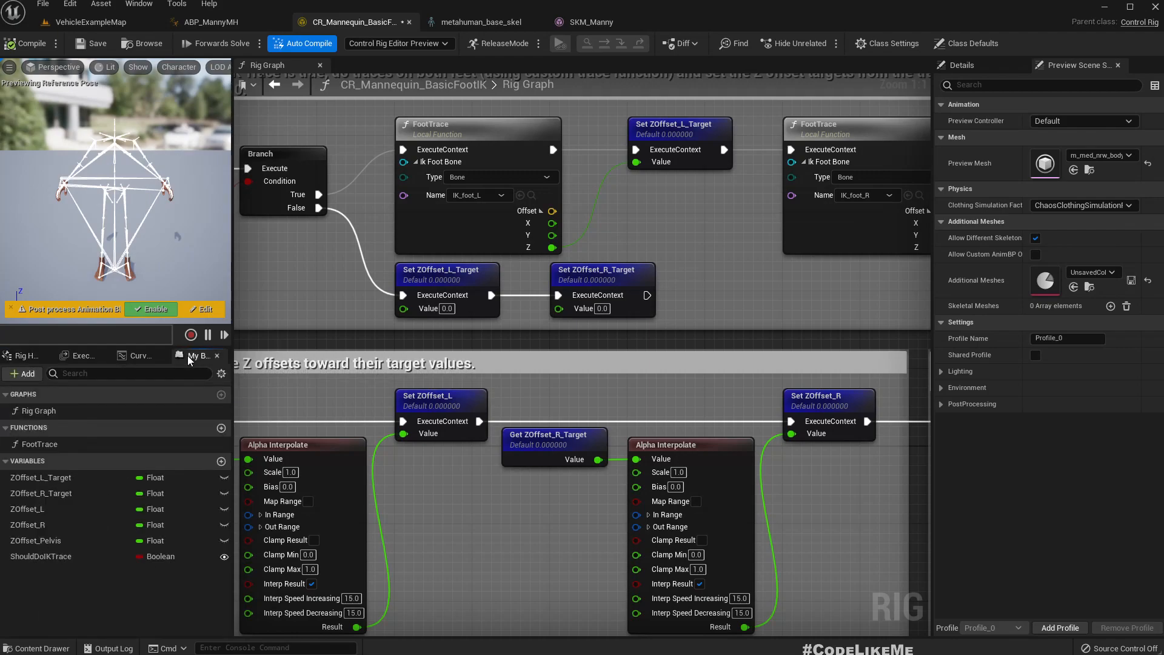
left_click(24, 355)
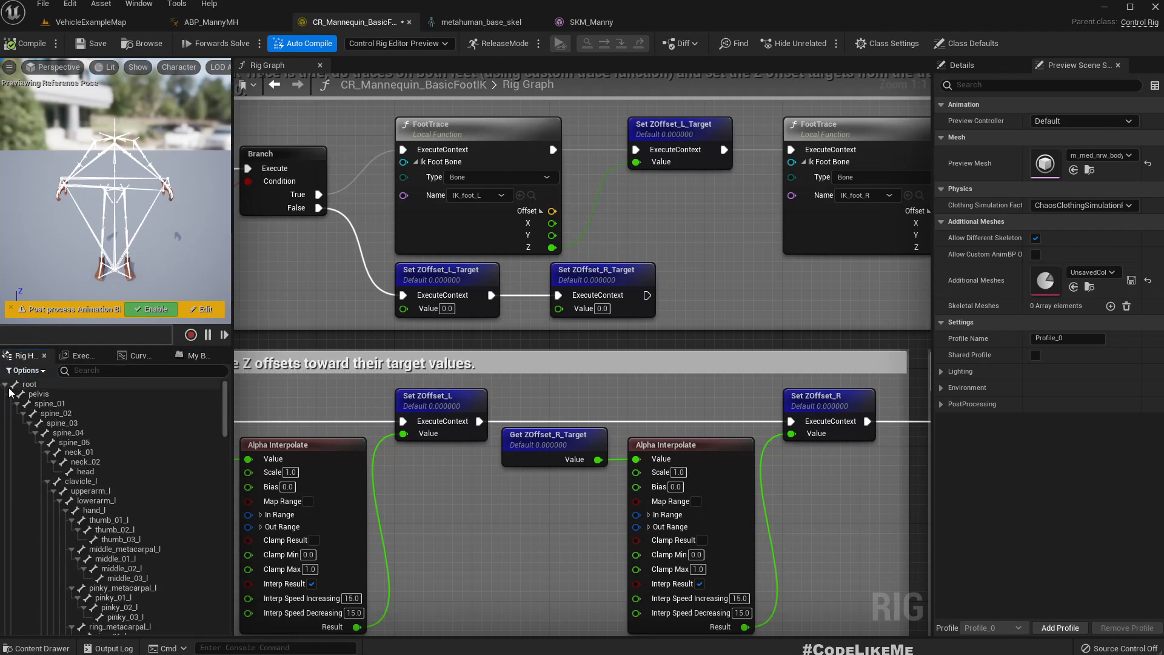
right_click(32, 384)
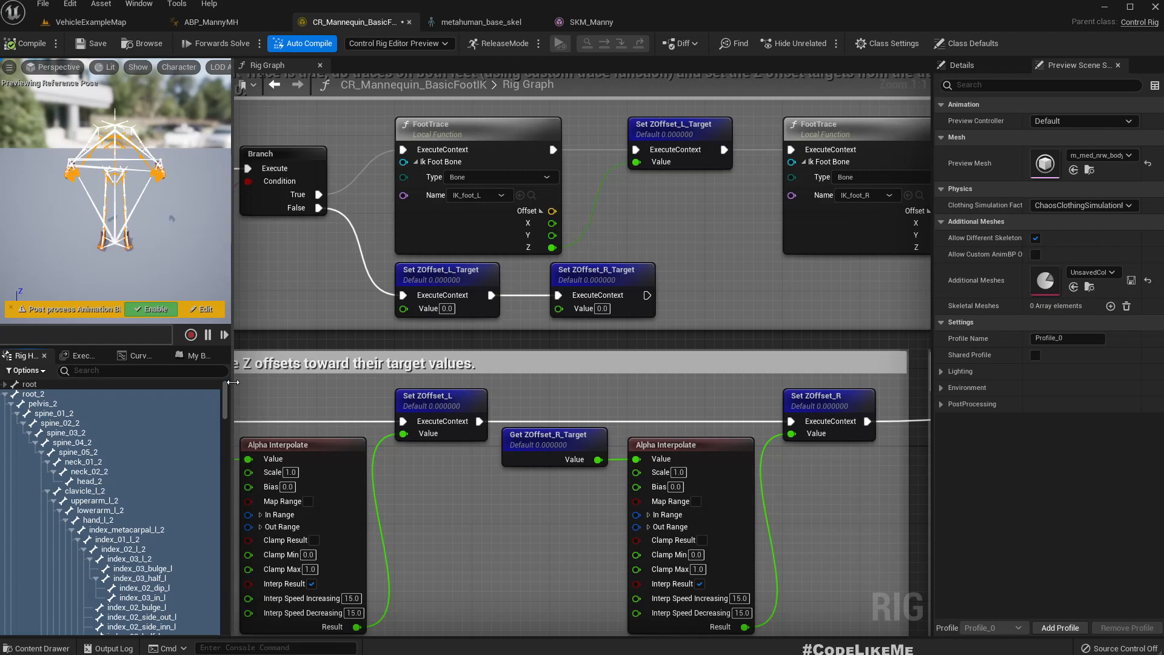
left_click(30, 384)
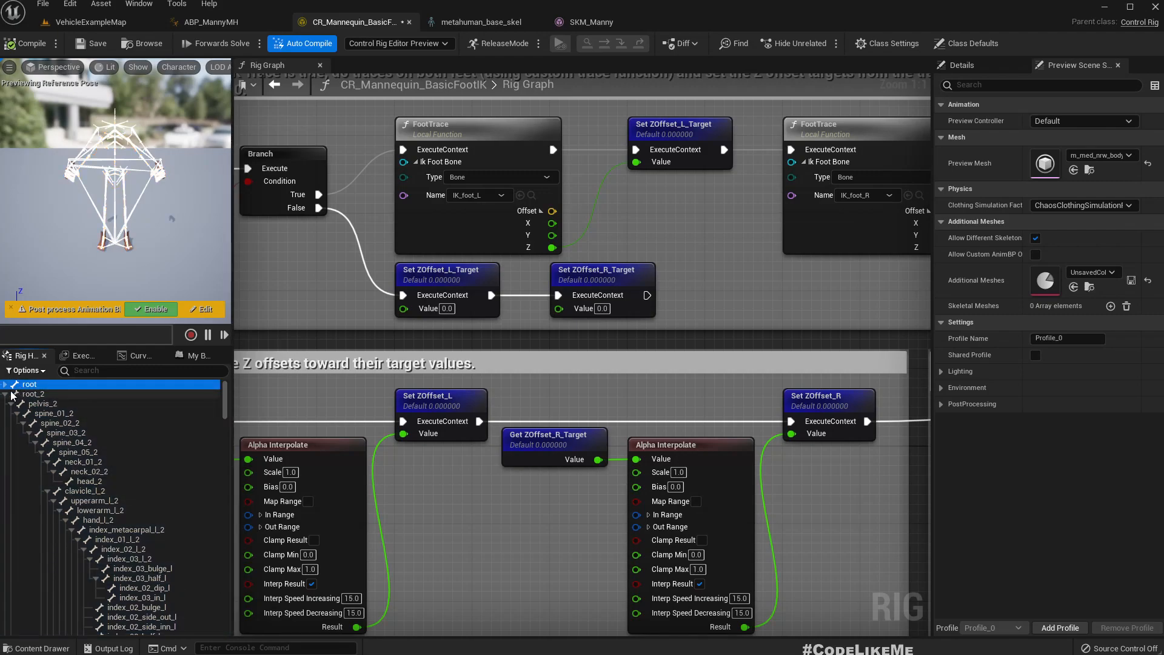
right_click(29, 384)
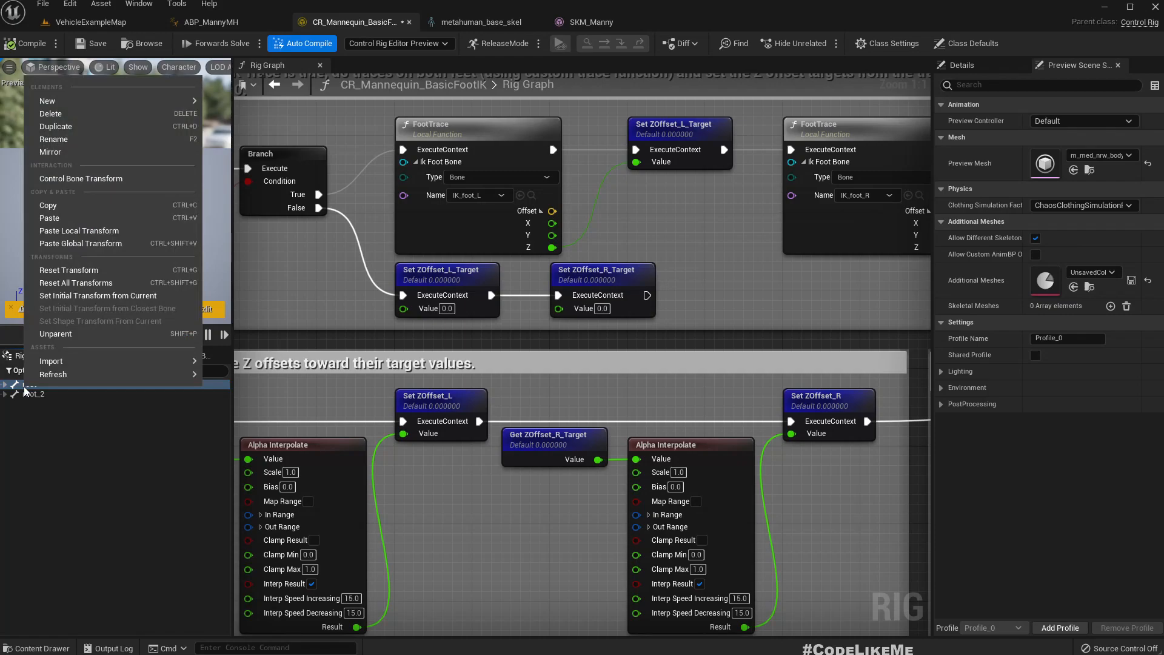
mouse_move(51, 113)
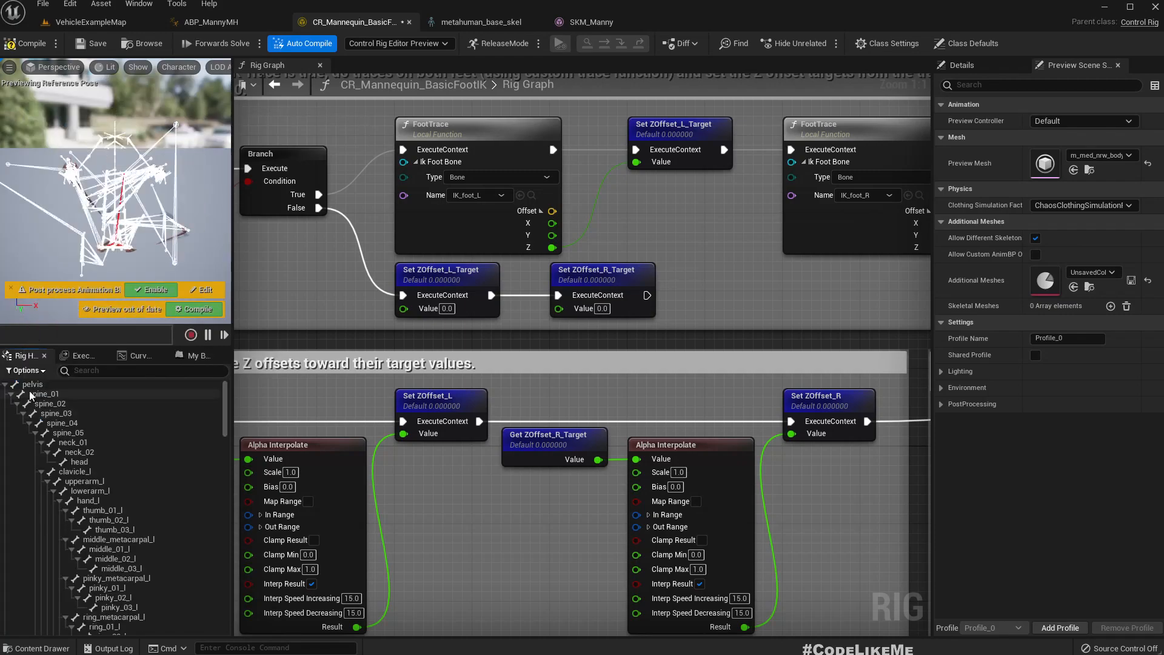
left_click(33, 384)
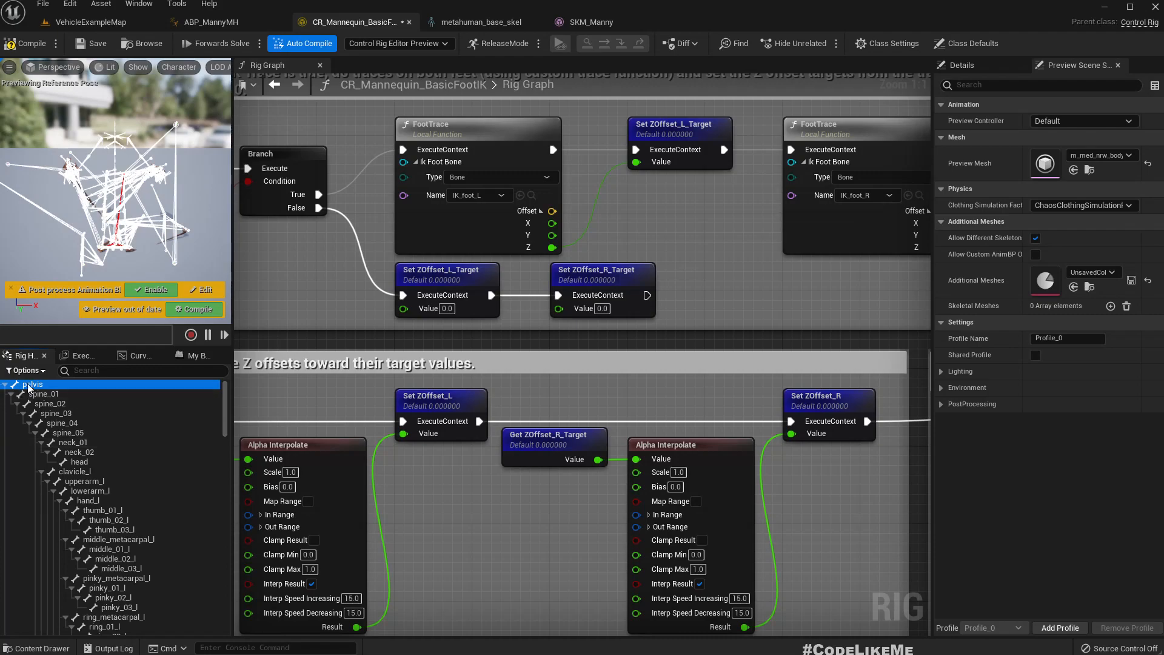
right_click(31, 384)
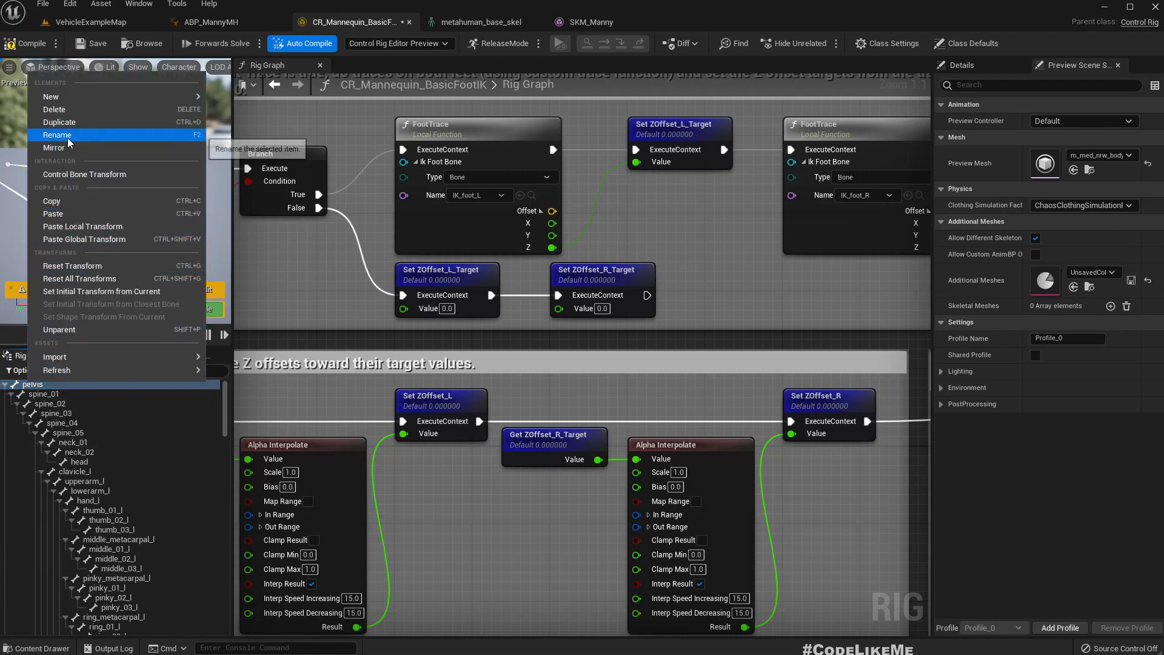
mouse_move(77, 109)
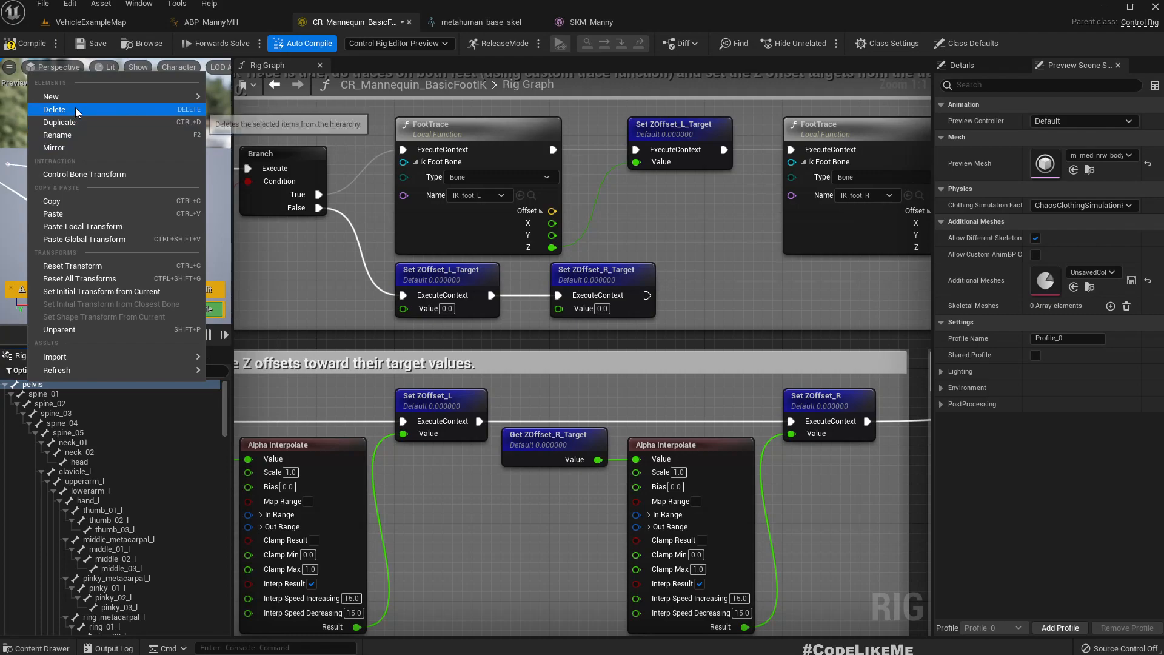
left_click(53, 109)
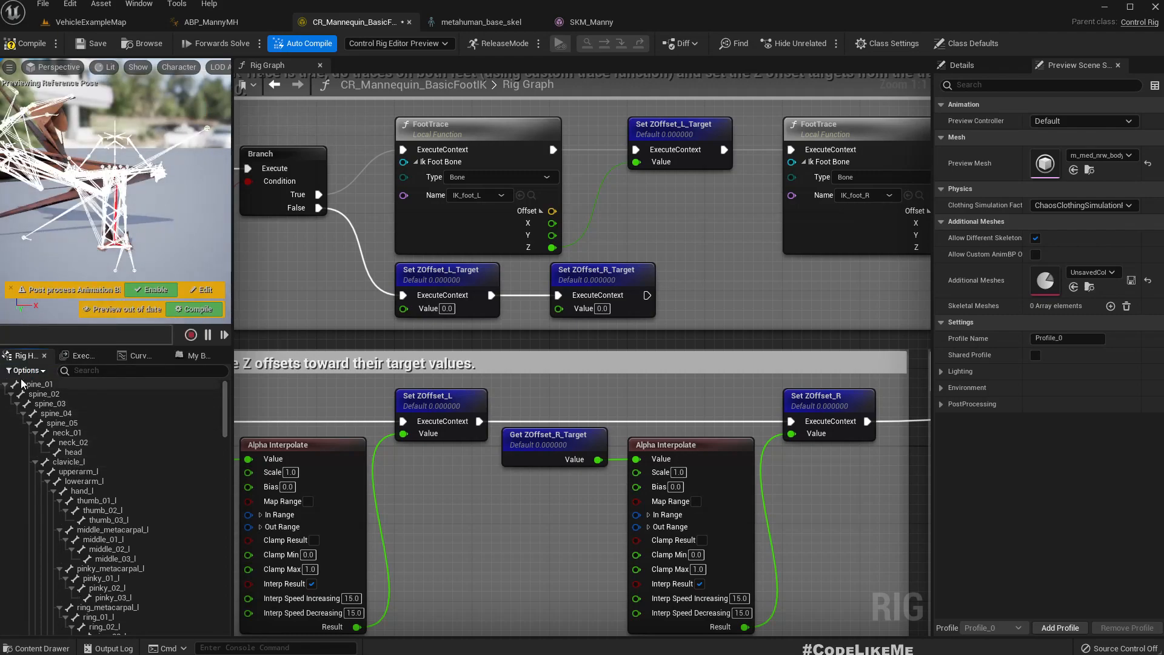
left_click(47, 393)
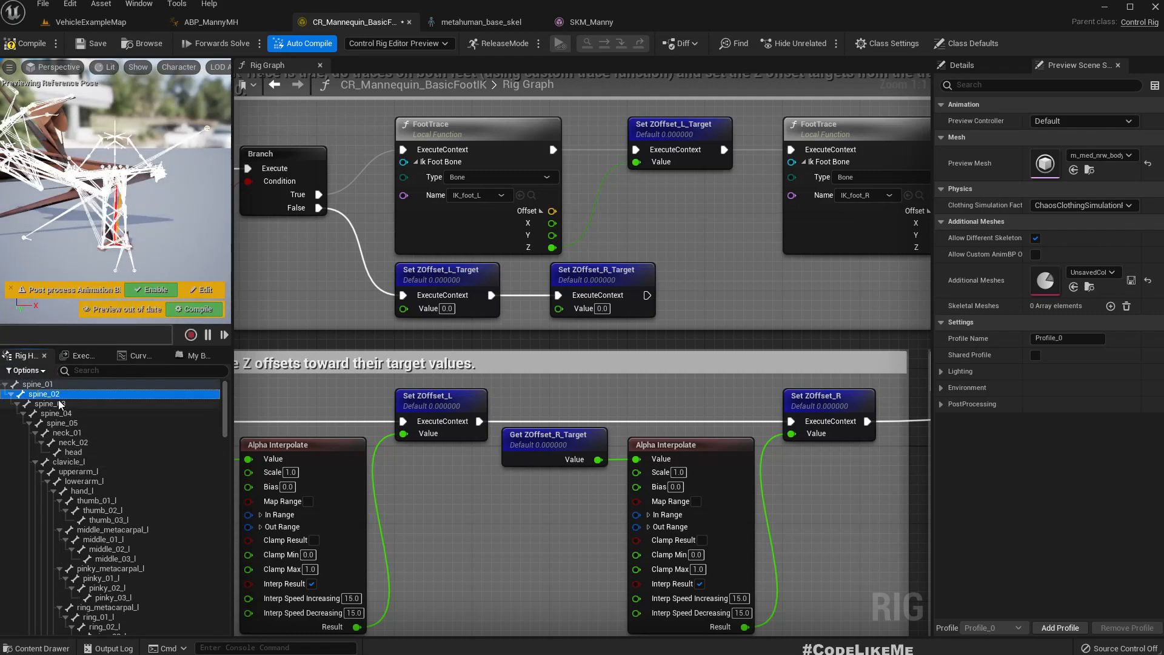
right_click(45, 393)
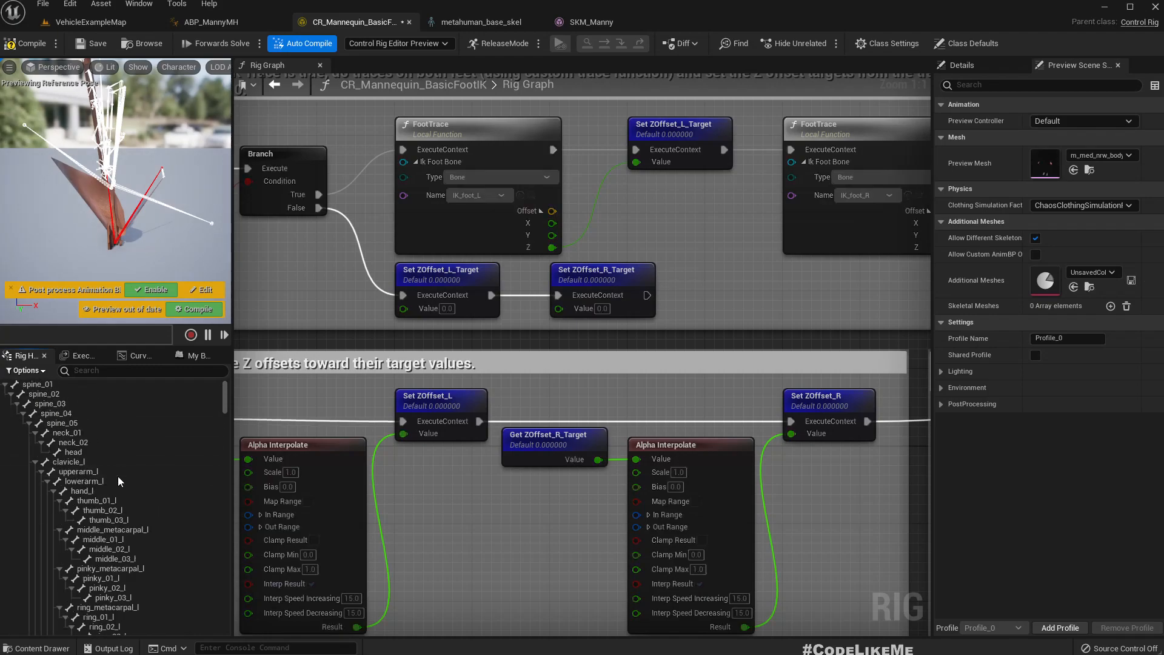
scroll("up", 3)
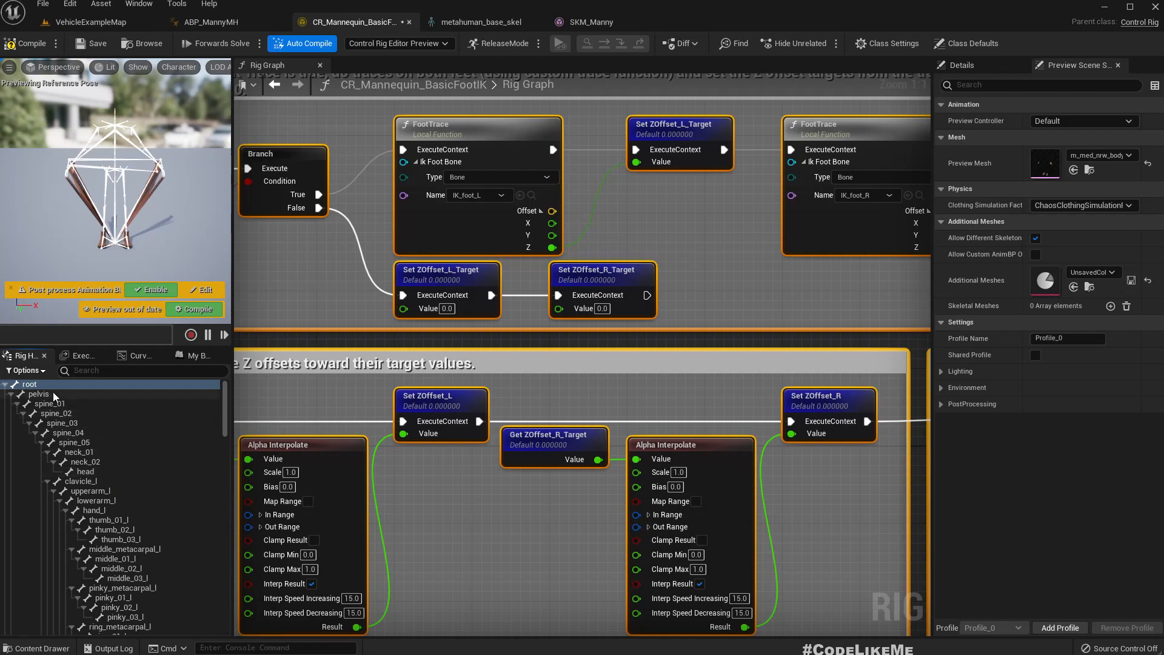
Refresh the rig hierarchy from the m_med_nrw_body MetaHuman mesh and reach the left FootTrace bone list
left_click(39, 392)
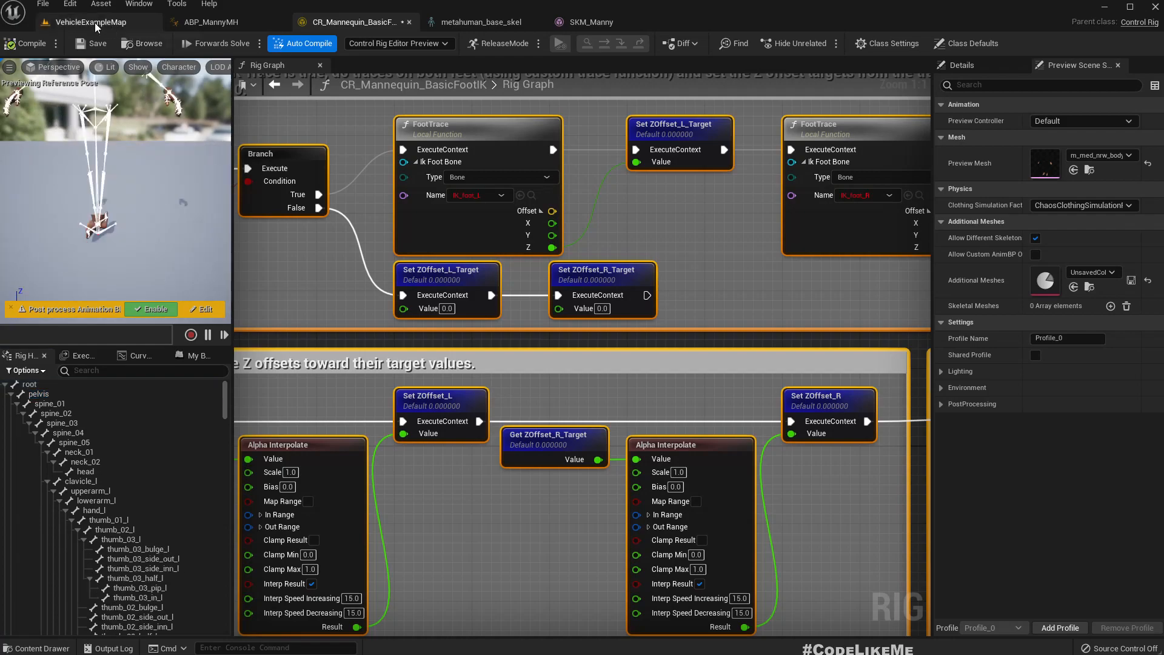
left_click(91, 22)
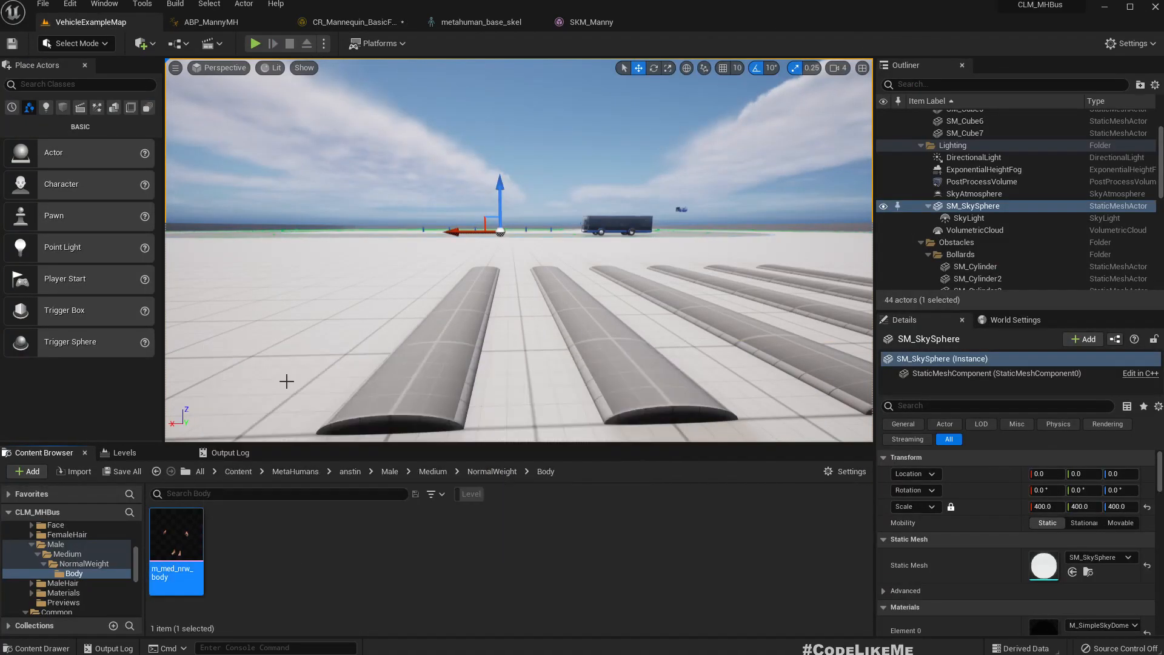
left_click(353, 22)
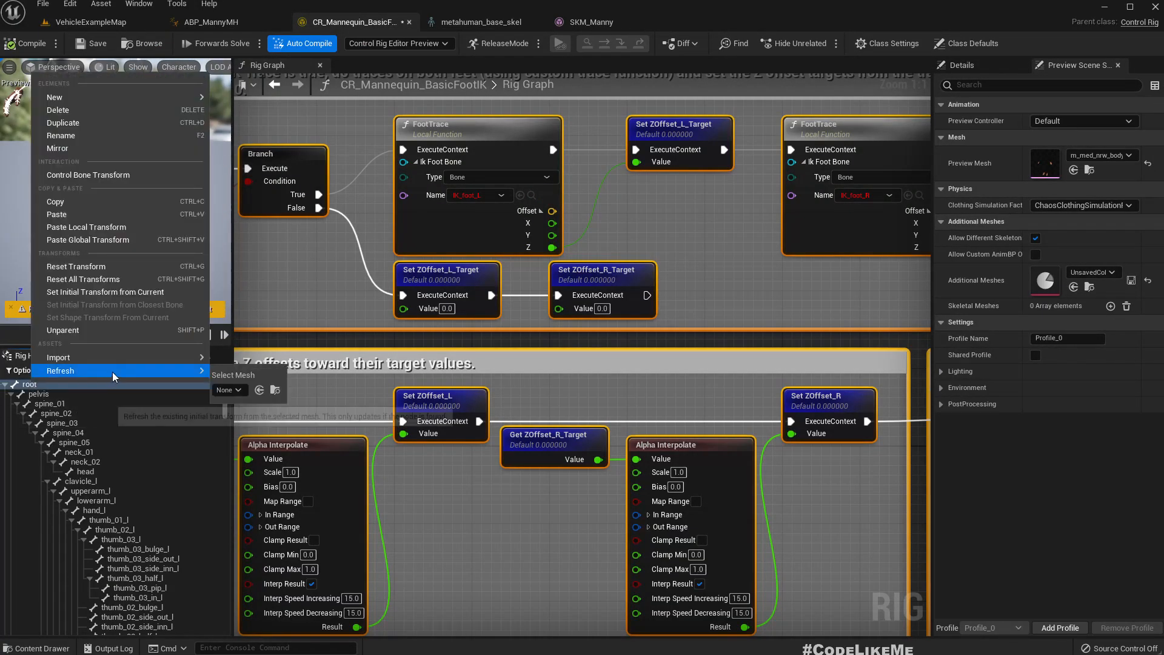
mouse_move(227, 393)
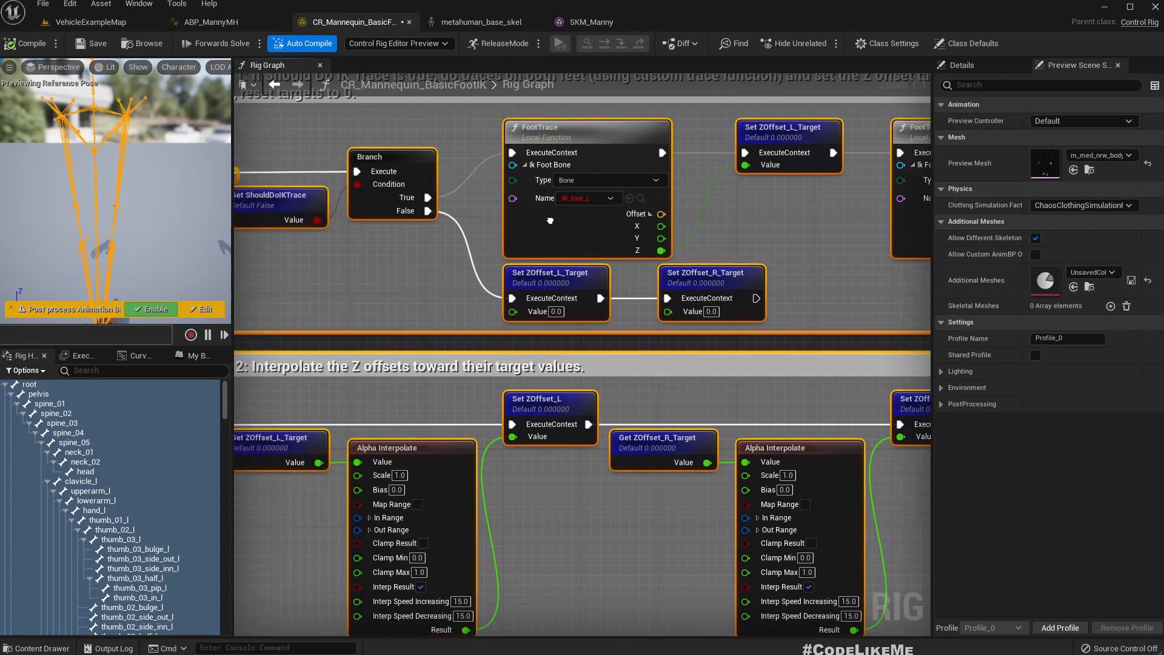
scroll("down", 3)
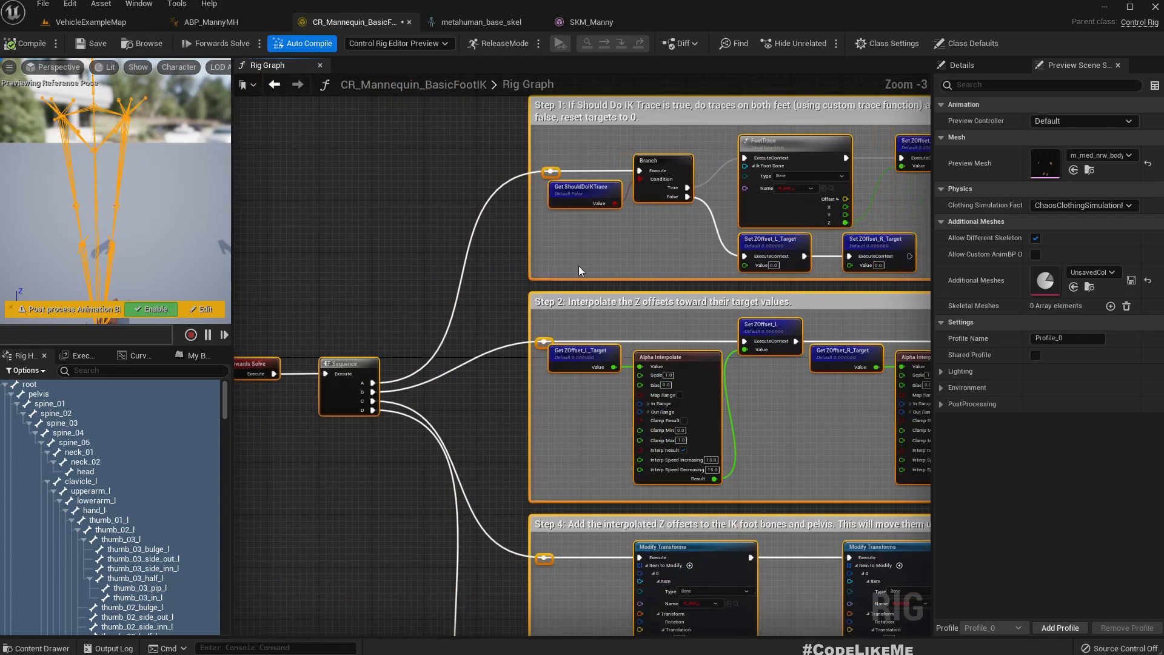
left_click(646, 210)
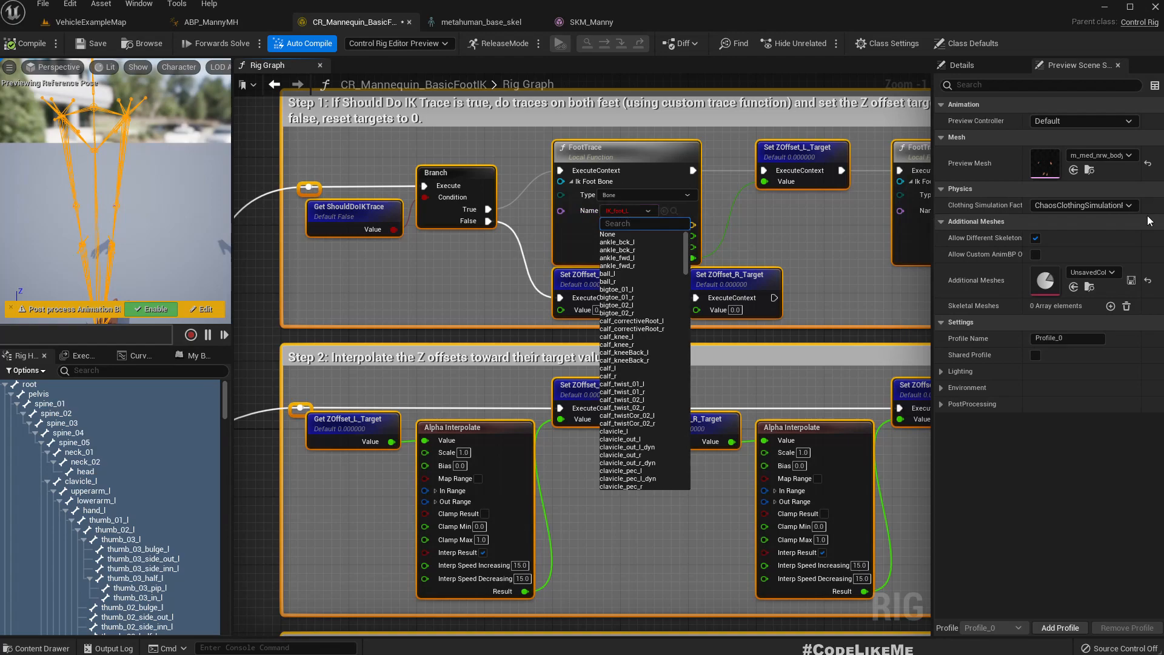
Set the left FootTrace to VB ik_foot_l and search 'ik' for the right FootTrace bone
type("foot")
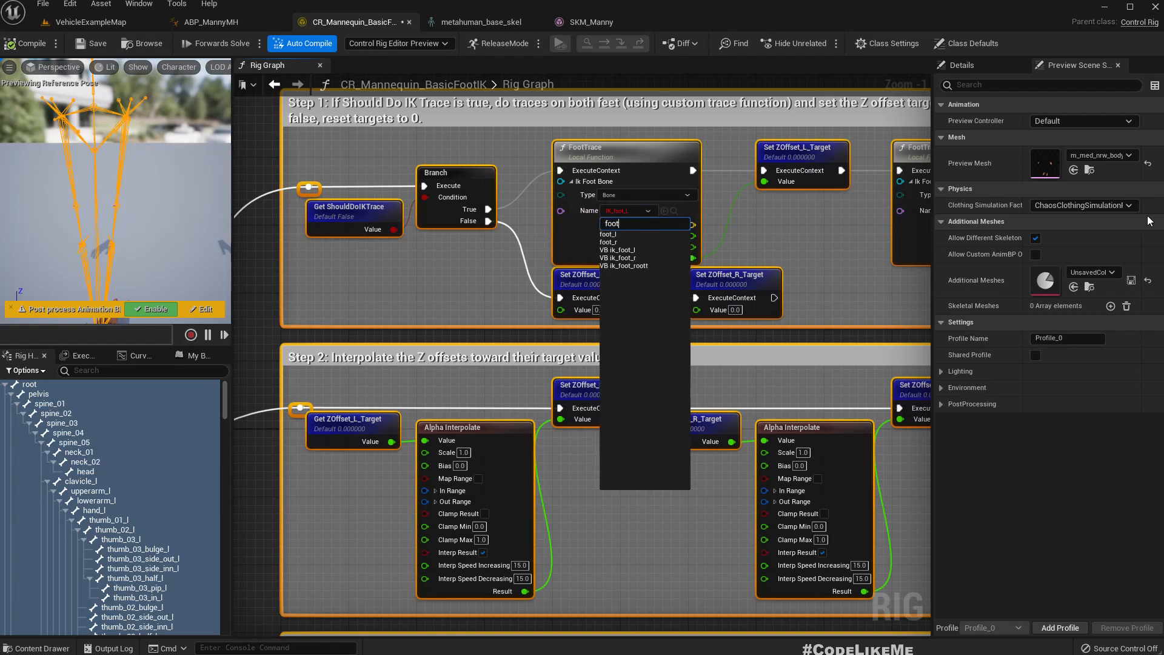
mouse_move(632, 250)
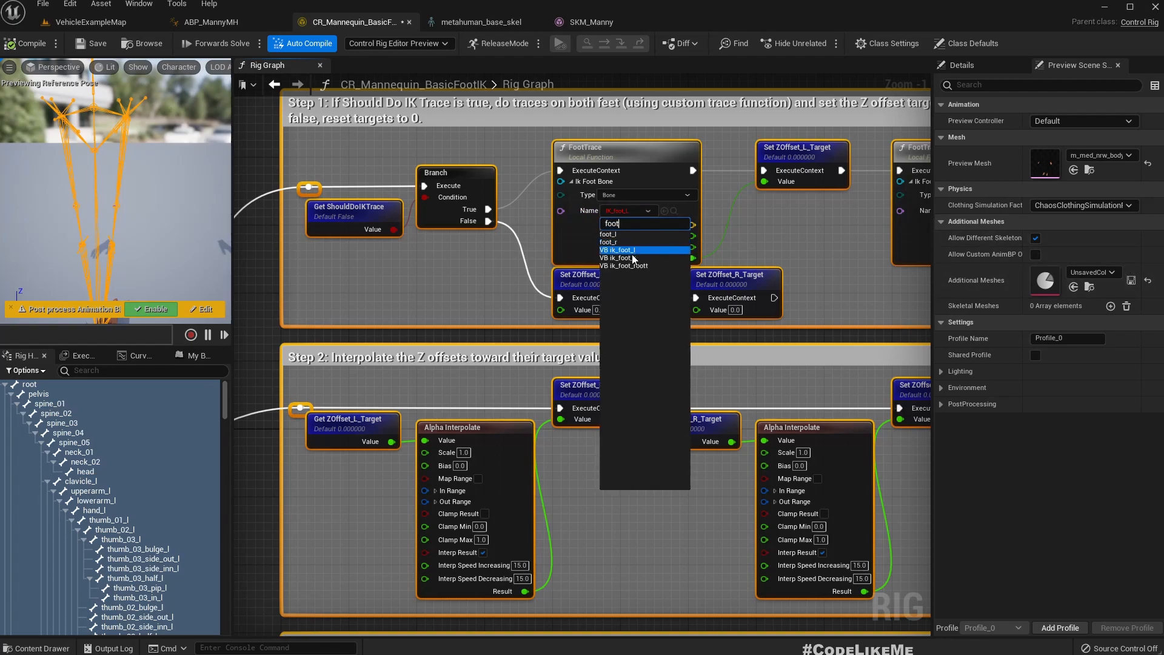
left_click(623, 249)
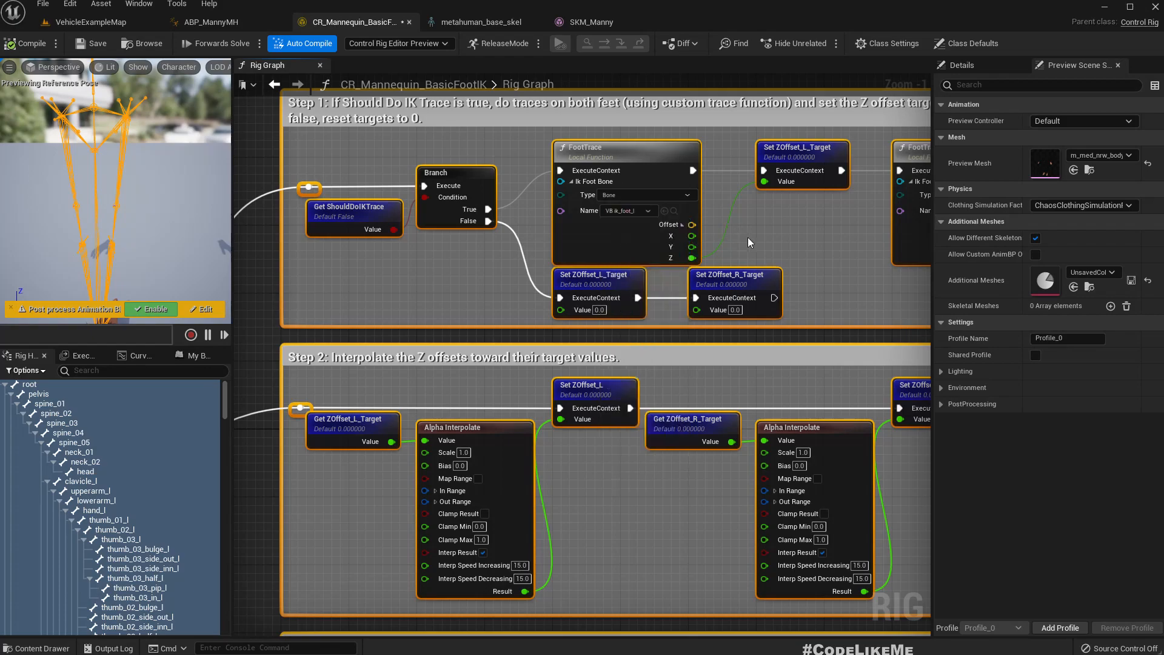
left_click(719, 210)
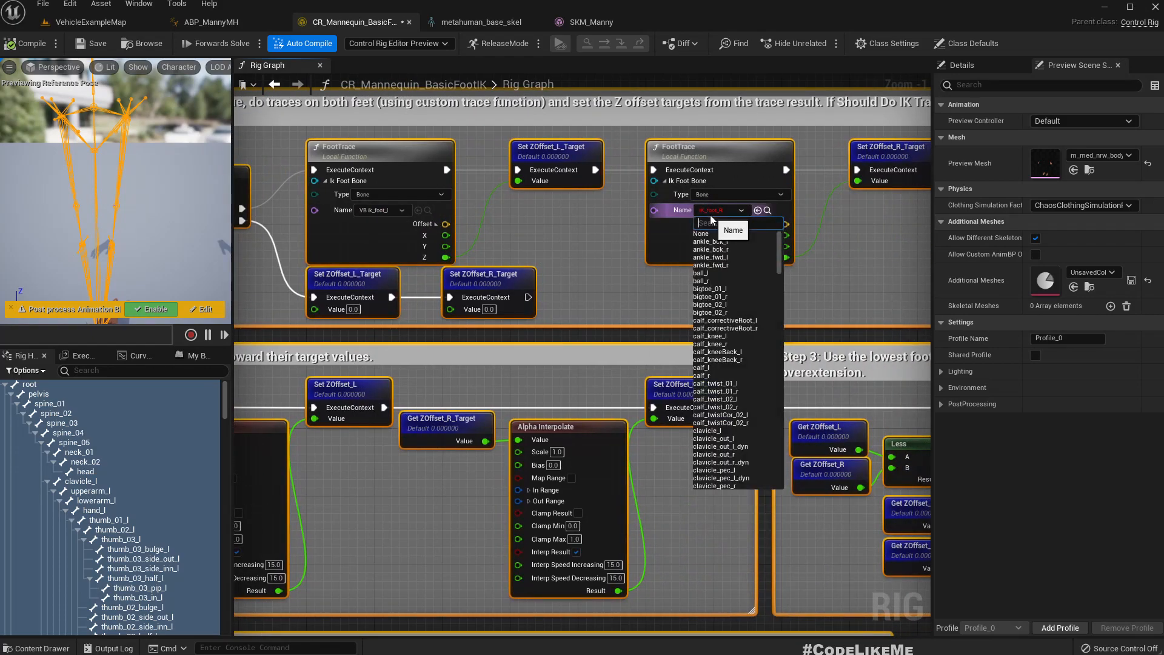
type("ik")
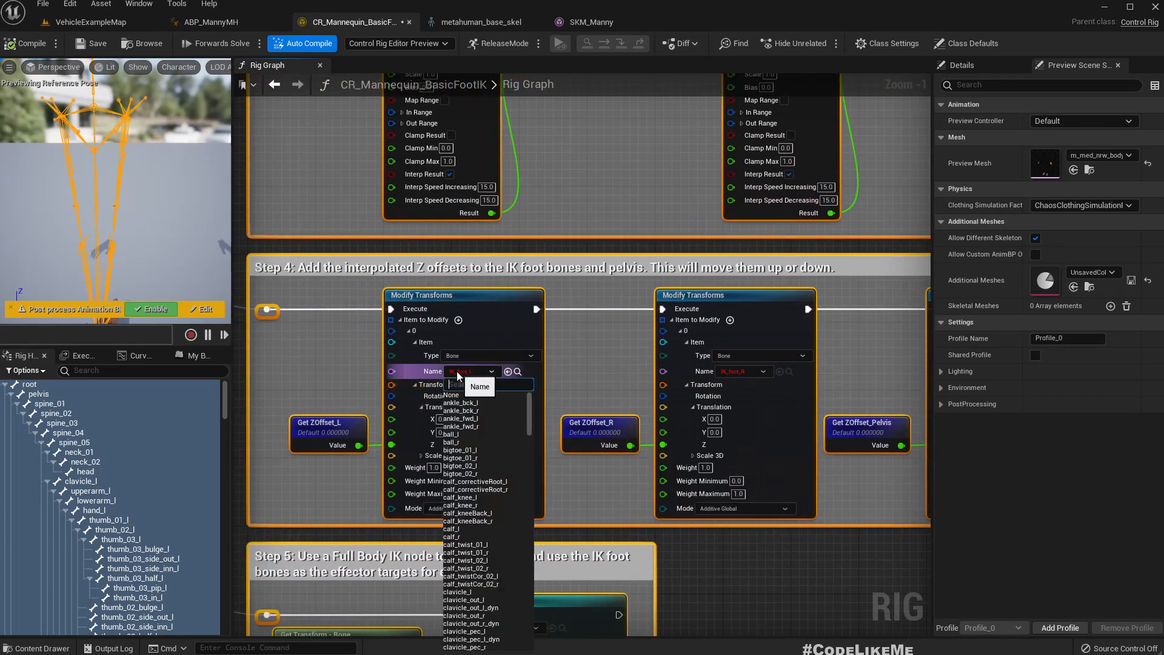
Set the Modify Transforms bones to VB ik_foot_l and VB ik_foot_r
type("ik")
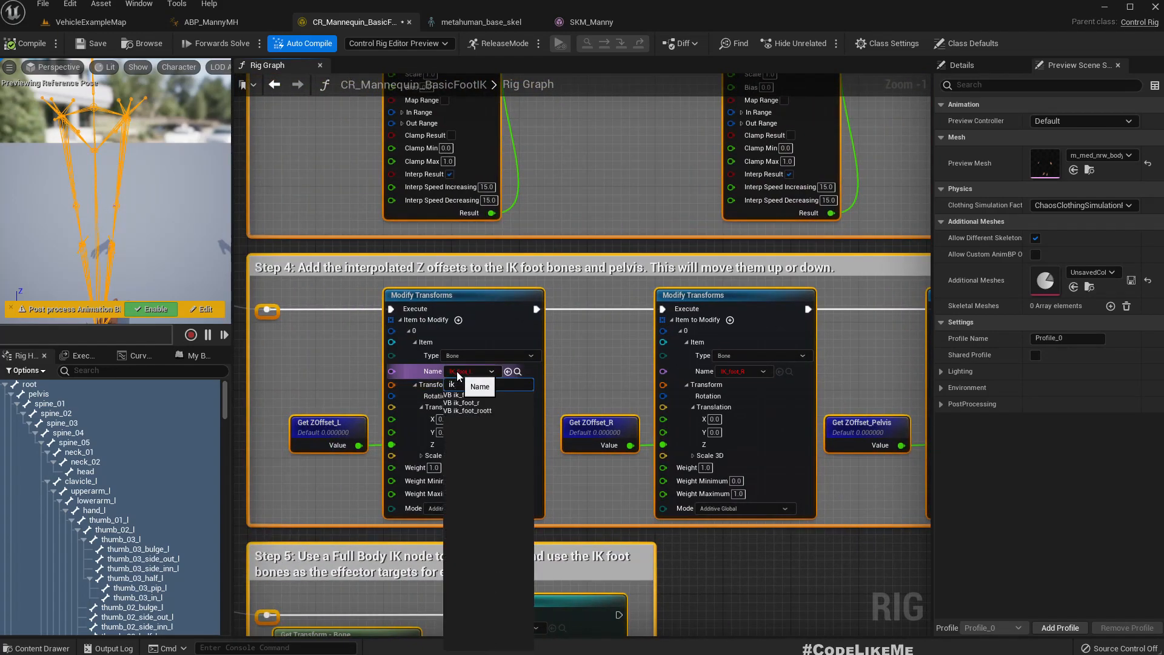
left_click(461, 394)
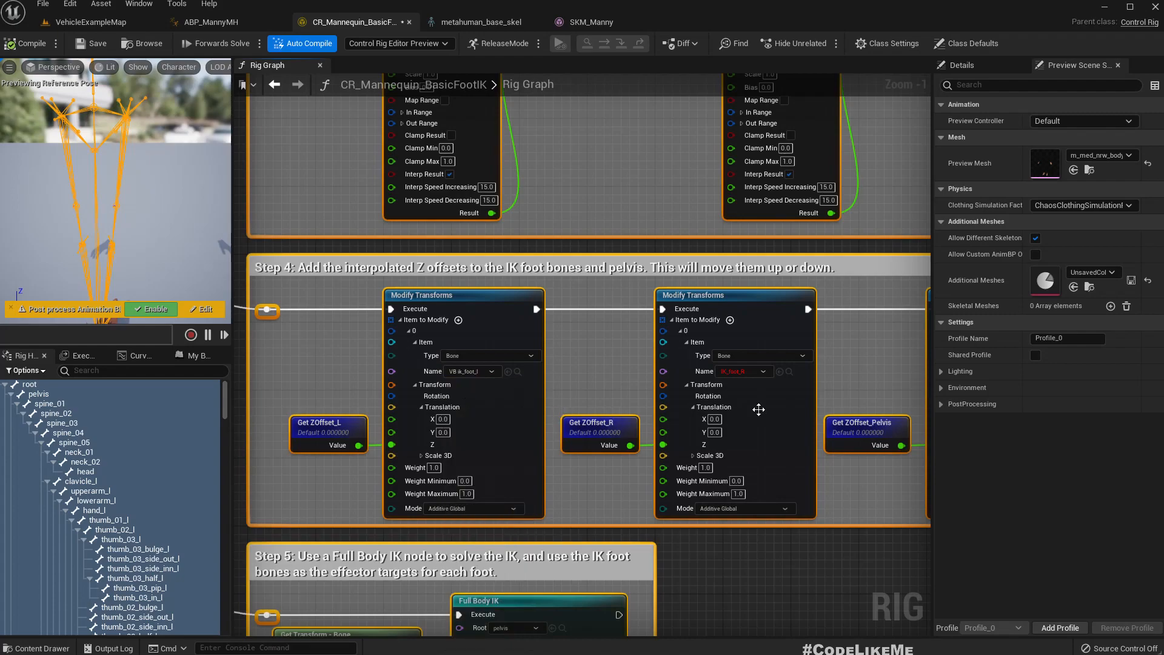
left_click(742, 371)
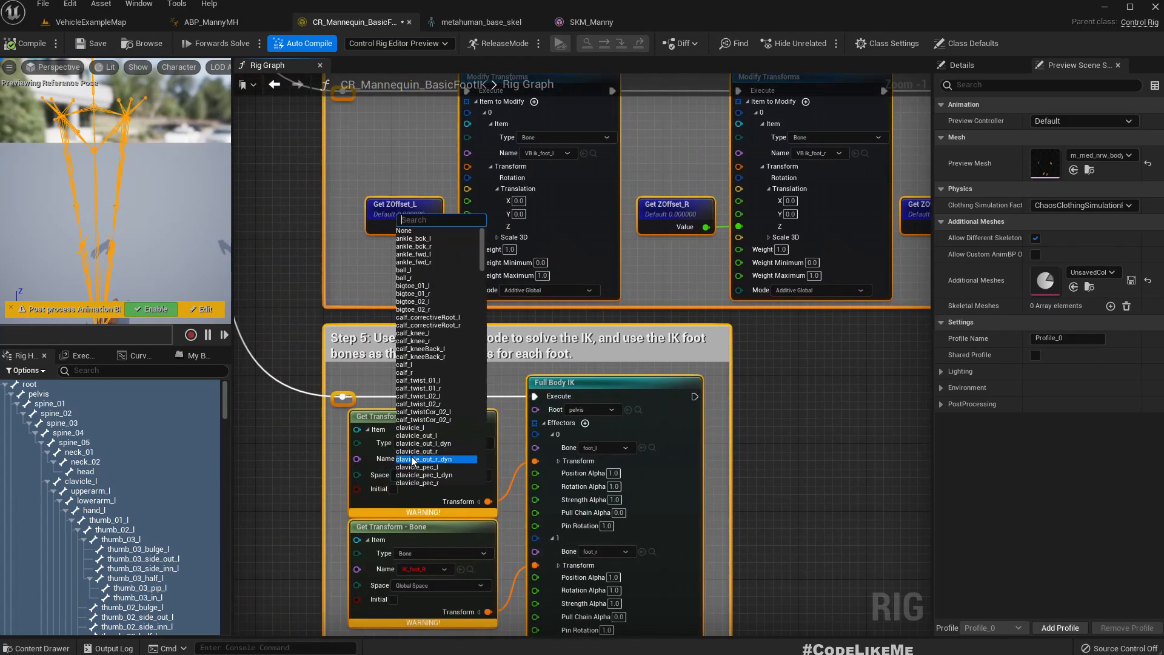
type("ik")
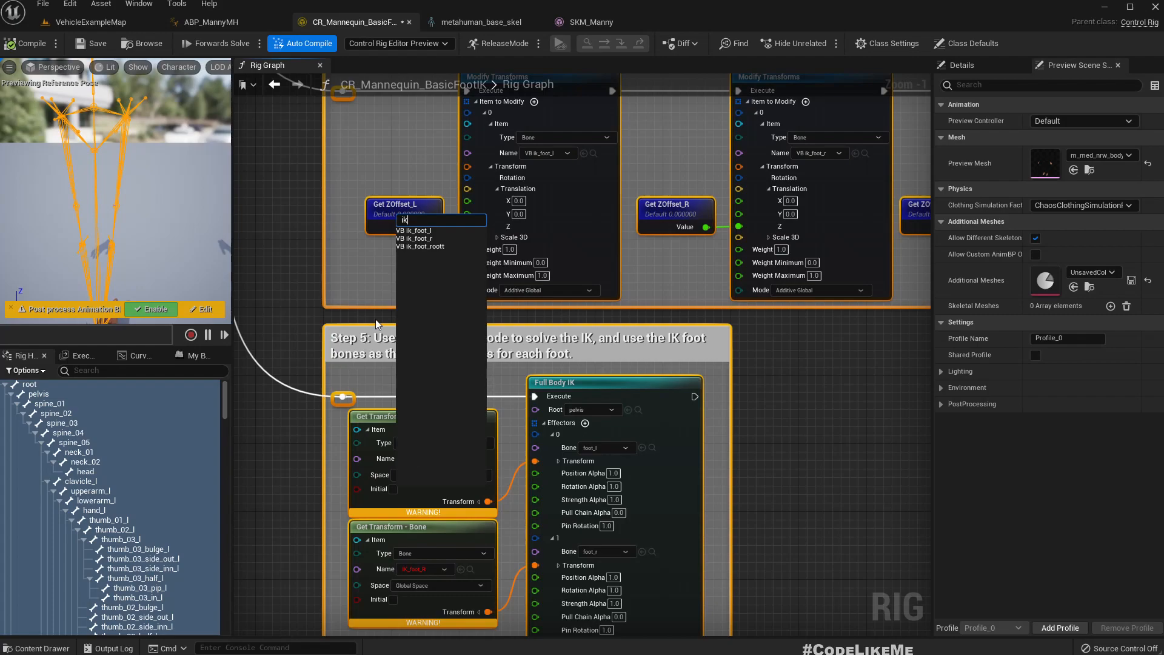
mouse_move(434, 231)
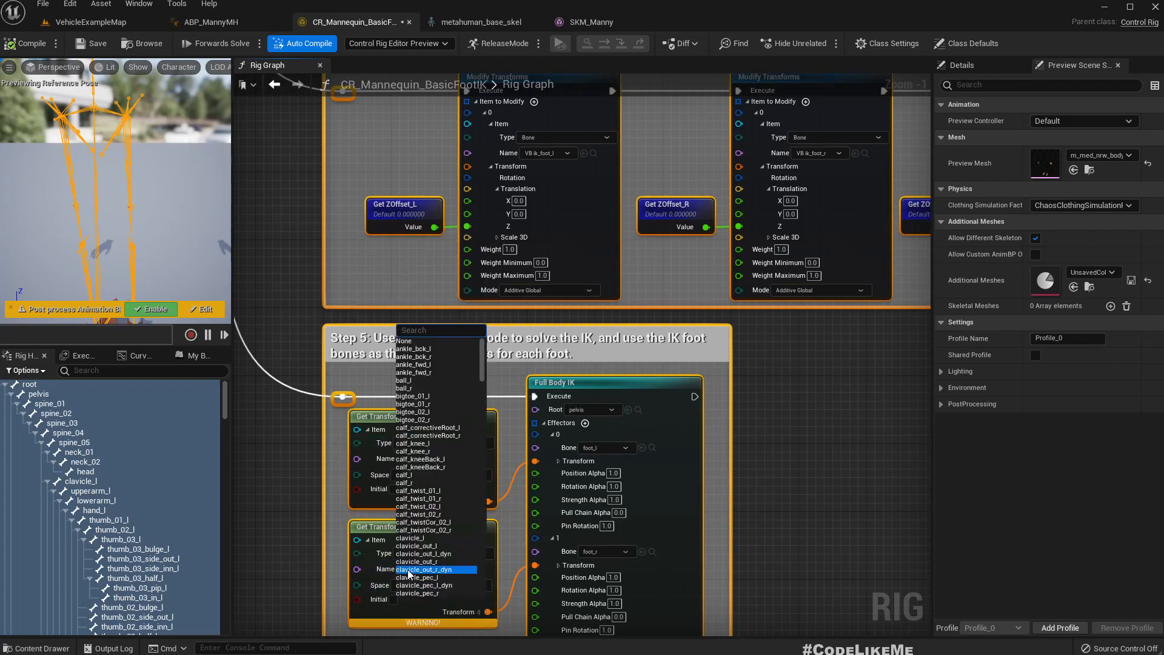
Set the Get Transform lookup to VB ik_foot_r, then return to the level map
type("ik")
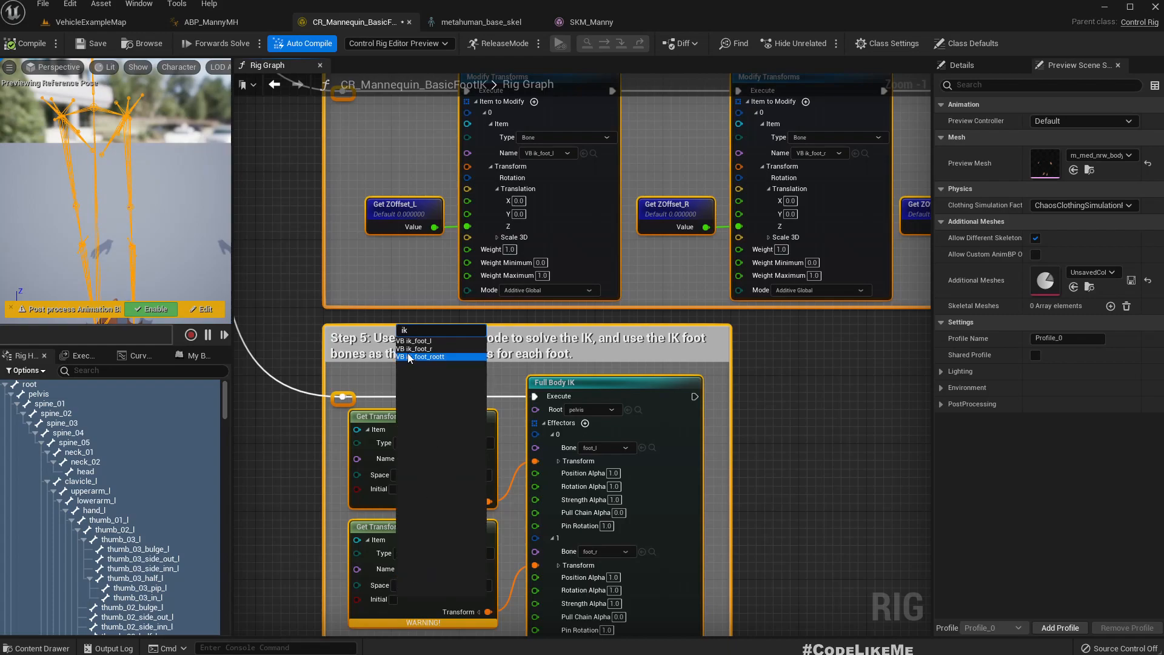
left_click(424, 341)
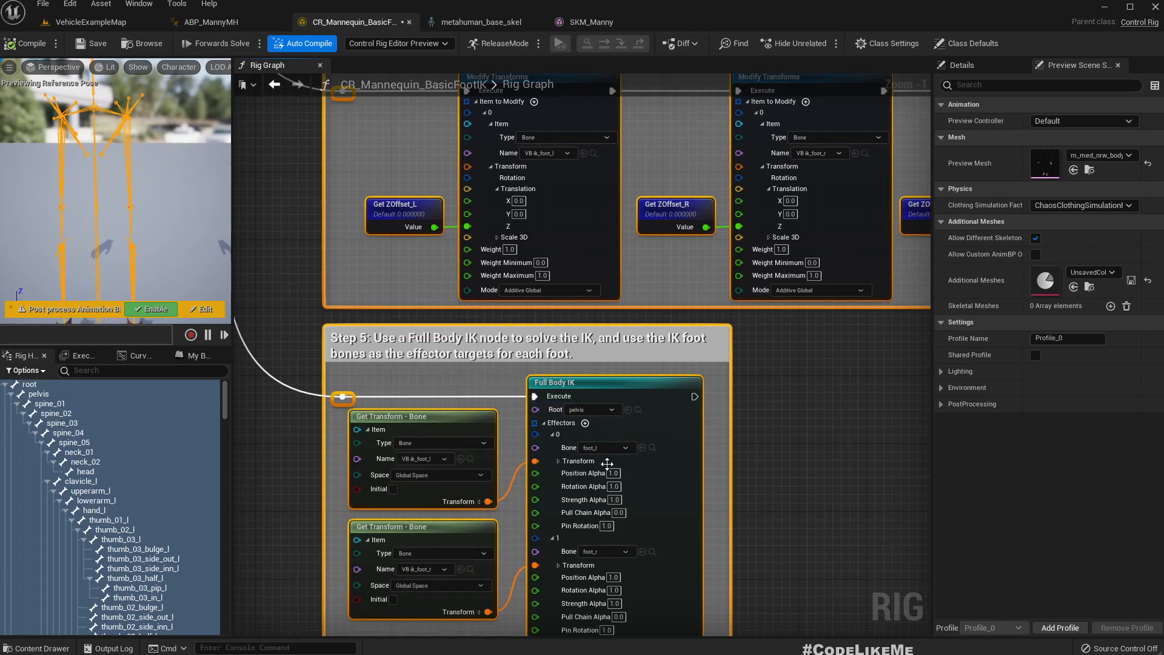
scroll("down", 3)
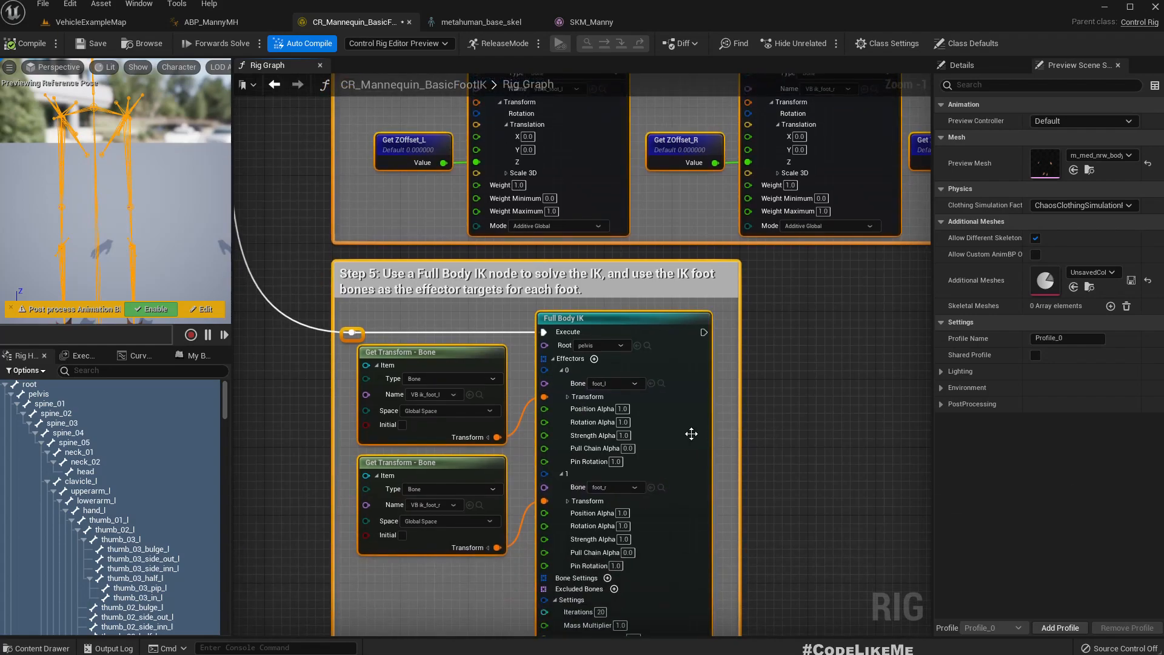
left_click(91, 22)
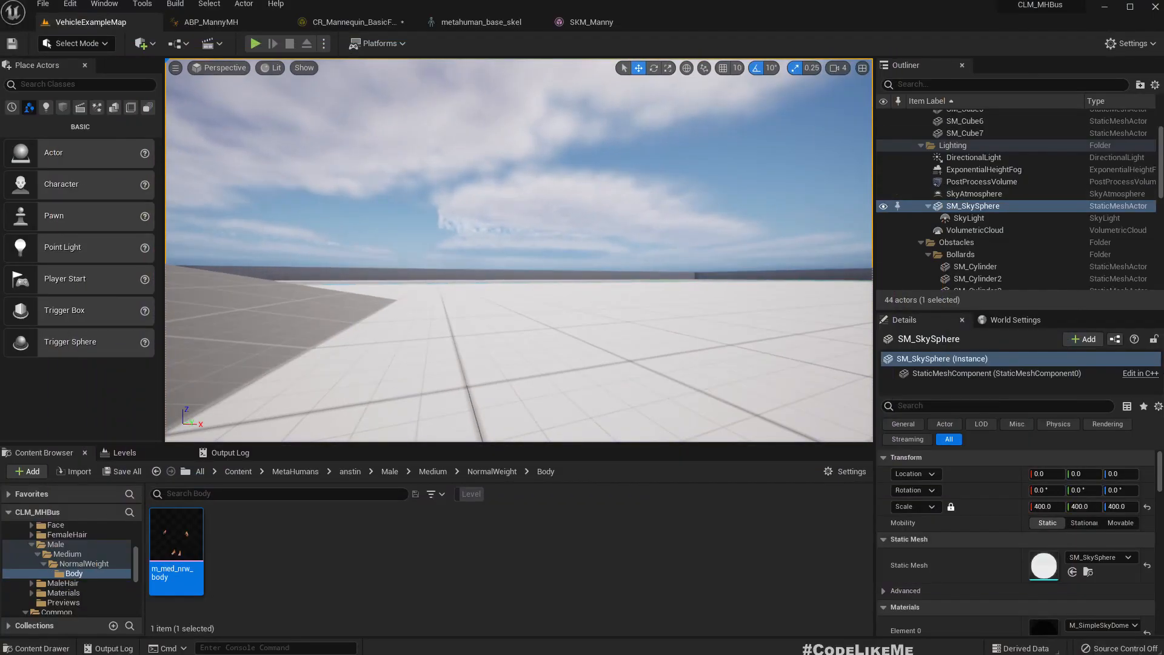
Switch through the control rig and ABP_MannyMH tabs to the metahuman_base_skel skeleton editor
left_click(219, 22)
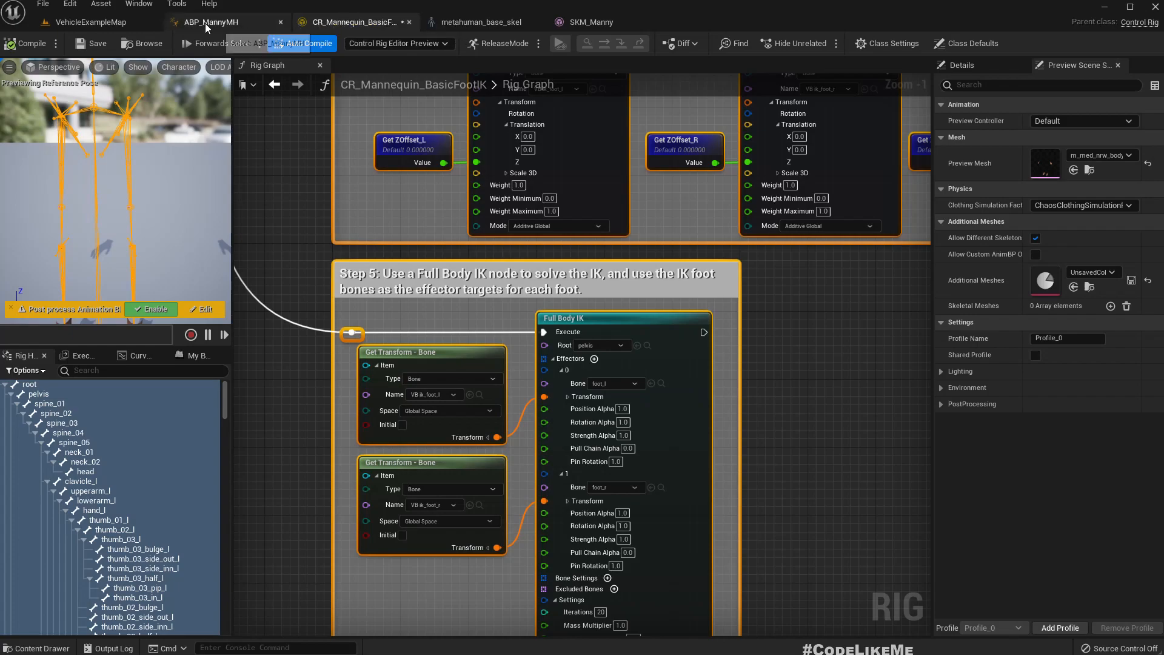
left_click(210, 22)
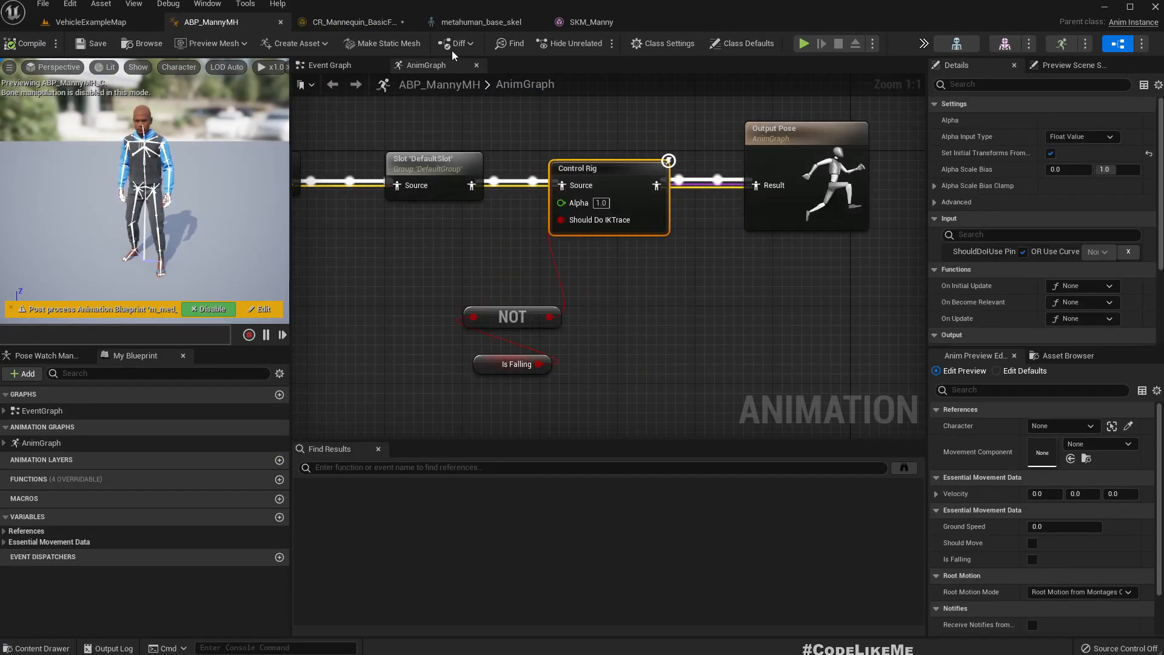
left_click(480, 22)
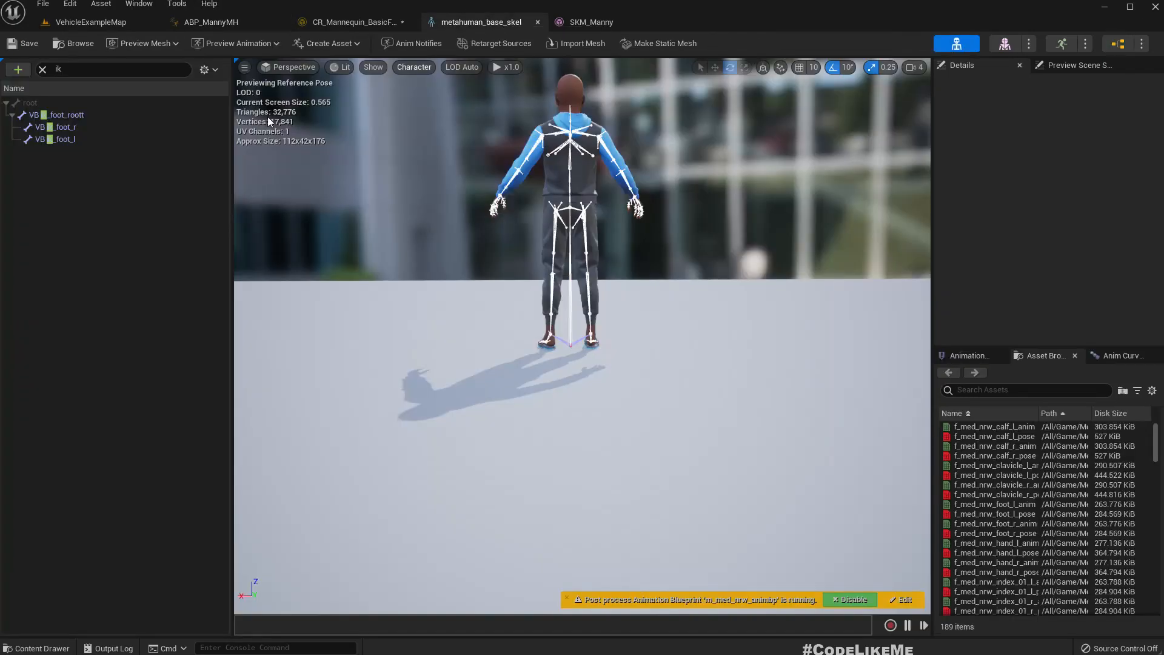
Select VB ik_foot_r and set a Location value of 15.11 to move it off the foot
left_click(60, 126)
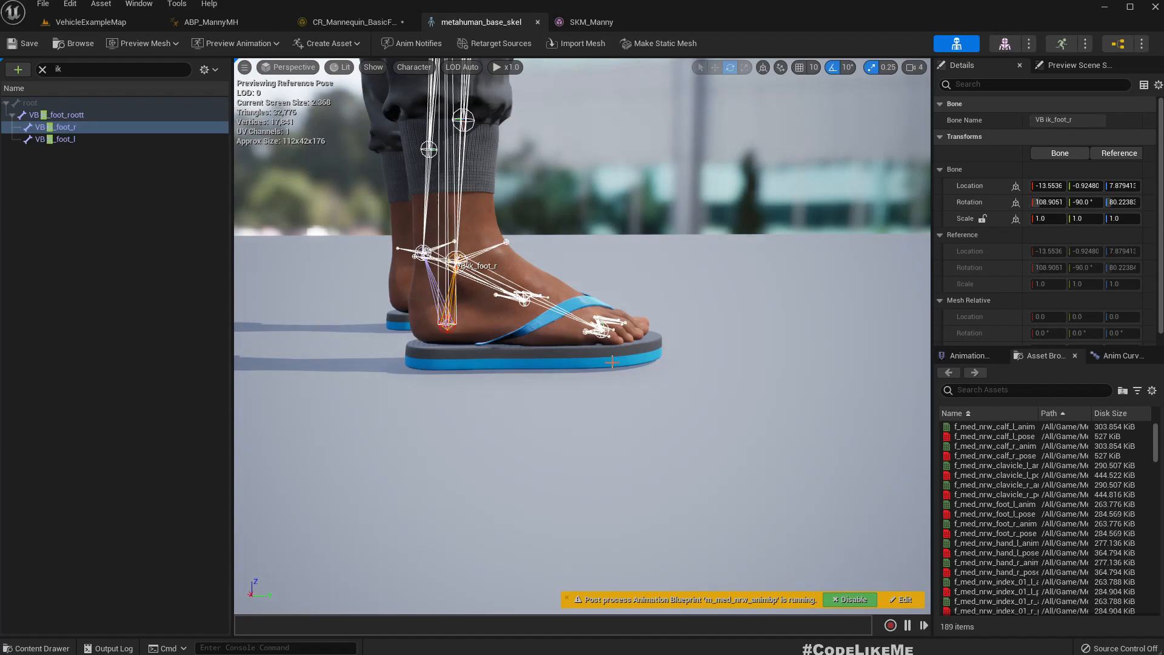
mouse_move(629, 363)
type("7.55")
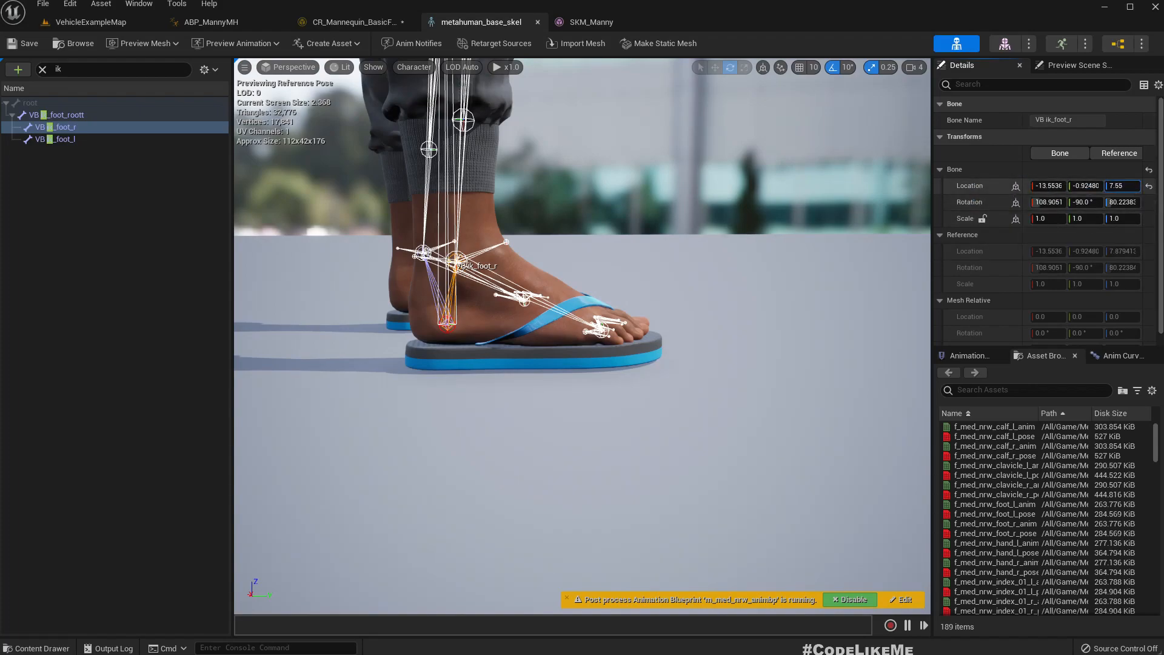
type("15.11")
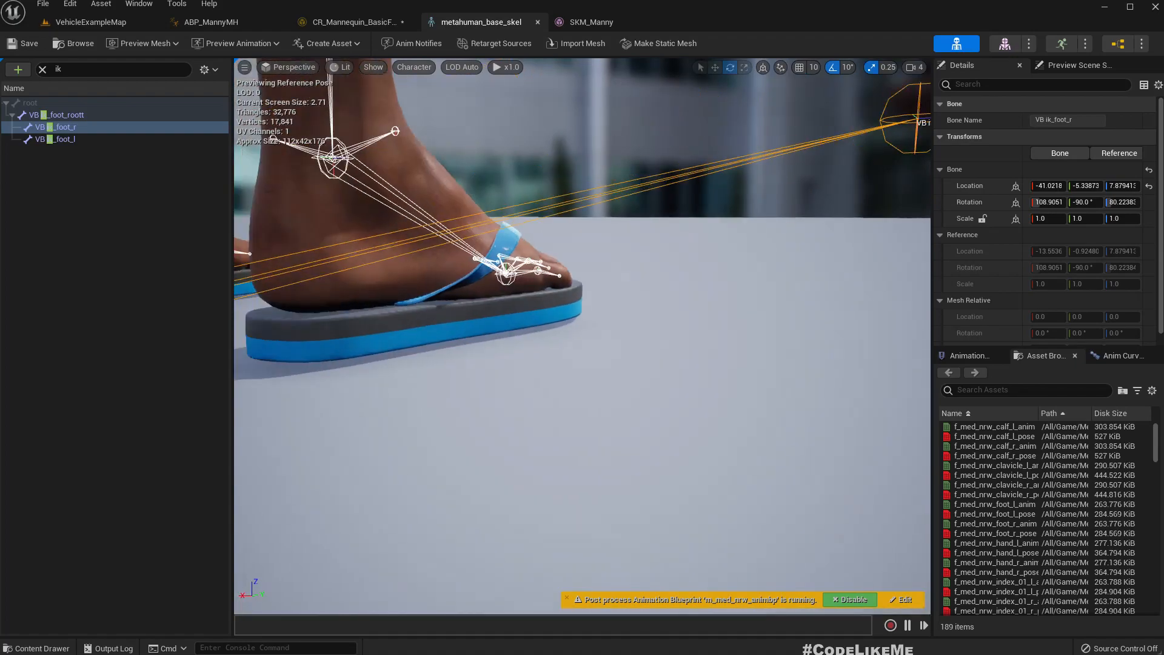
scroll("down", 3)
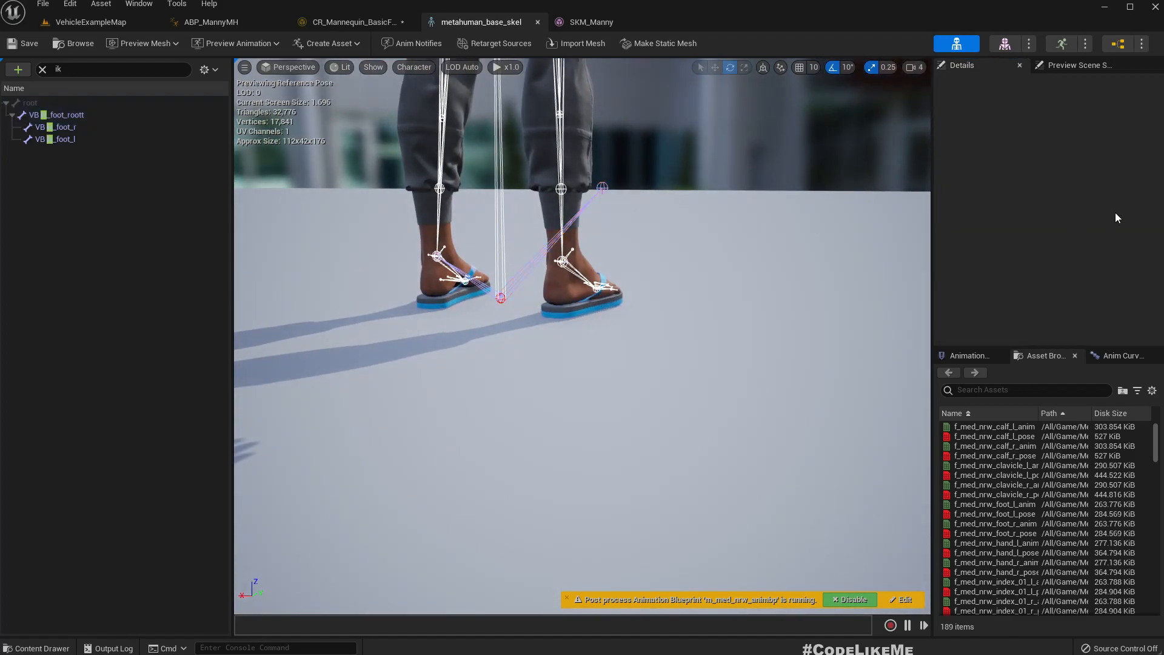
Paste the copied foot location back onto VB ik_foot_r to return it to the heel
left_click(62, 126)
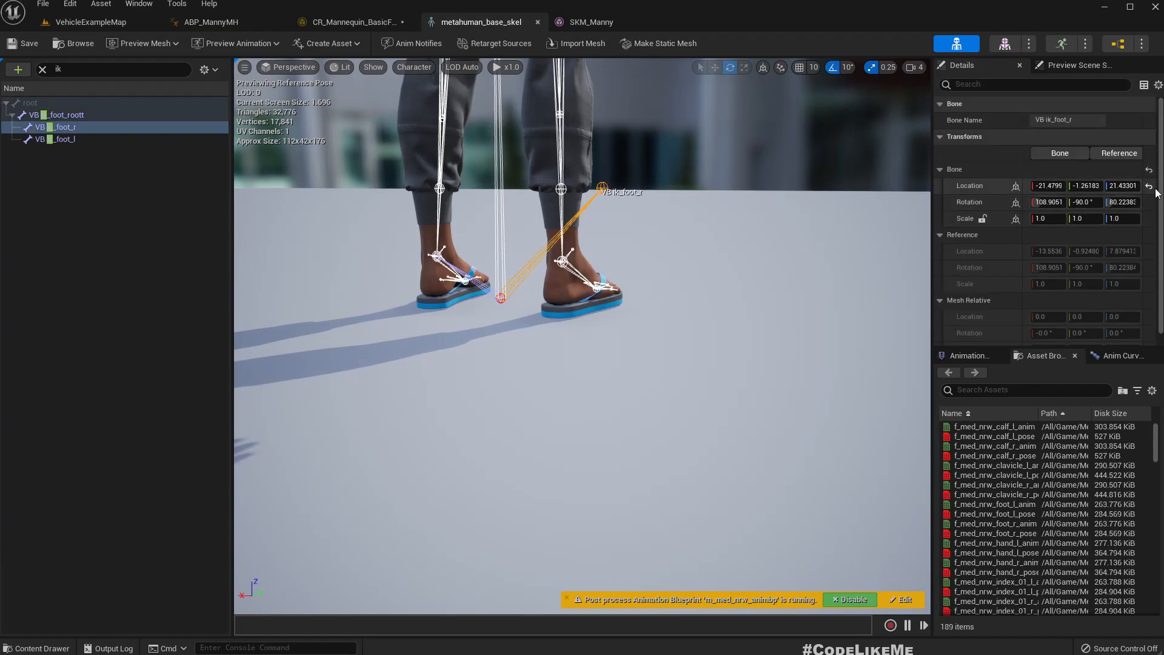
triple_click(1123, 186)
type("8")
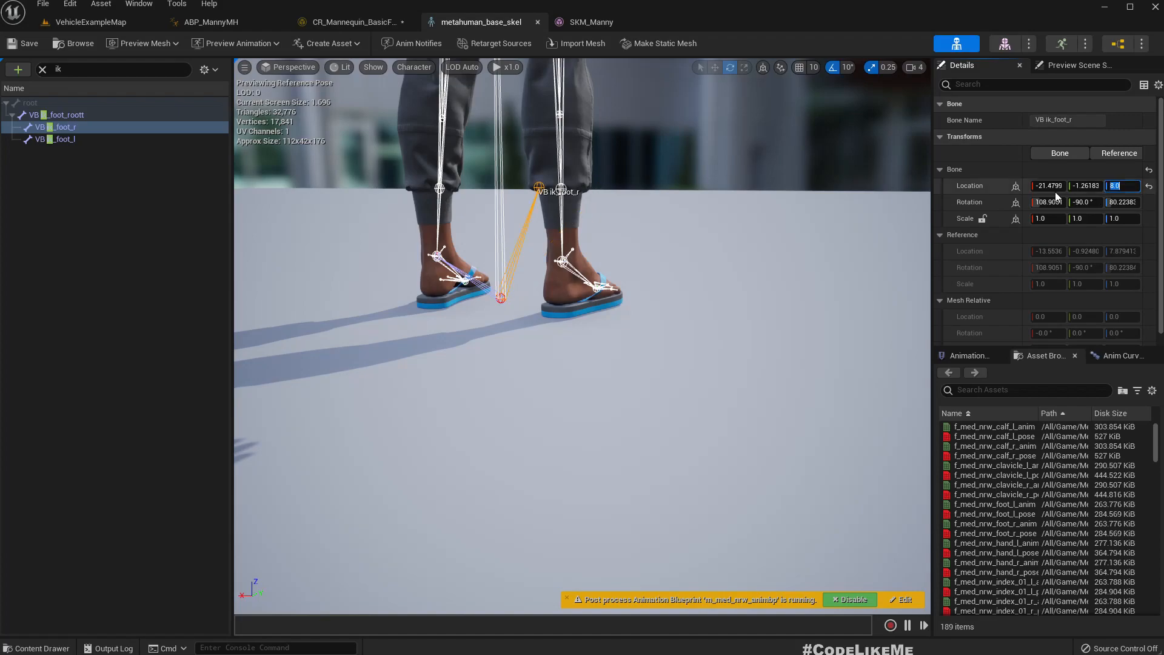
right_click(1119, 185)
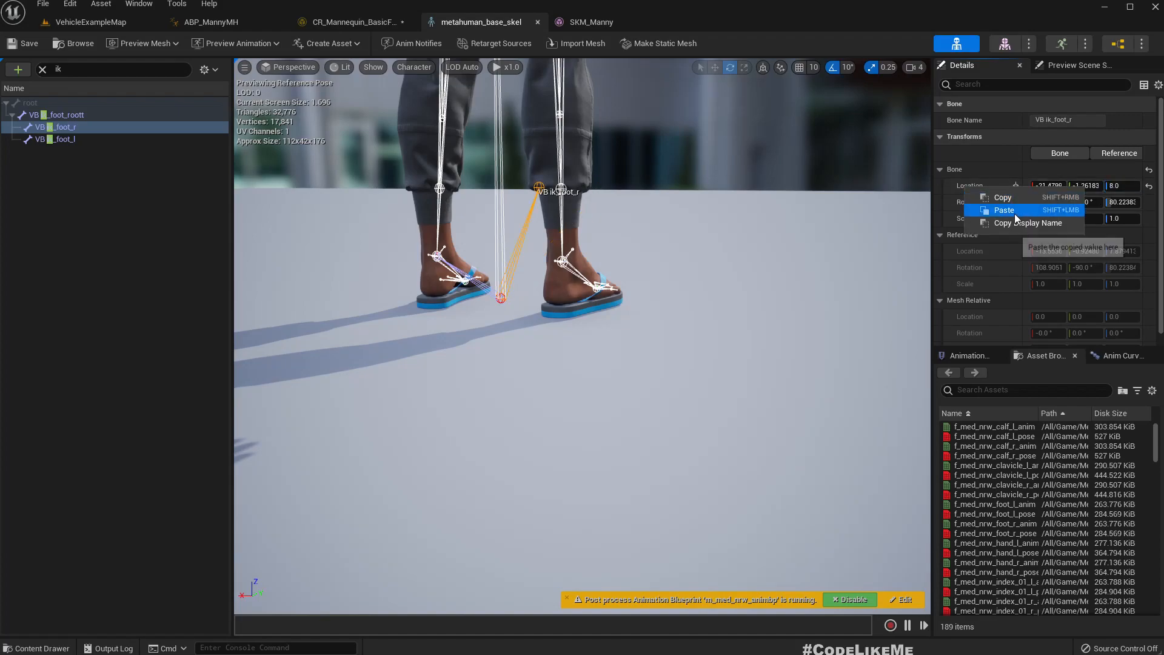
left_click(1004, 209)
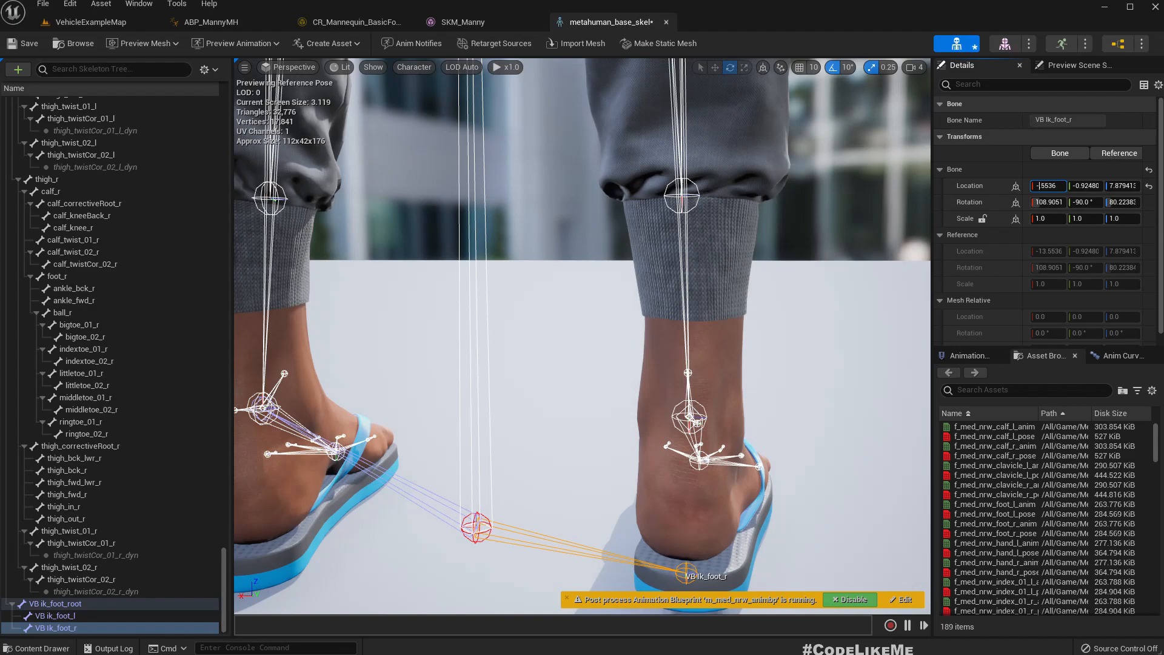
Adjust VB ik_foot_r's Location X and check the character in the level map
triple_click(1046, 184)
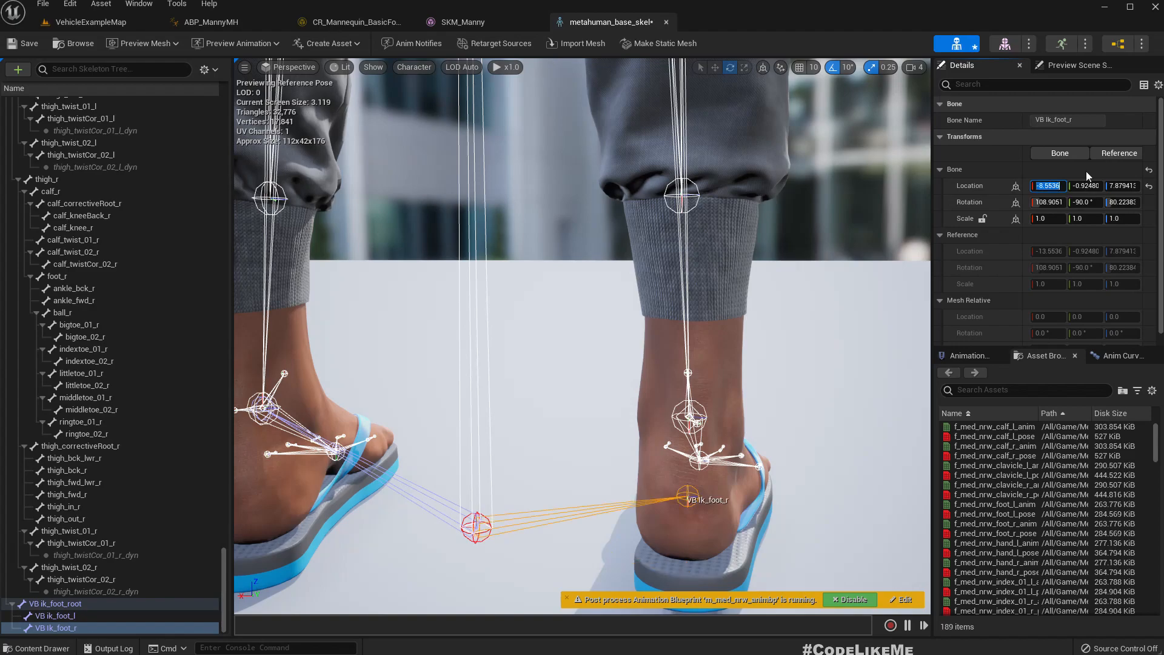
left_click(91, 22)
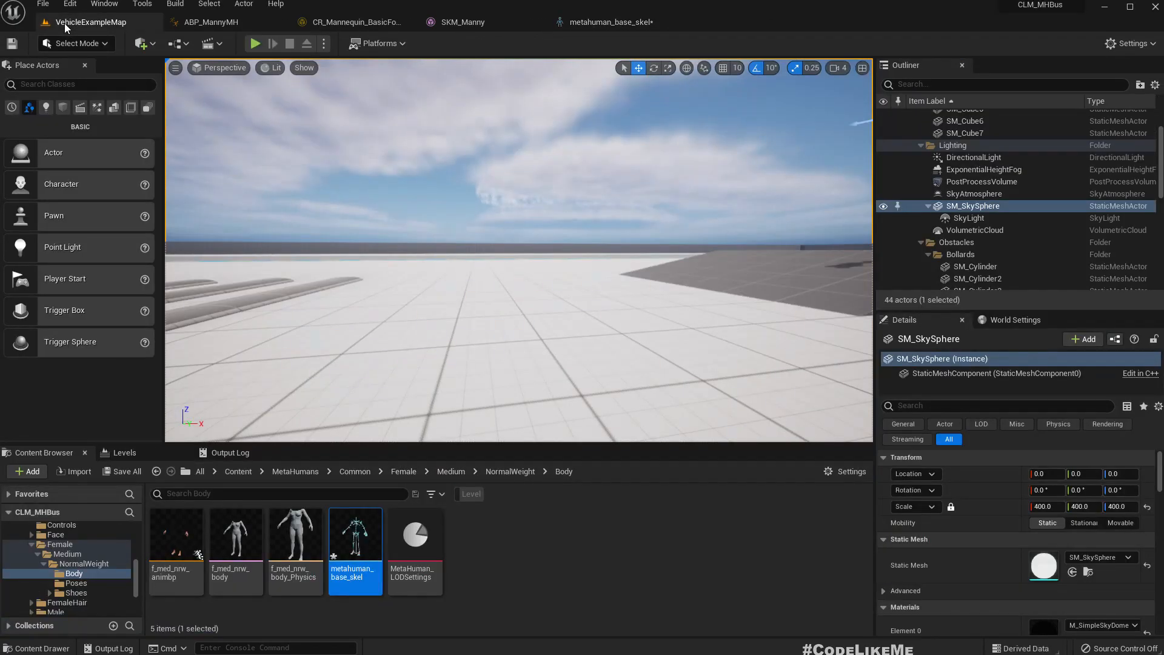
left_click(255, 43)
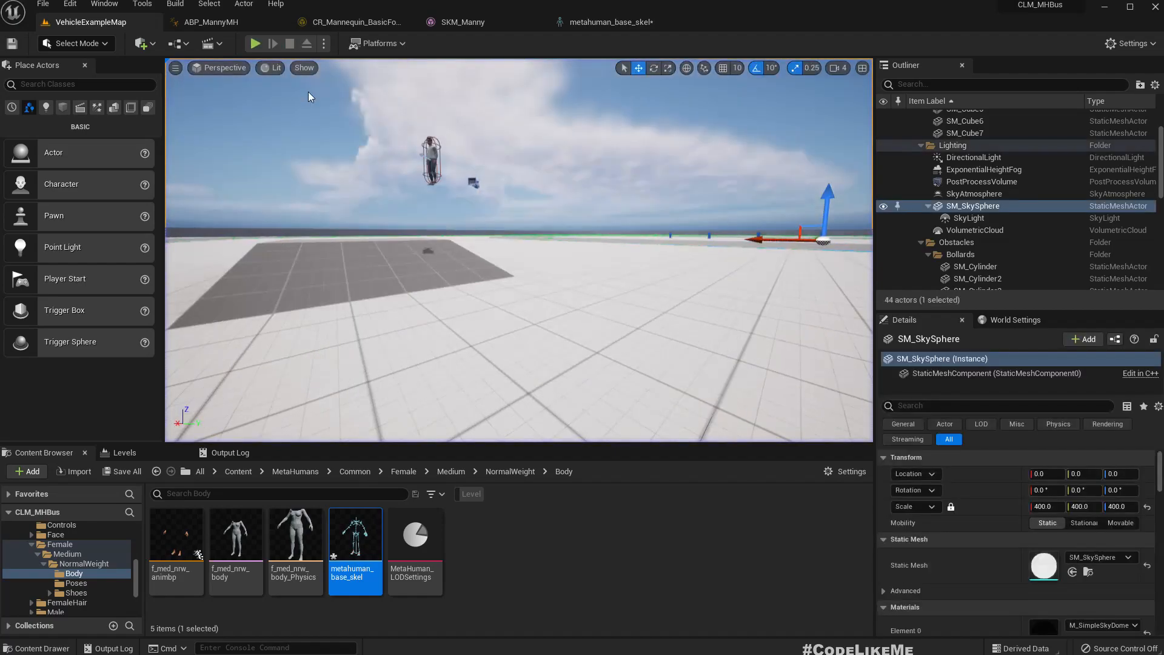
Bring up CR_Mannequin_BasicFootIK and its FootTrace function graph
left_click(349, 22)
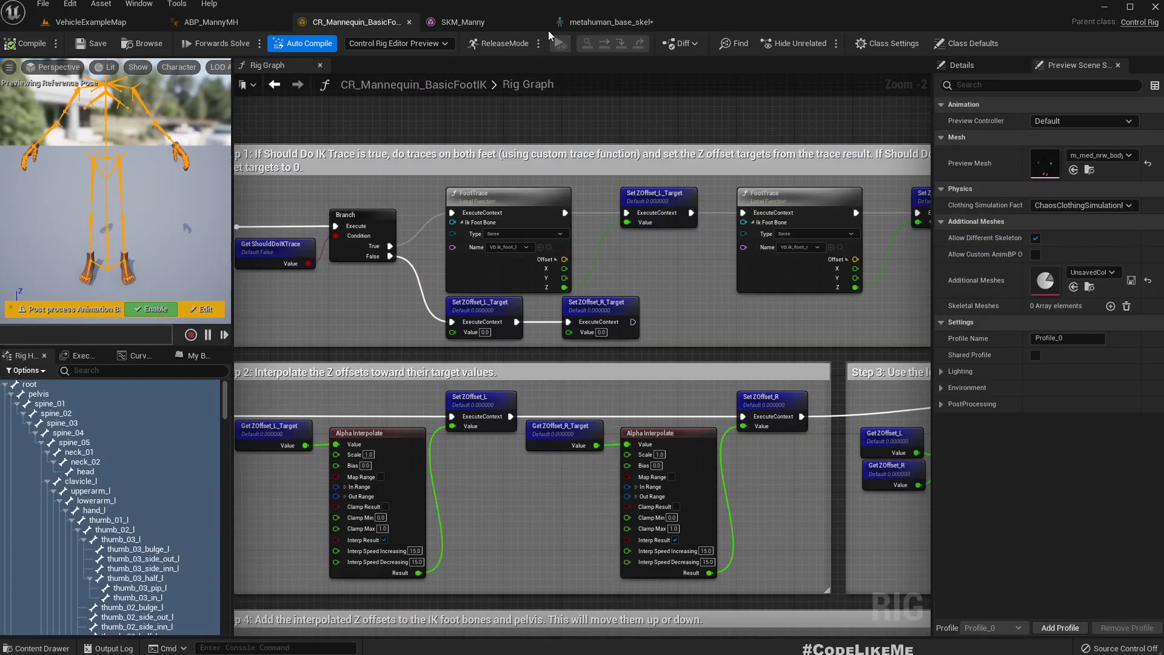
left_click(609, 22)
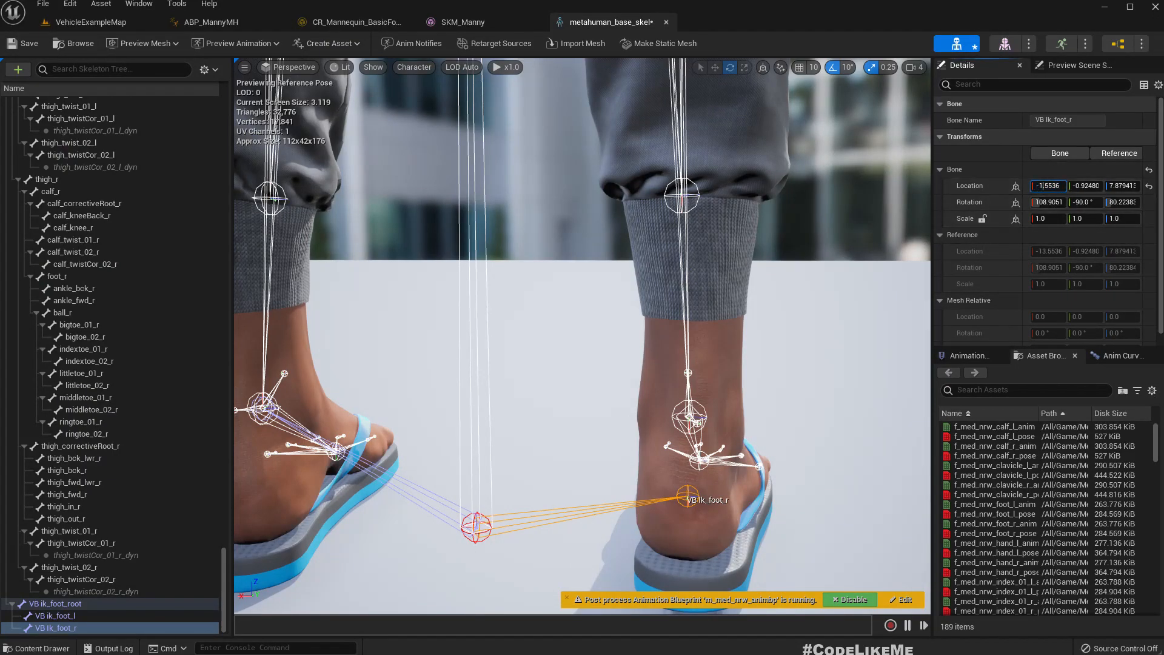
left_click(352, 22)
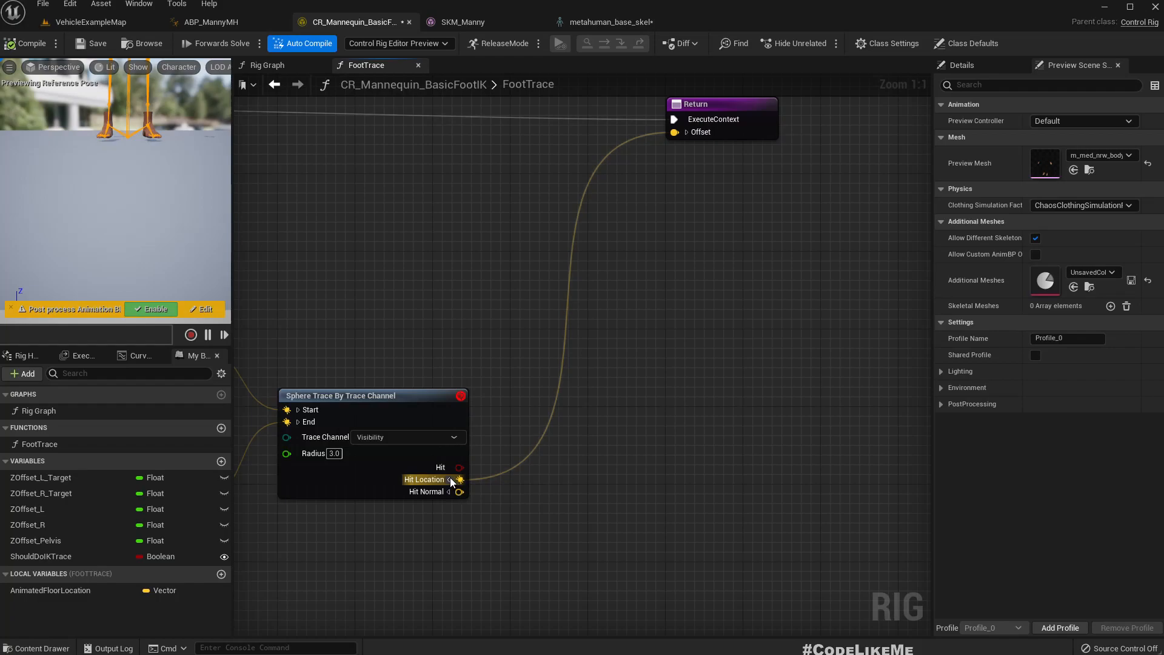
Split the return Offset and Hit Location, wire X and Y directly and Z through an Add of 1.5
left_click(451, 480)
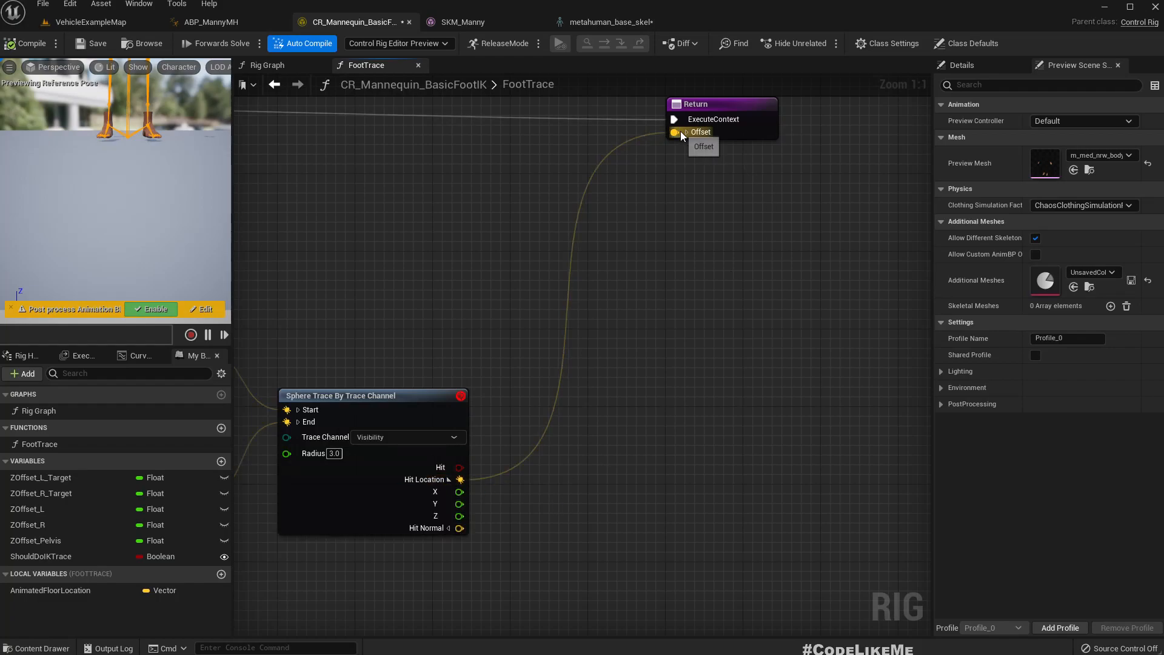
left_click(674, 131)
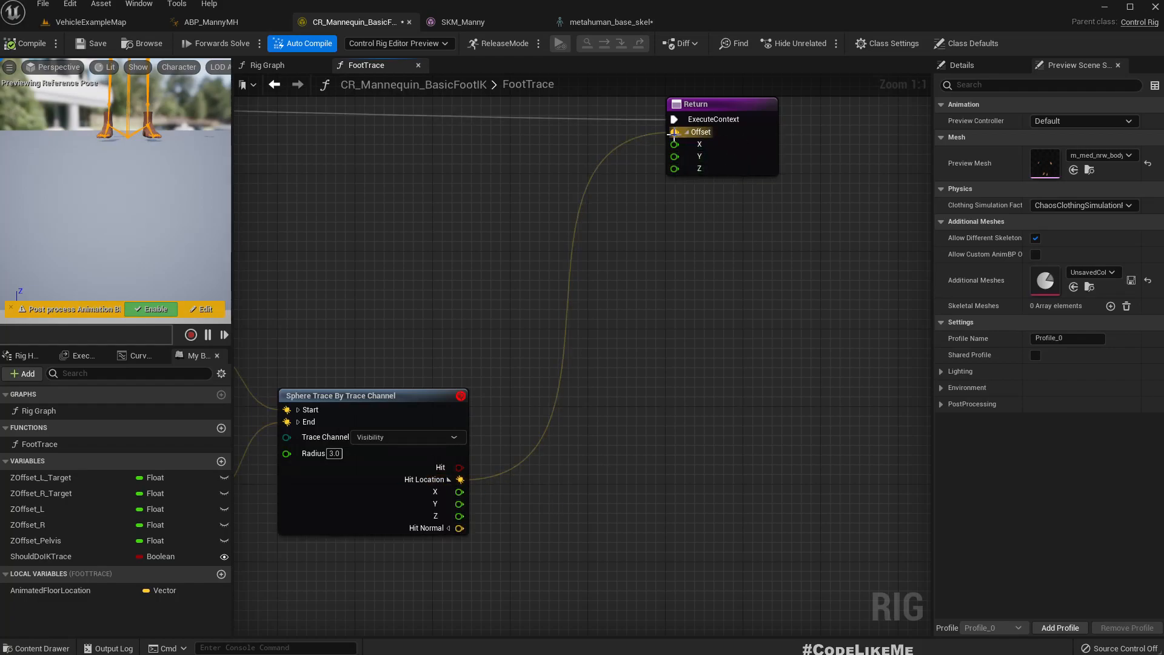
right_click(674, 131)
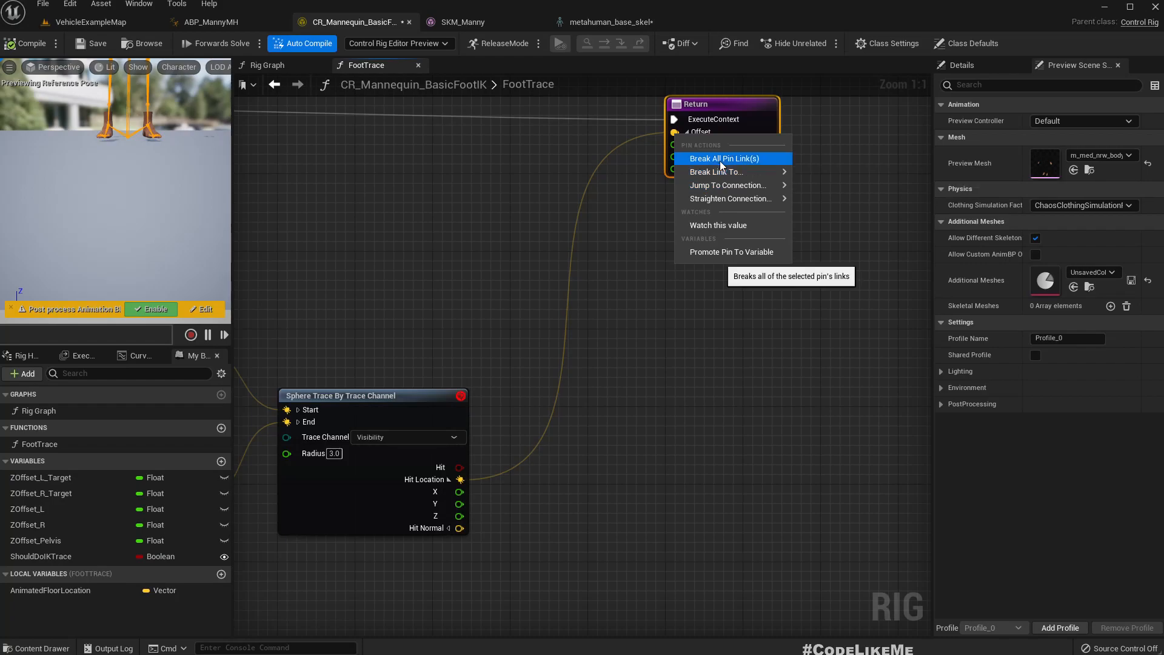
mouse_move(715, 171)
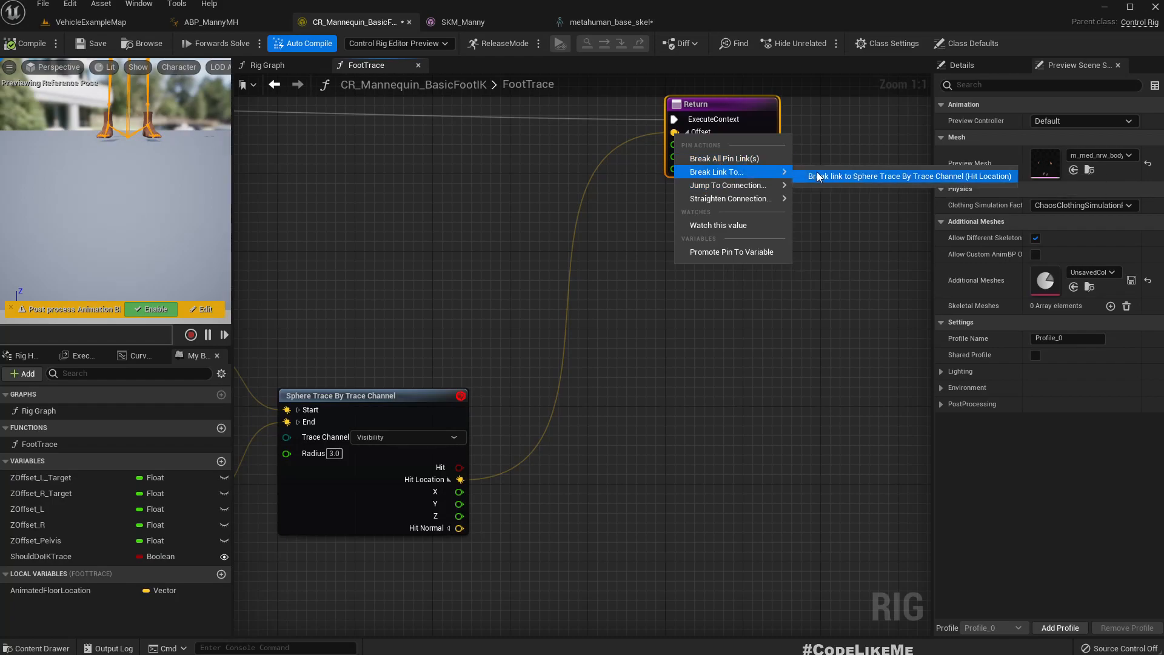
left_click(905, 176)
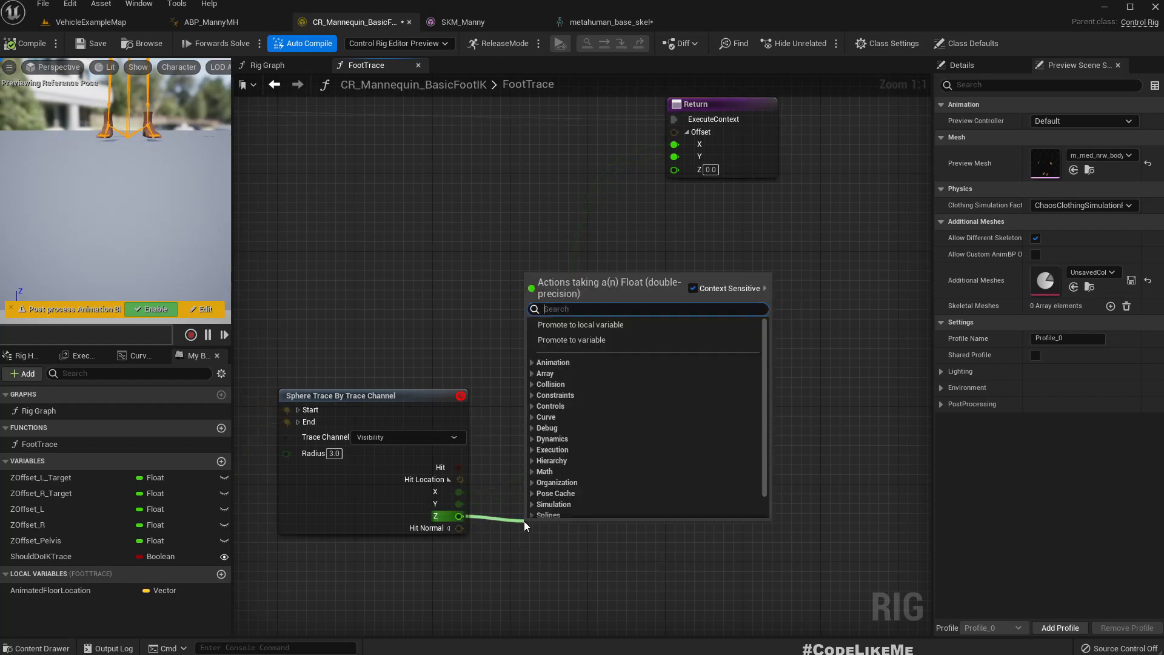
left_click(544, 472)
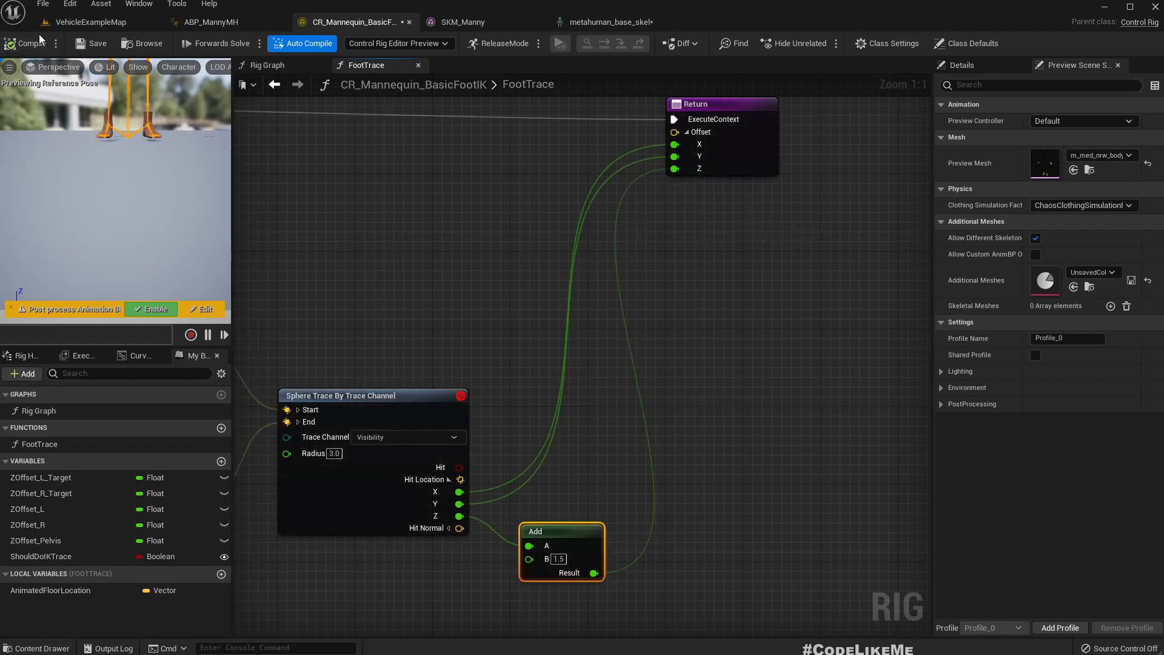
left_click(91, 22)
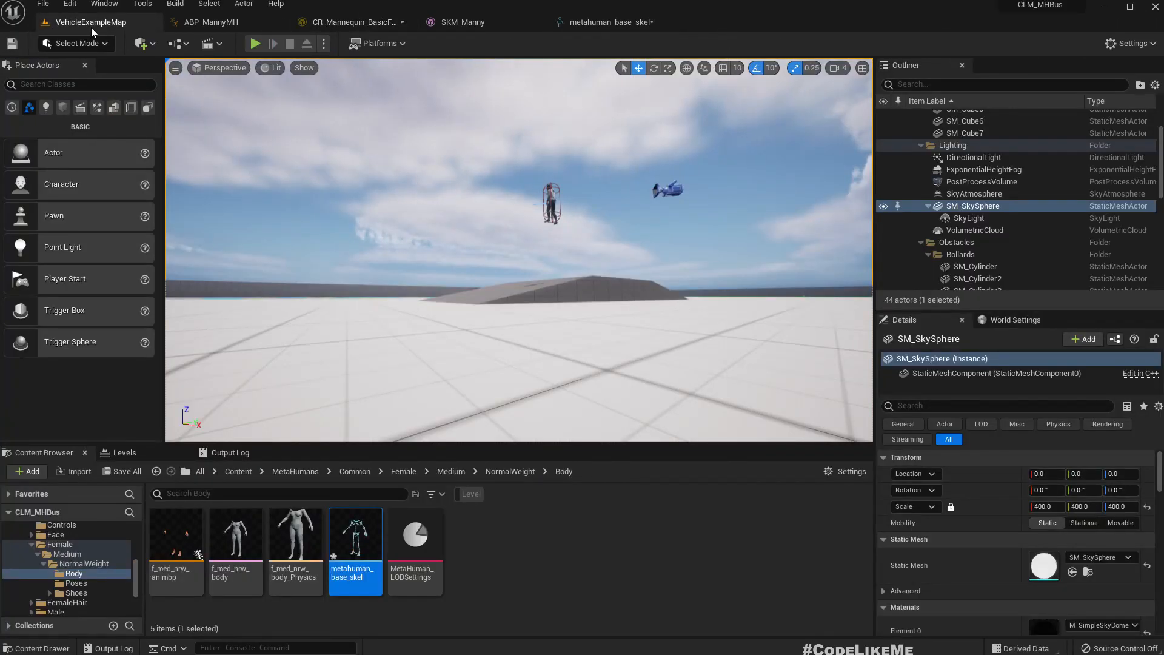
Check the character in VehicleExampleMap and switch to the CodeLikeMe Patreon page
left_click(254, 43)
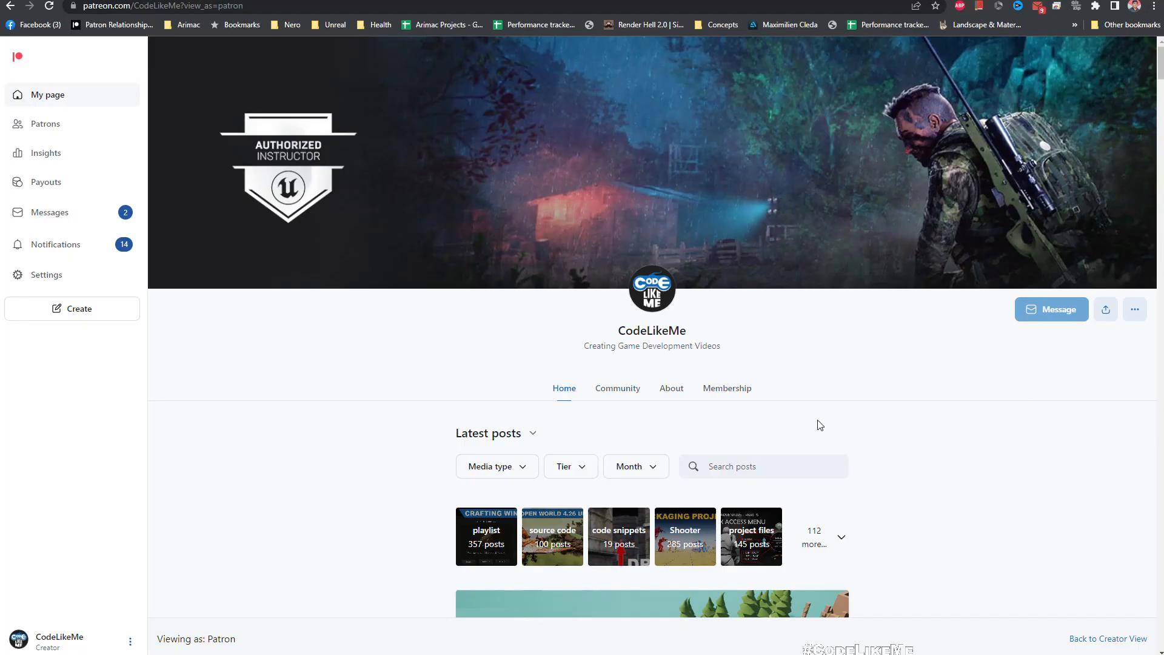
scroll("down", 3)
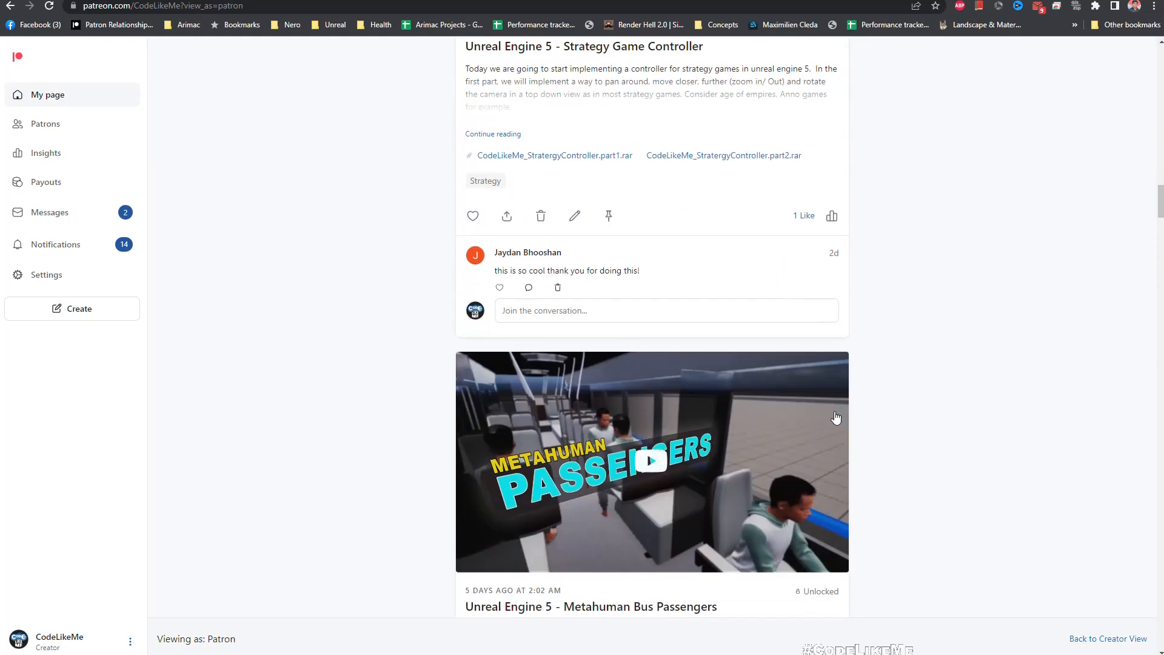
scroll("down", 3)
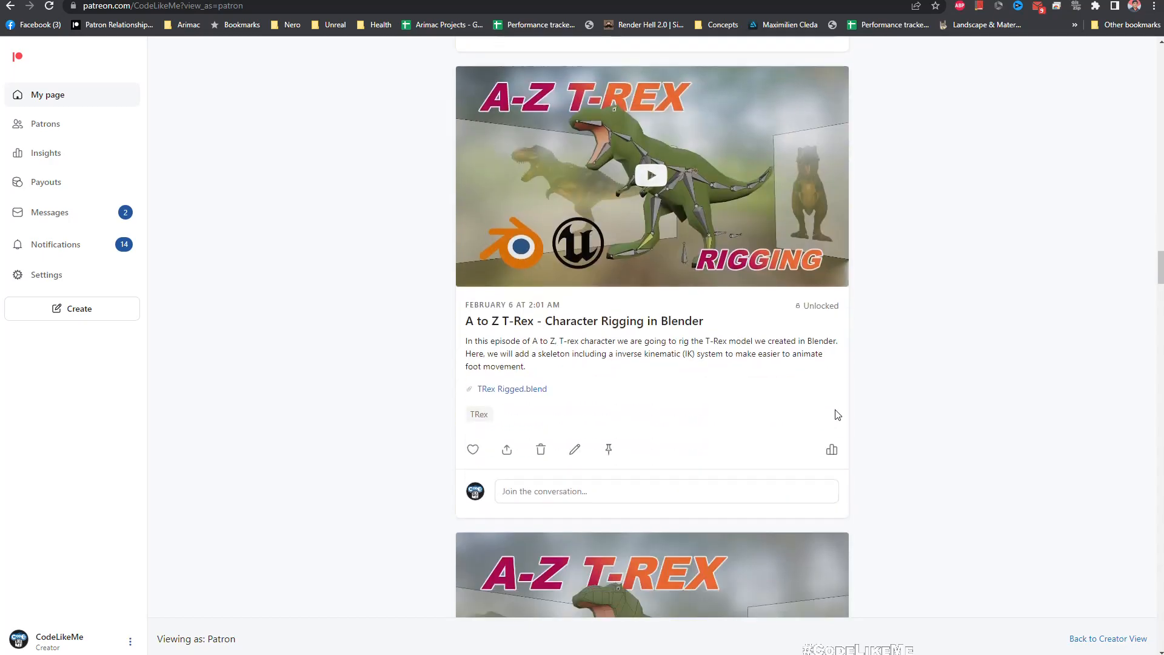
scroll("down", 3)
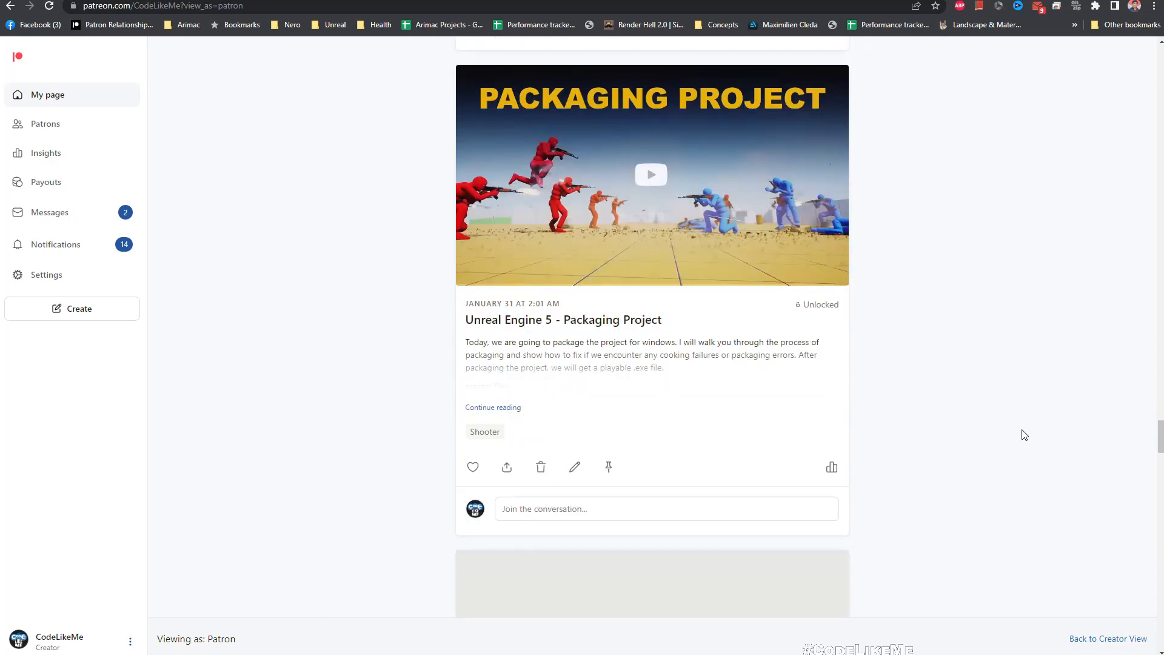
scroll("down", 3)
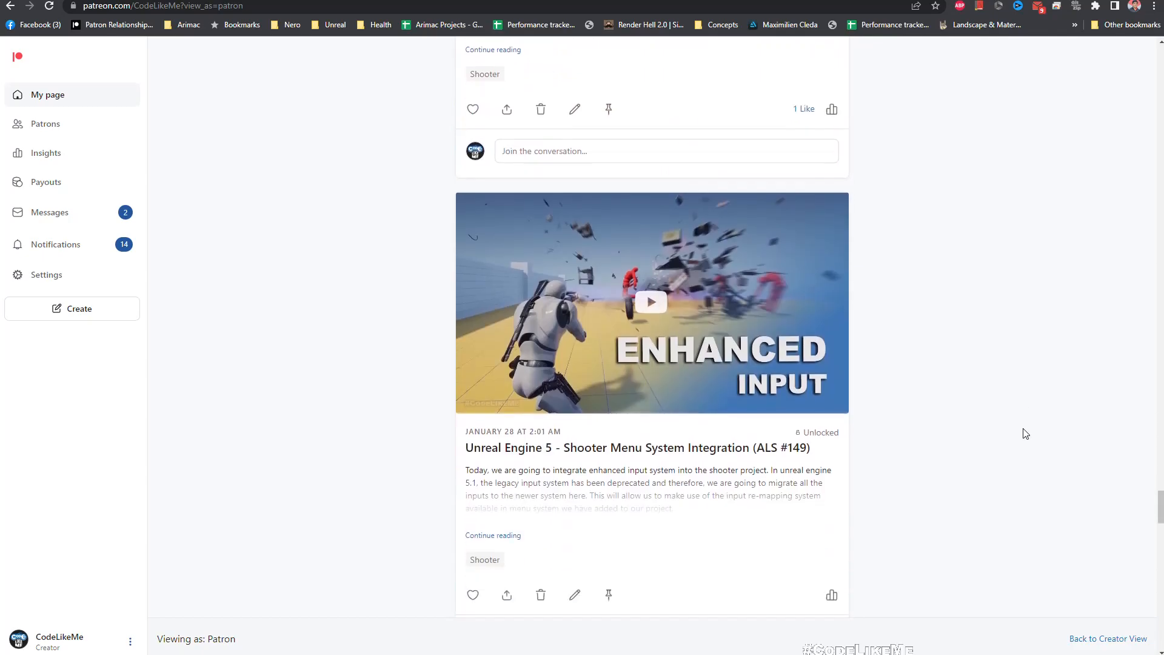
scroll("down", 3)
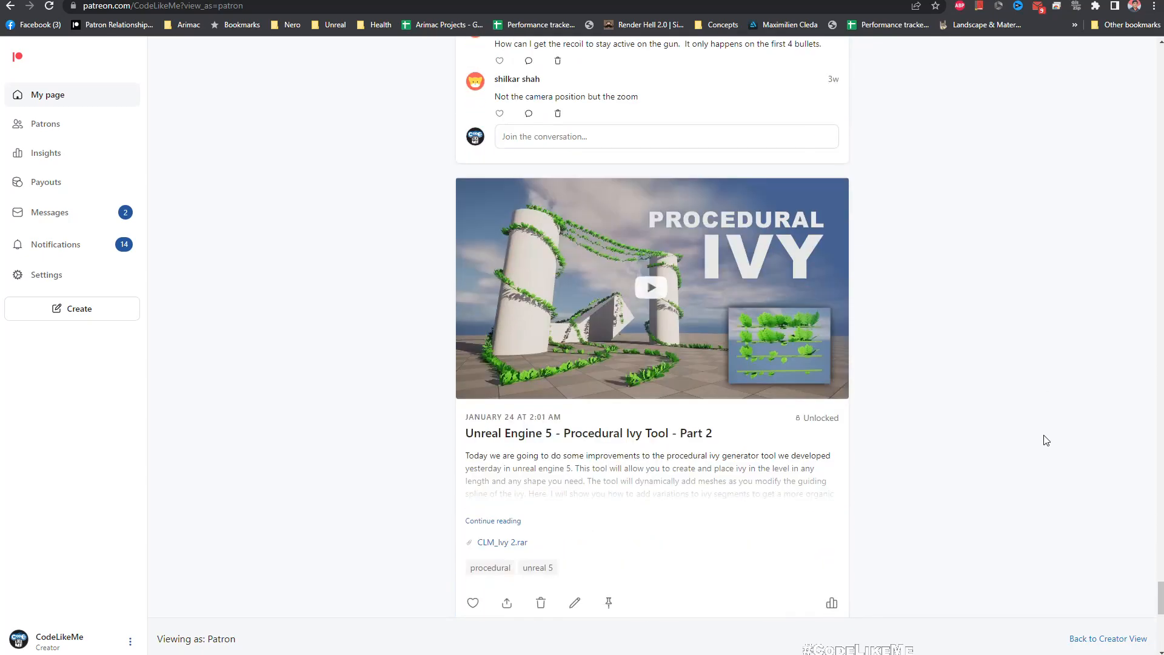